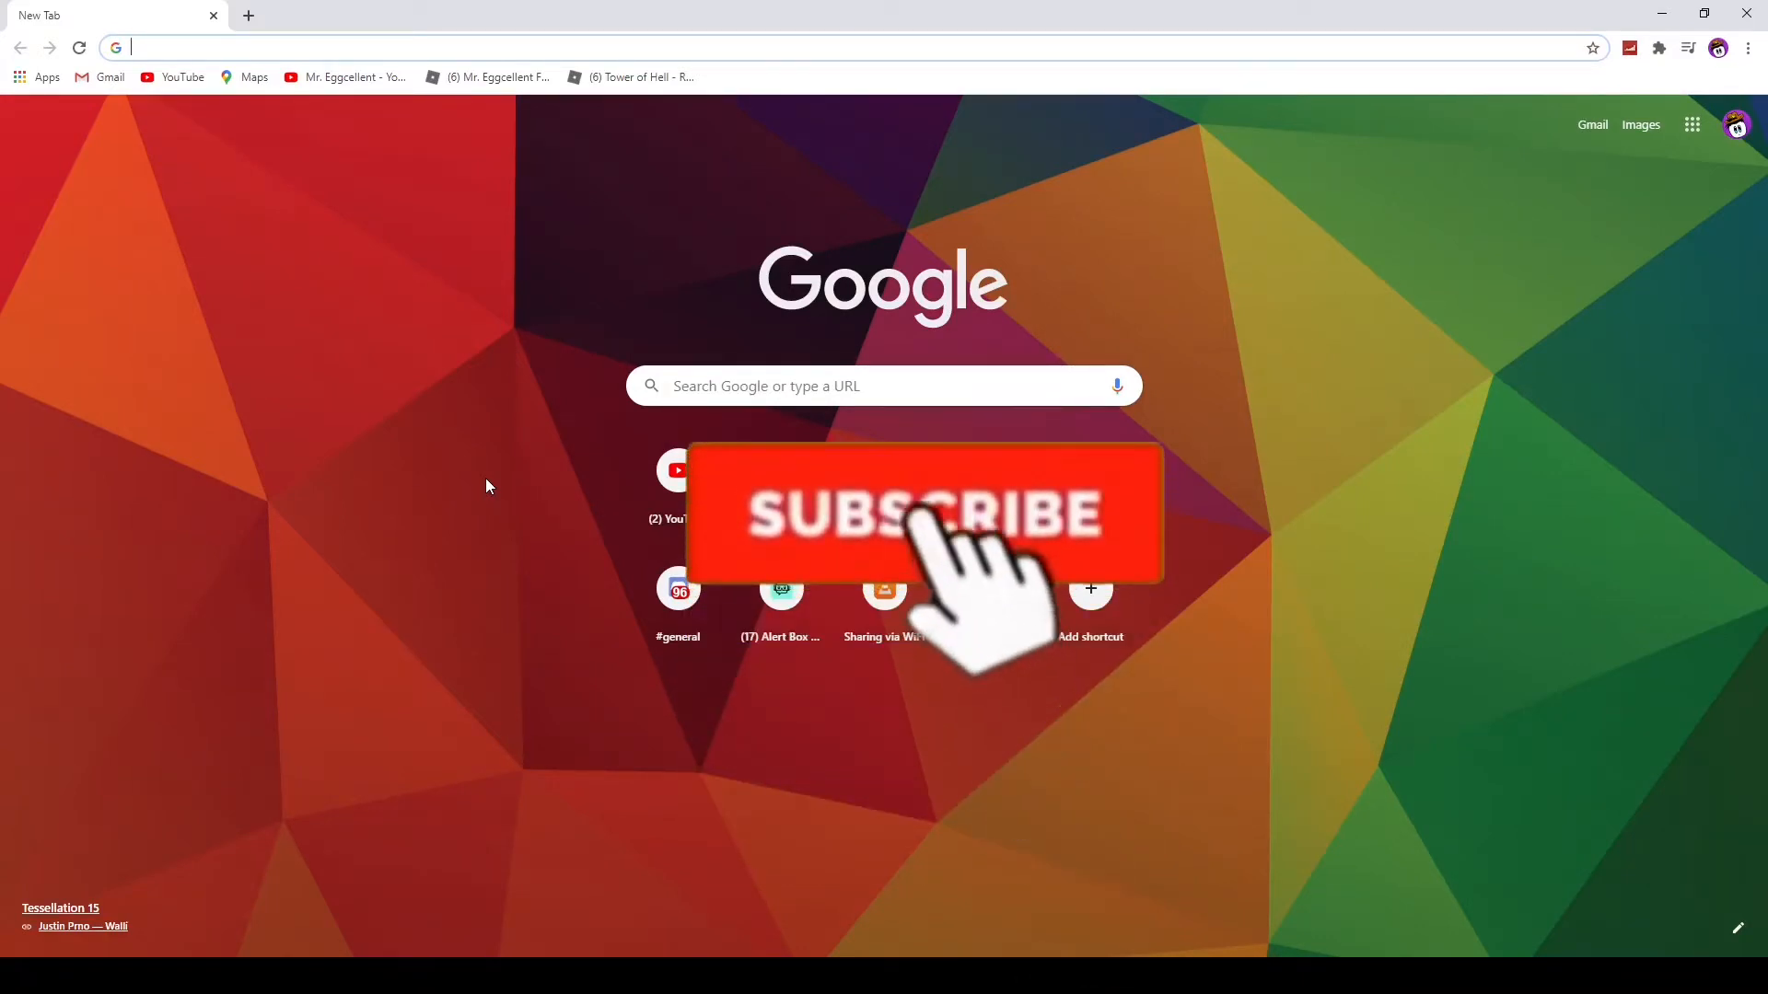
Step: Search Google for 'panzoid' and follow the result to Panzoid's homepage
click(925, 516)
text(panz)
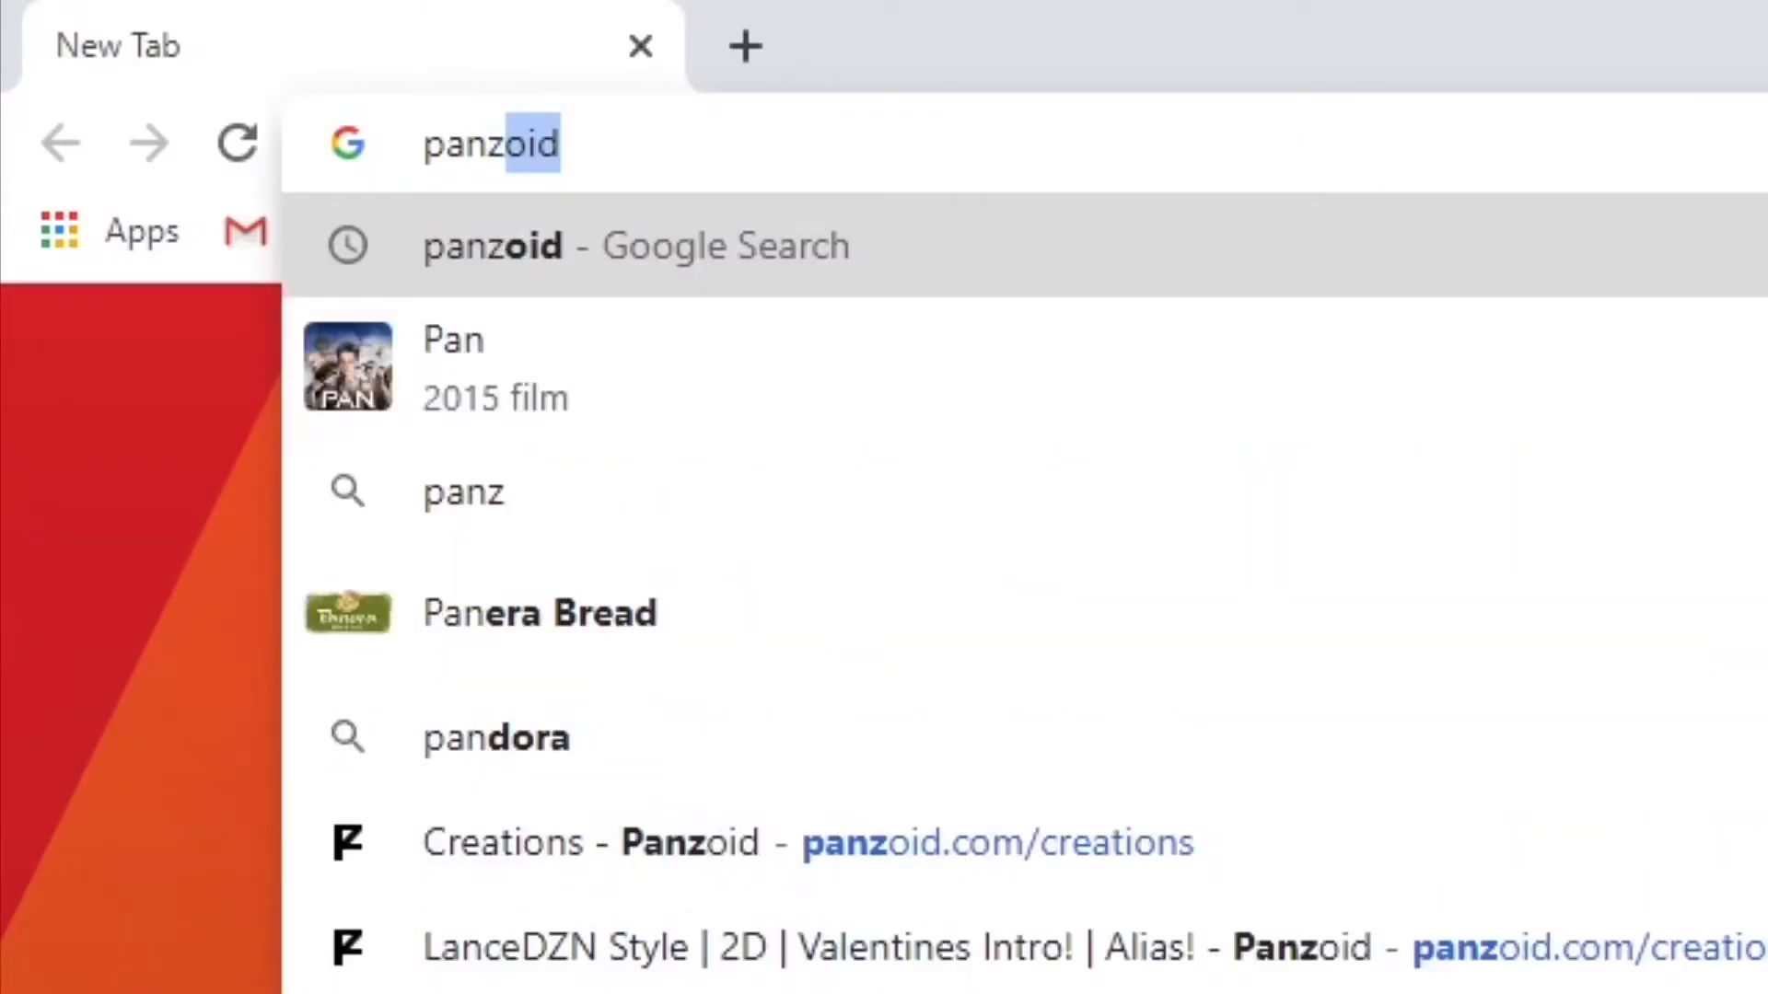
key(Enter)
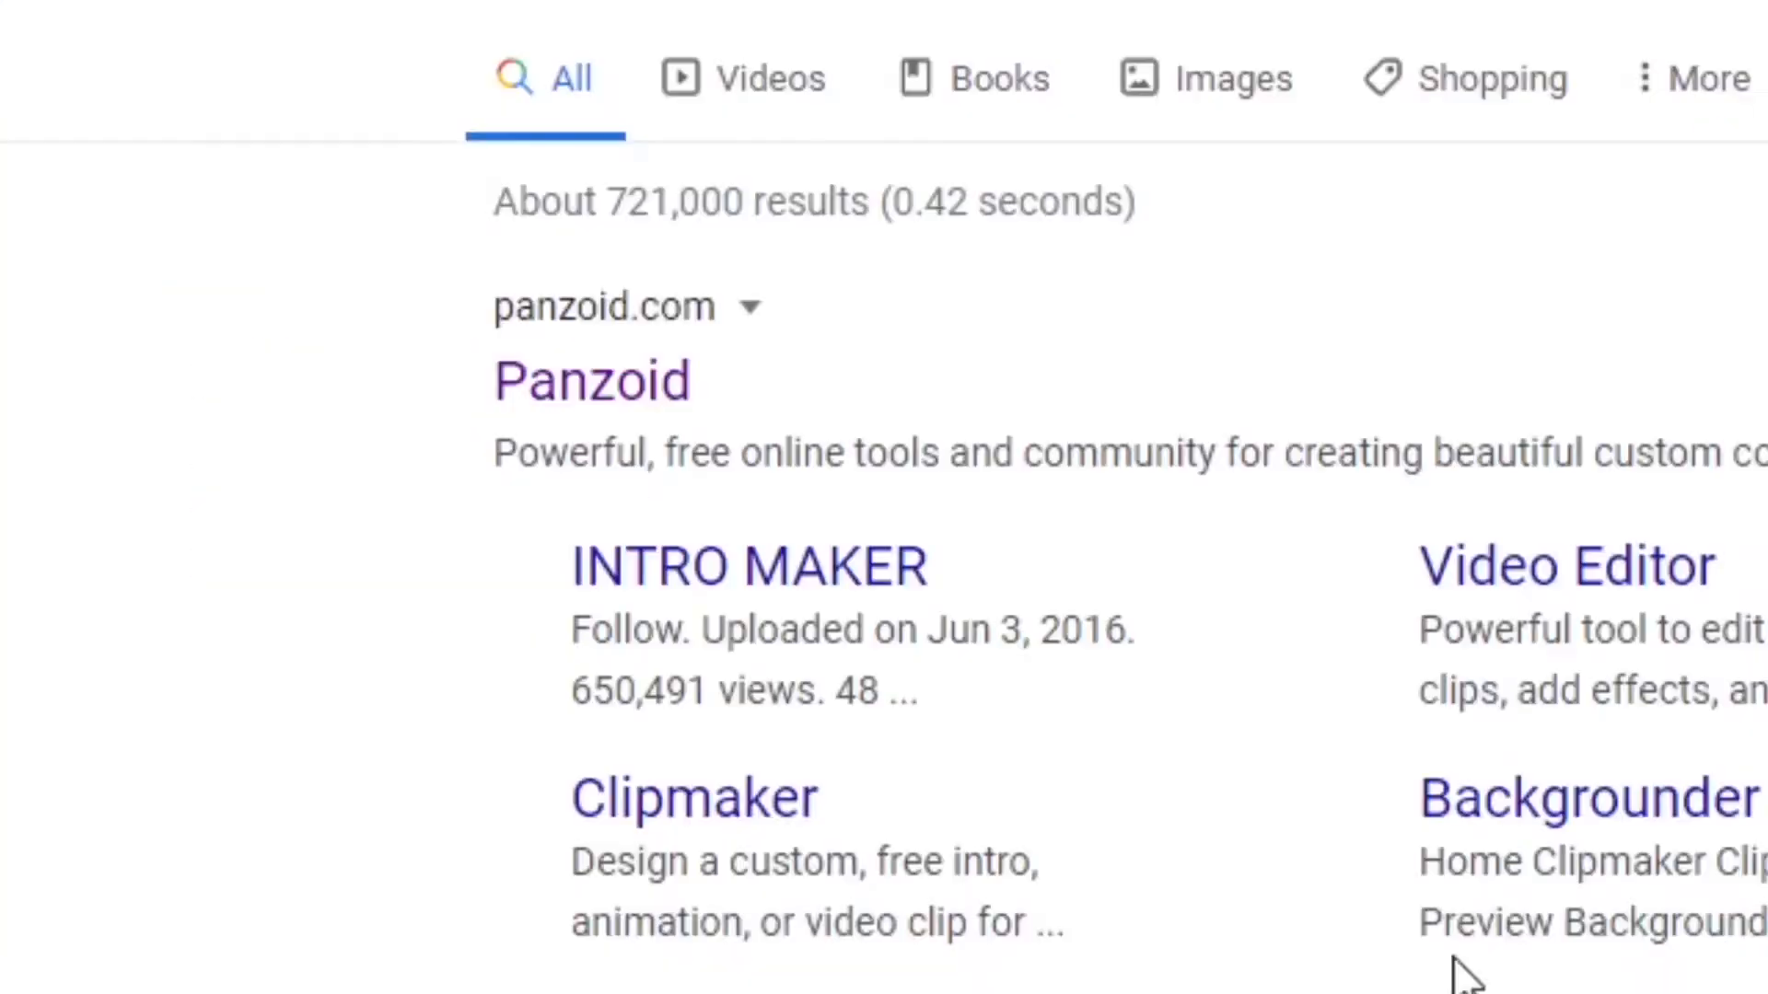
click(591, 381)
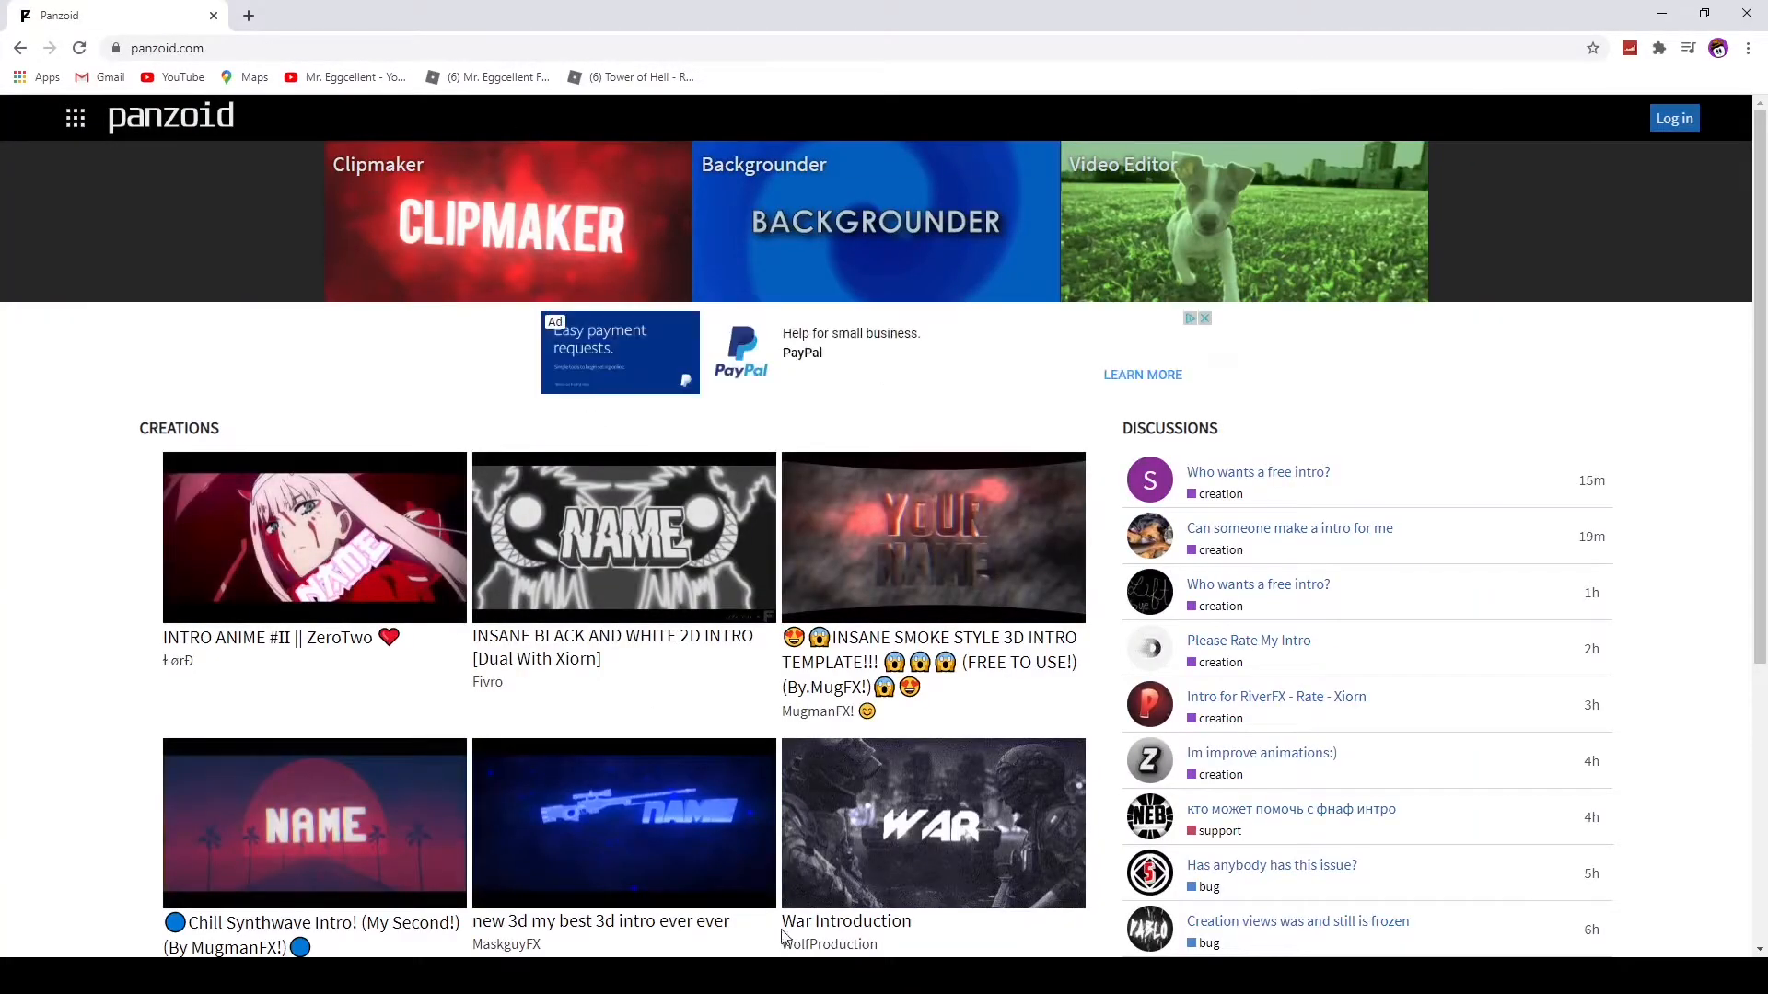
Step: Open the SCAN best 2D intro blue template from the creations gallery in Clipmaker
scroll(down, 3)
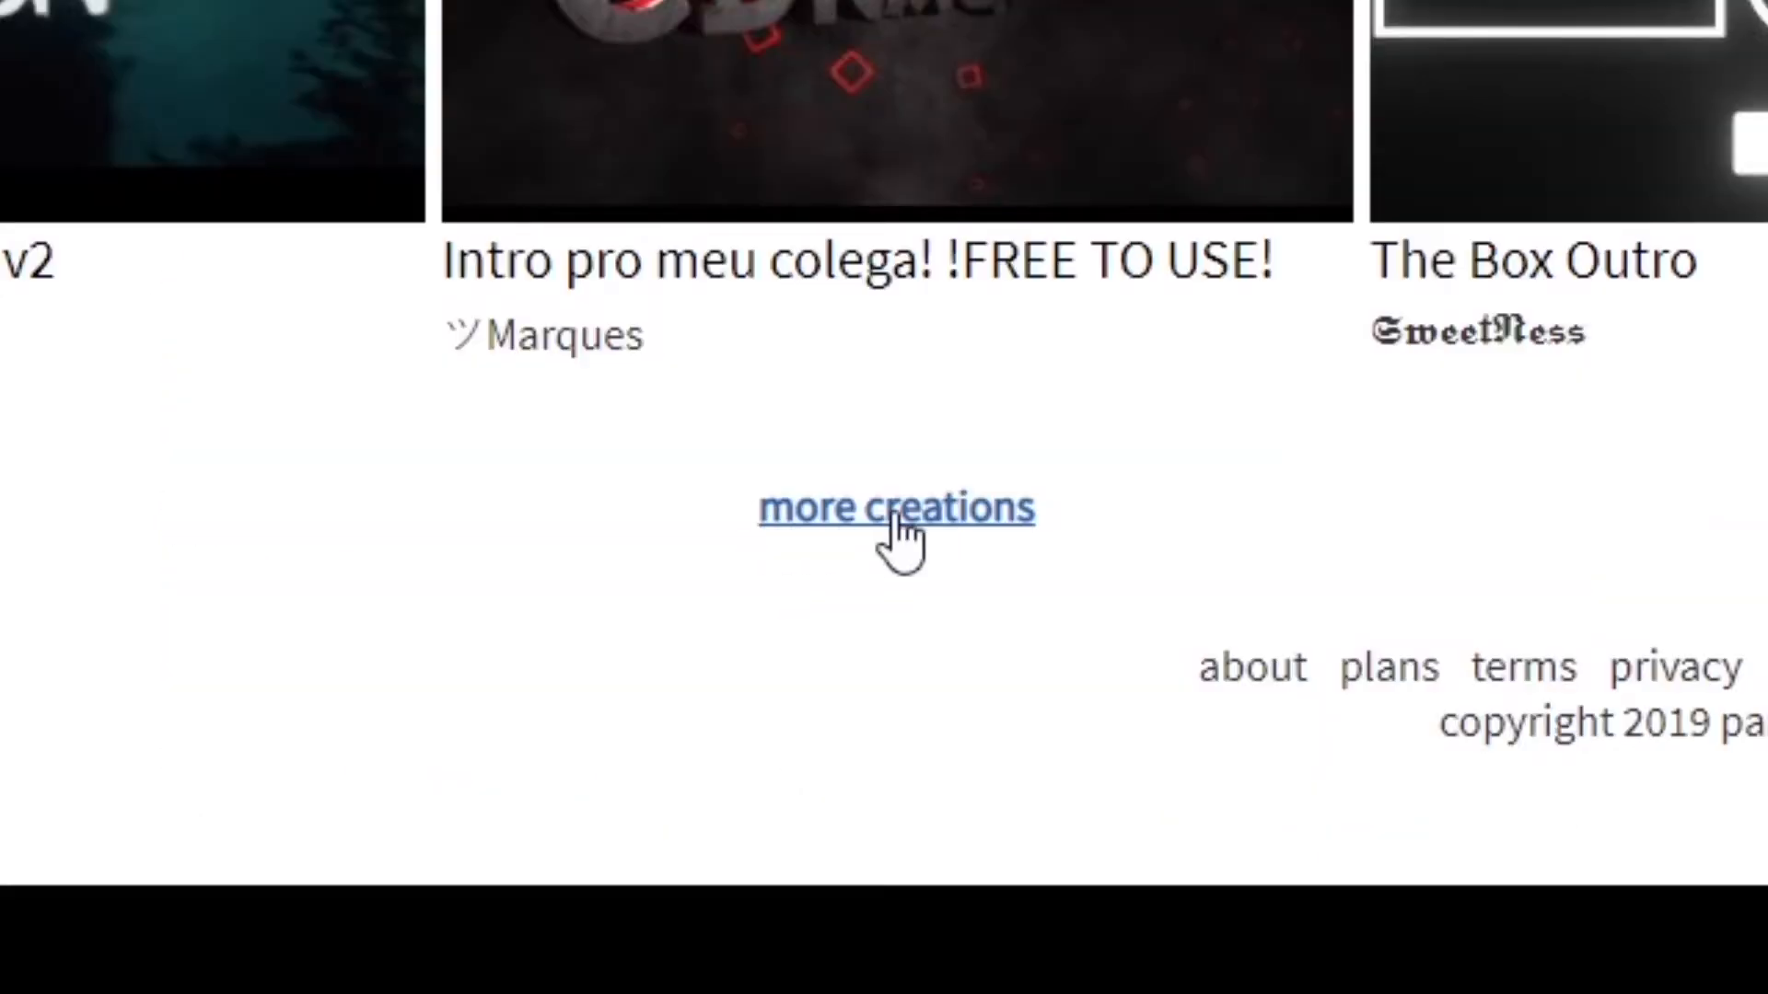
click(895, 508)
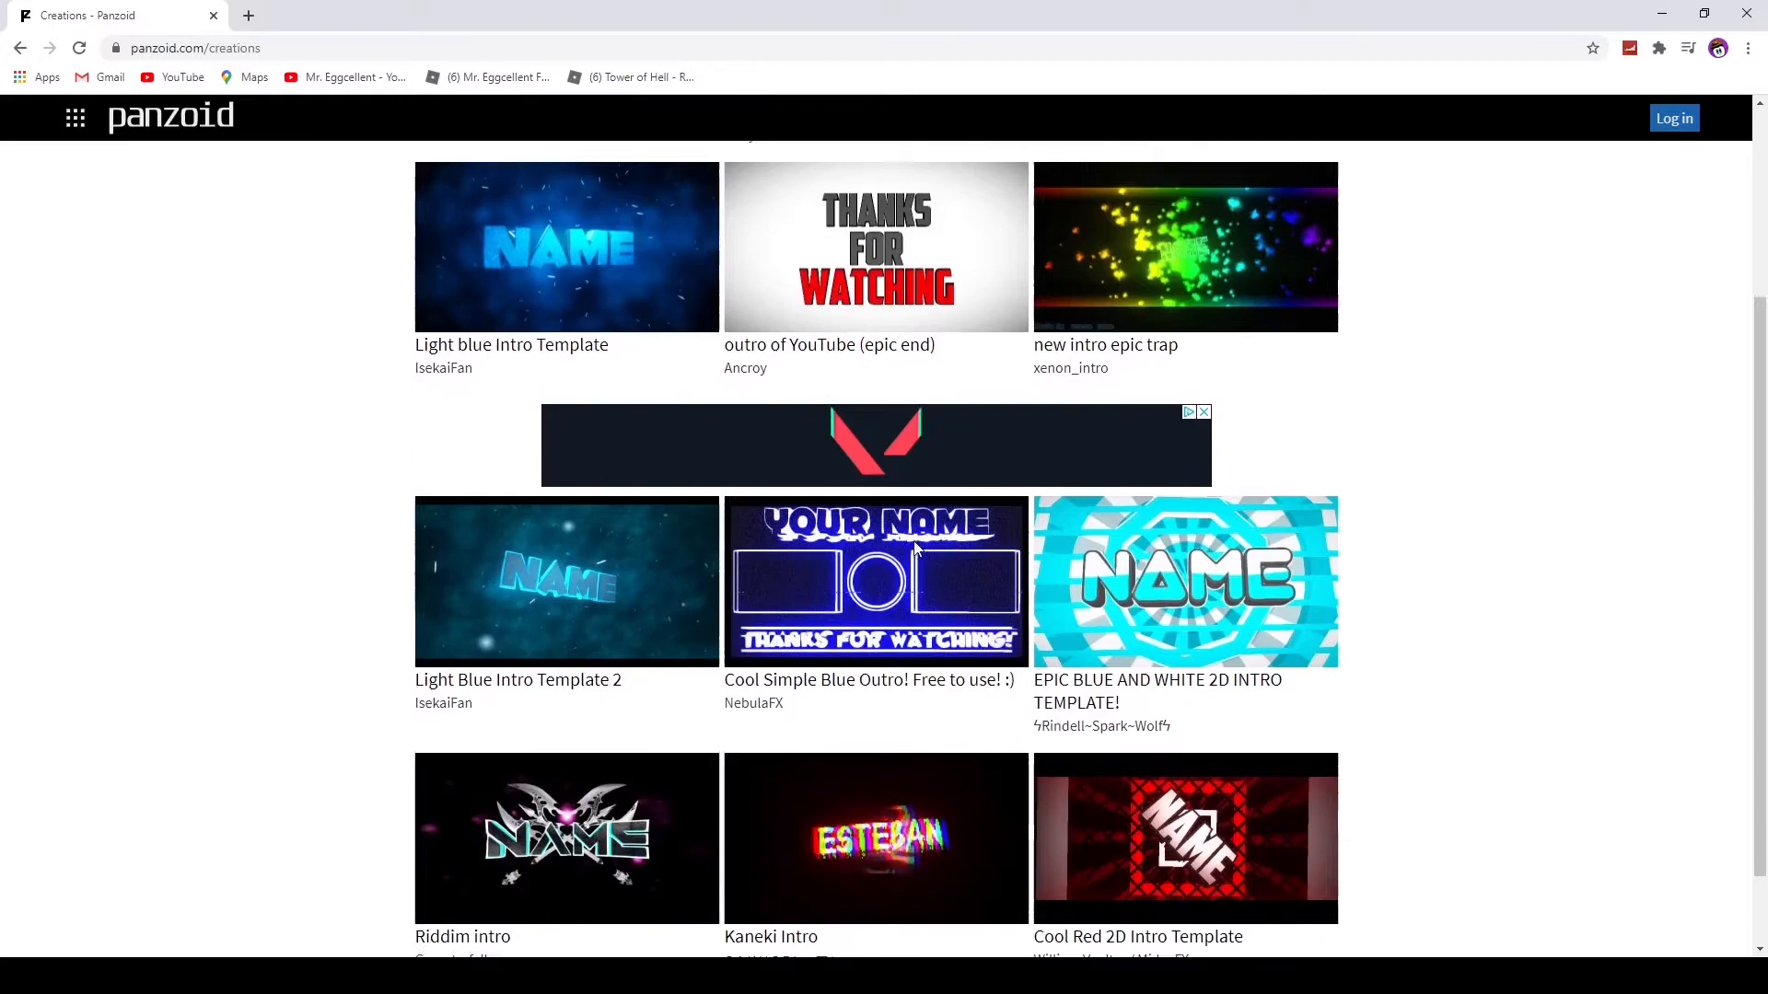
scroll(down, 3)
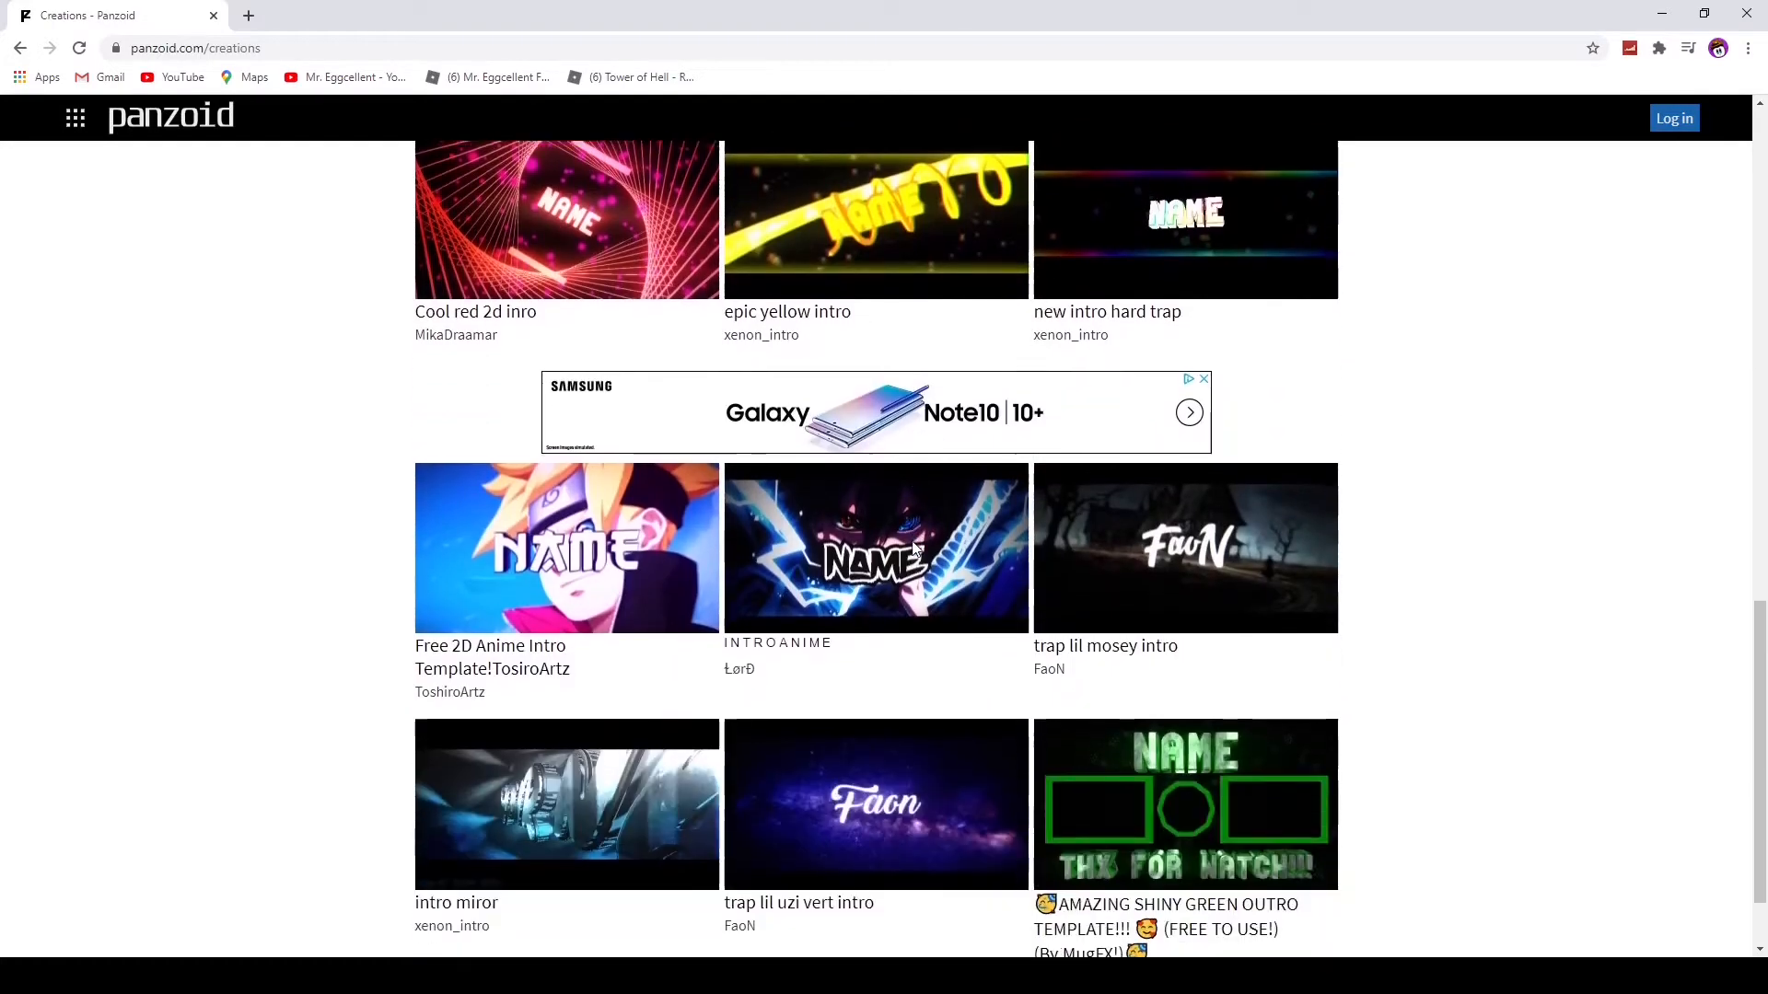
scroll(down, 3)
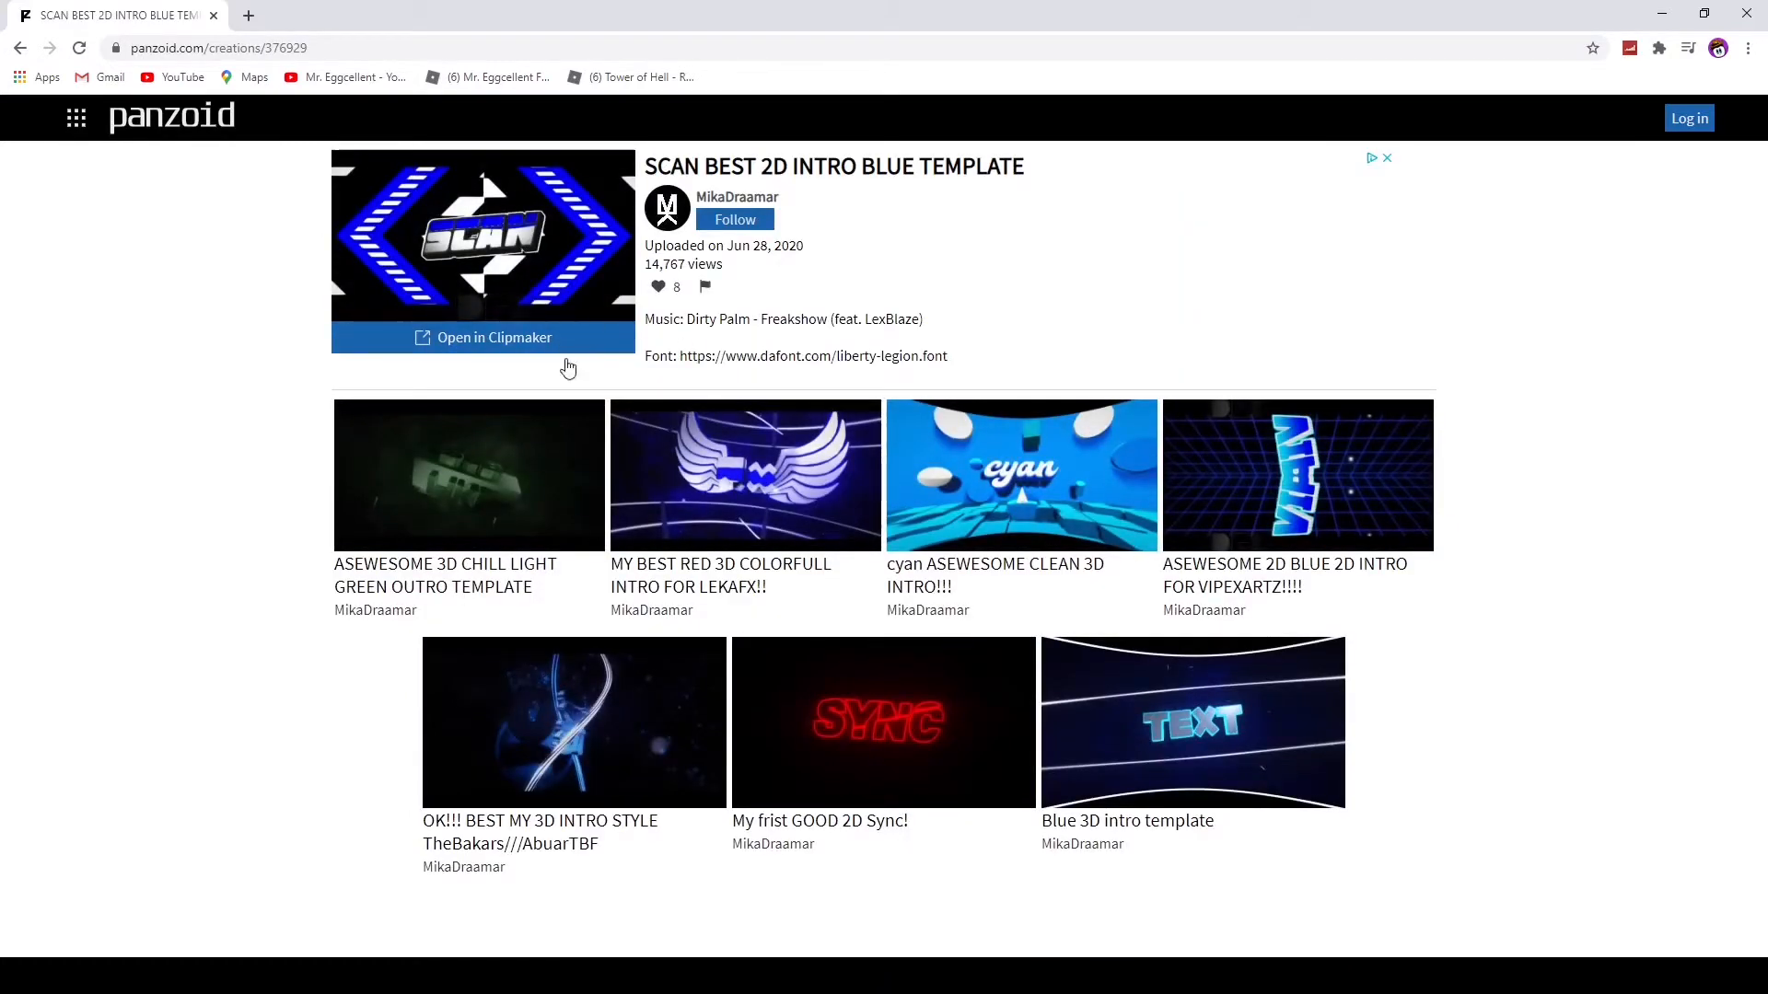
click(493, 337)
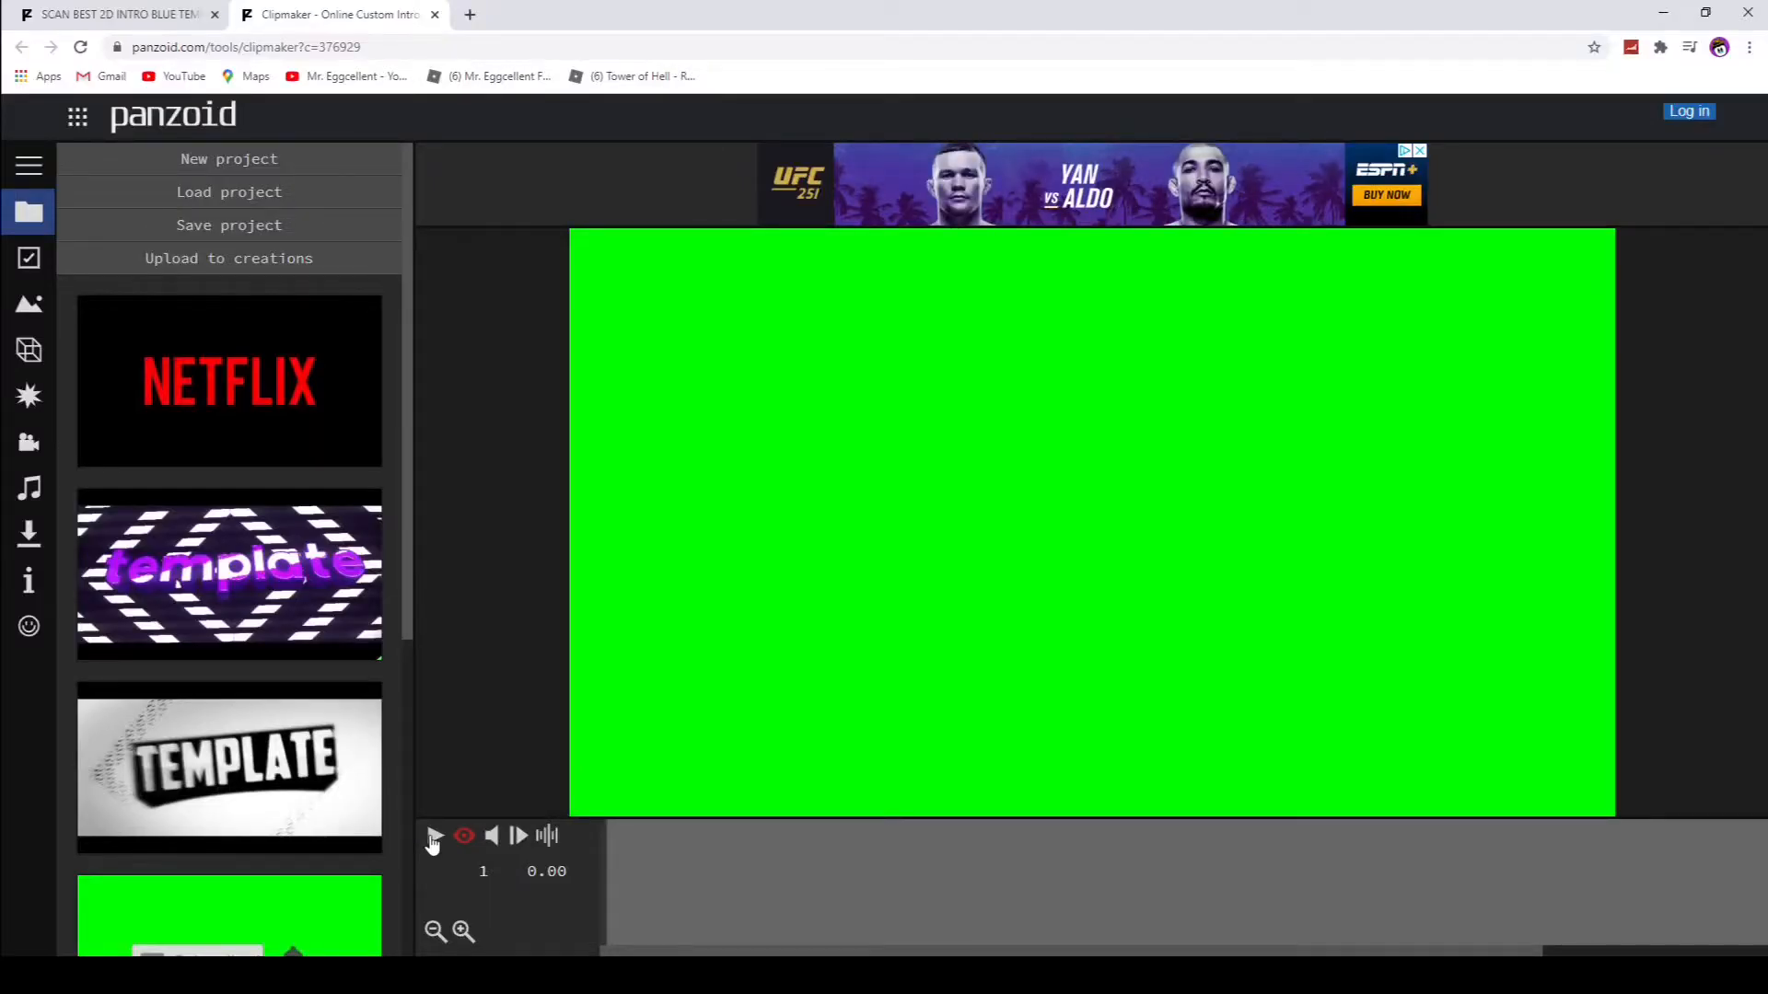
click(436, 835)
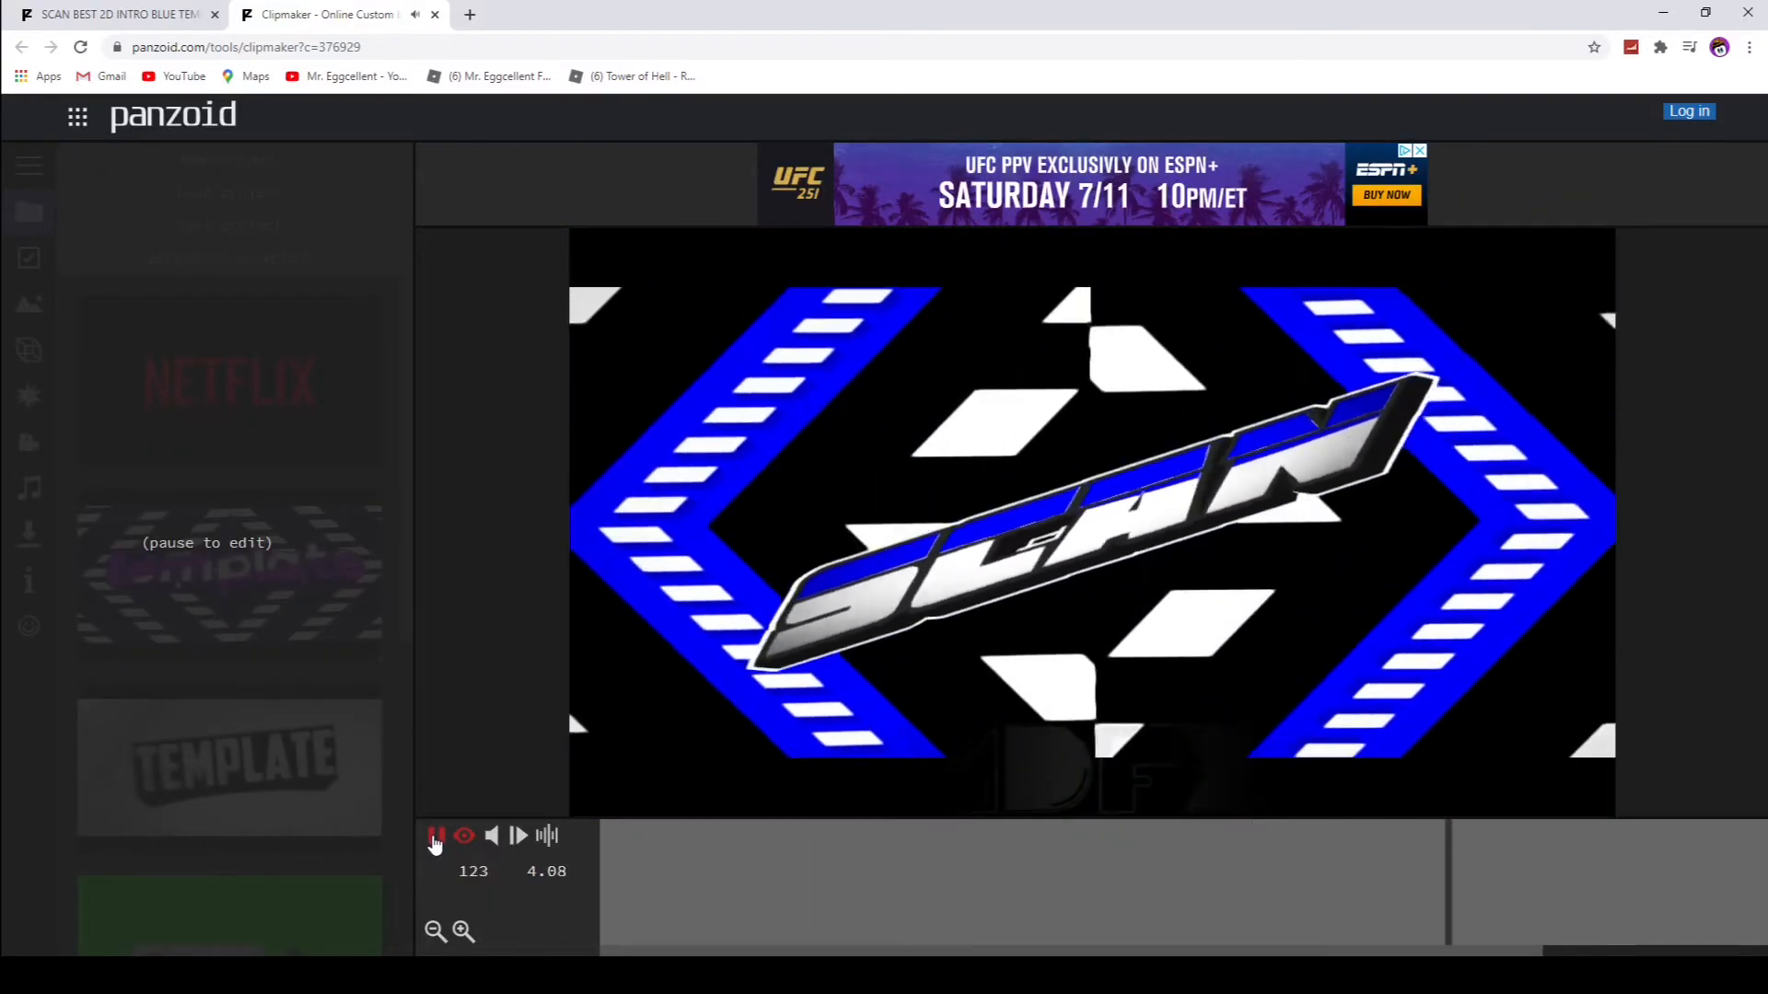
click(436, 835)
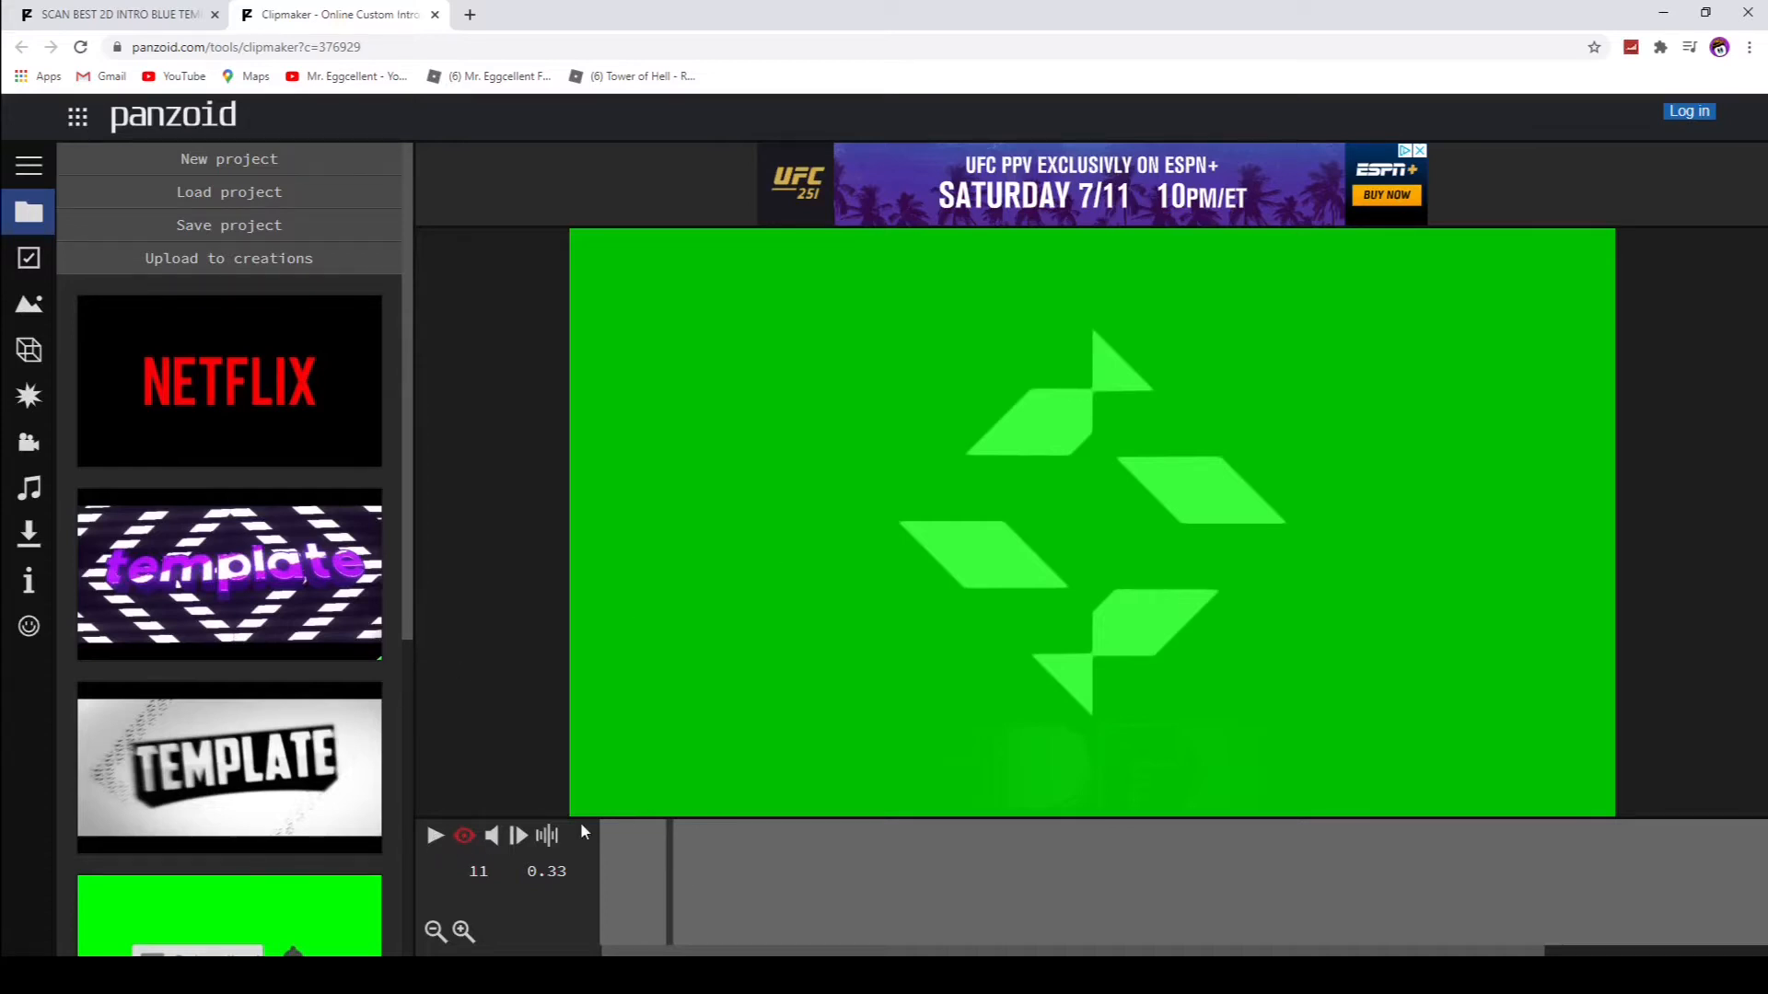
click(463, 835)
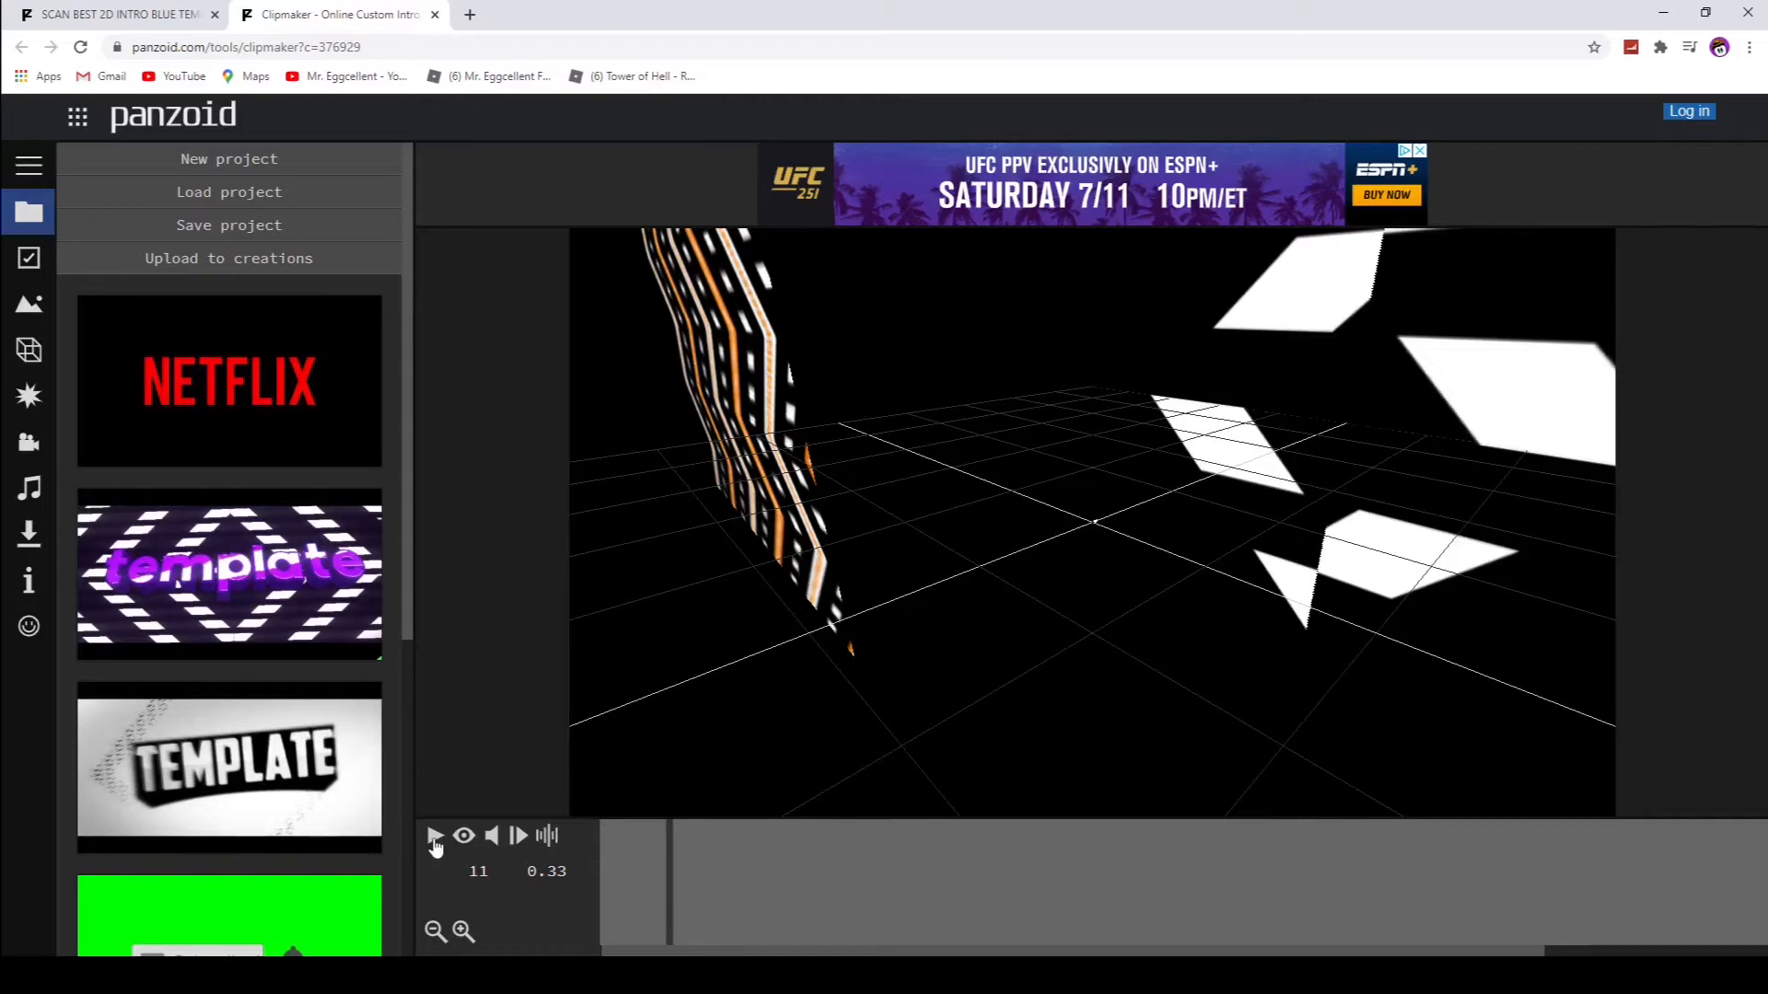
click(436, 835)
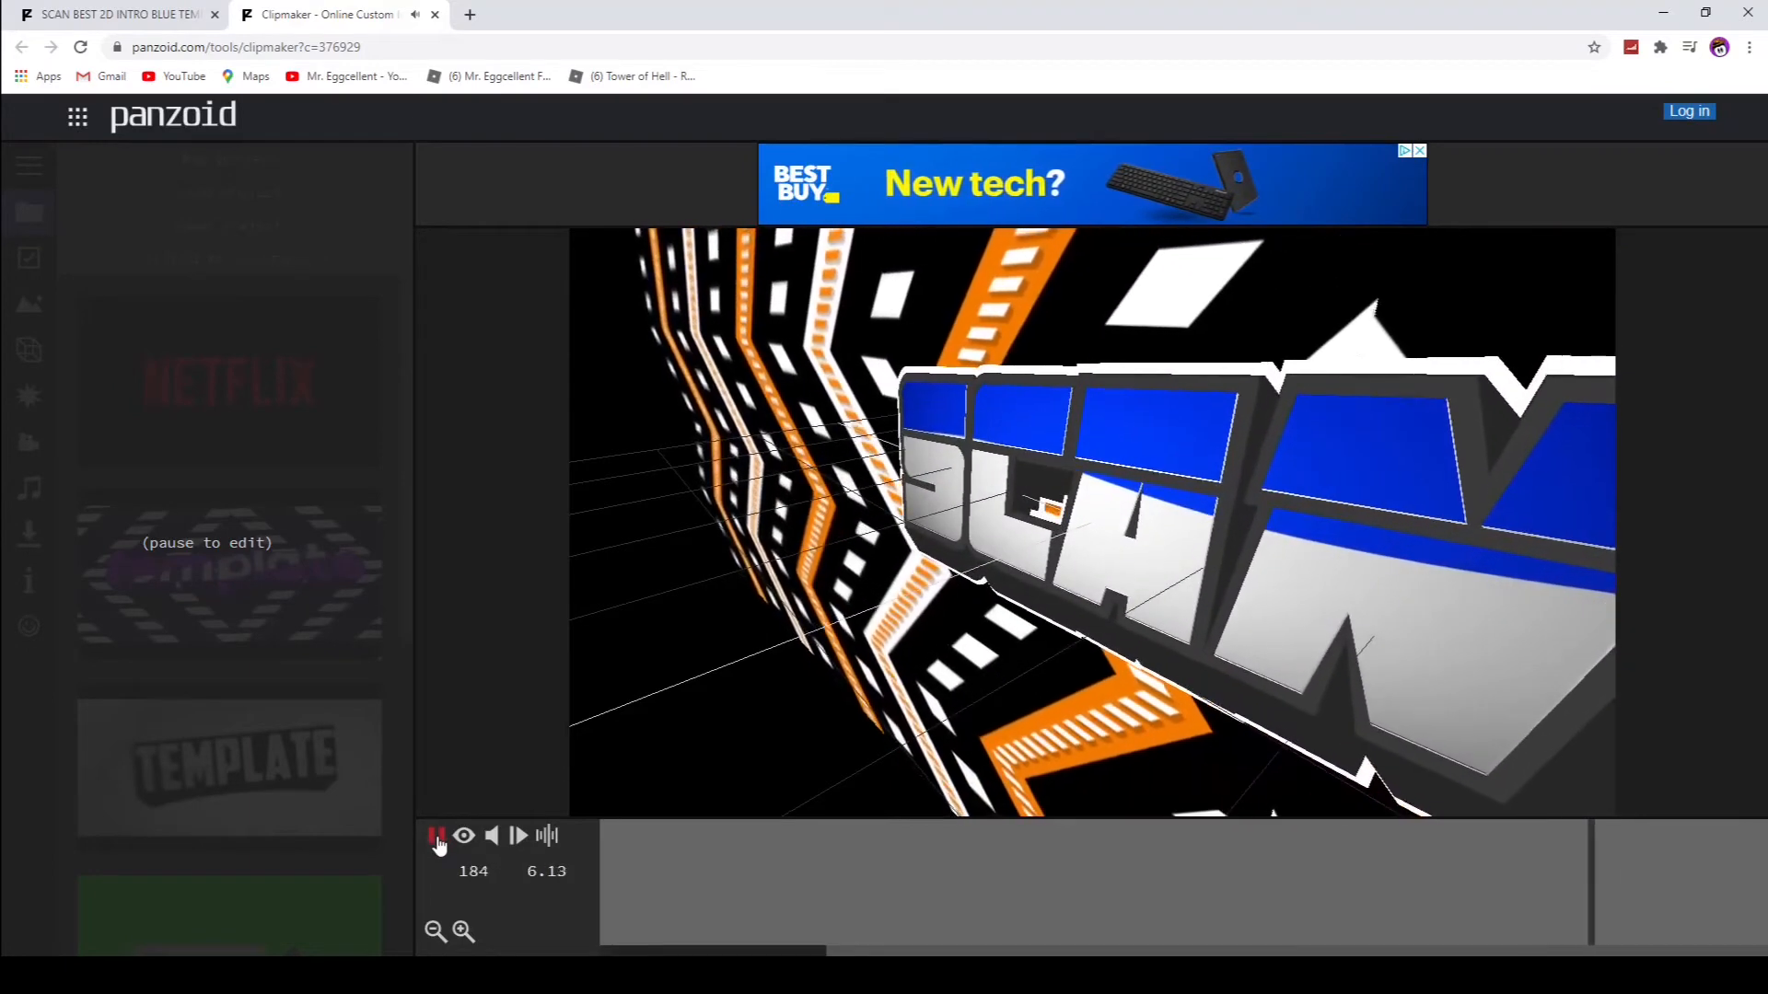
click(436, 835)
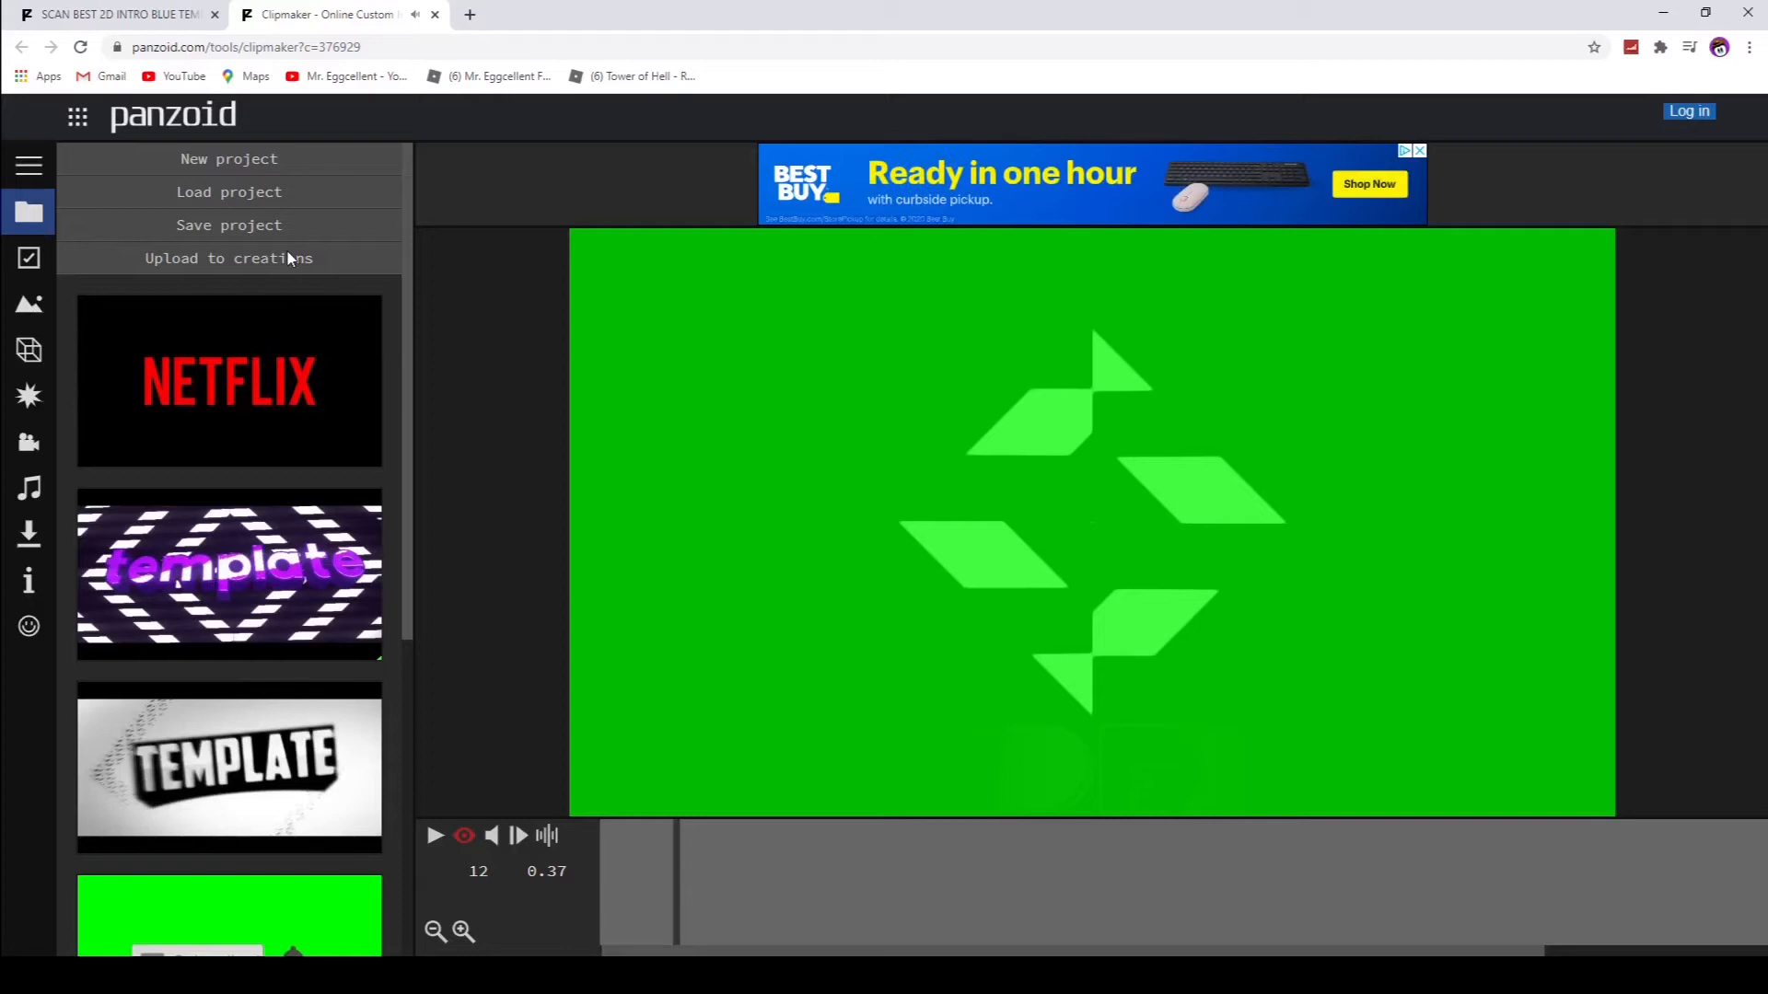
mouse_move(859, 568)
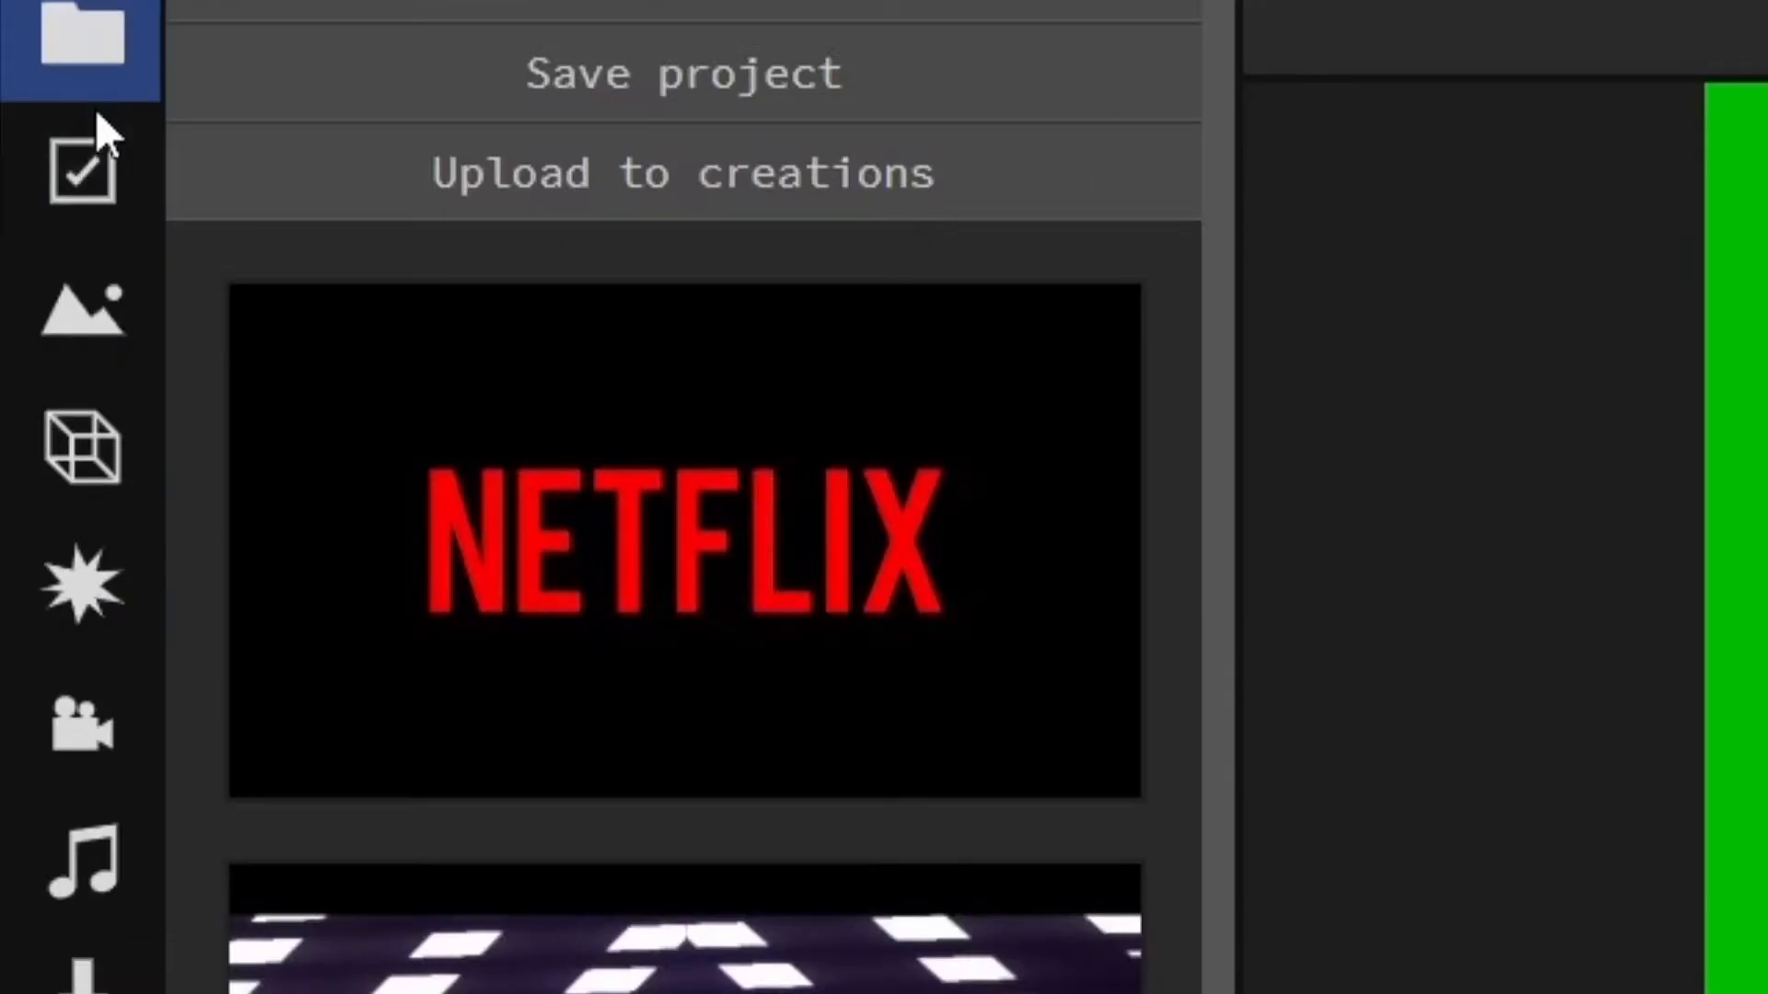
Step: Select the SCAN text objects in the scene list and retype them as 'Mr. Eggcellent'
click(81, 451)
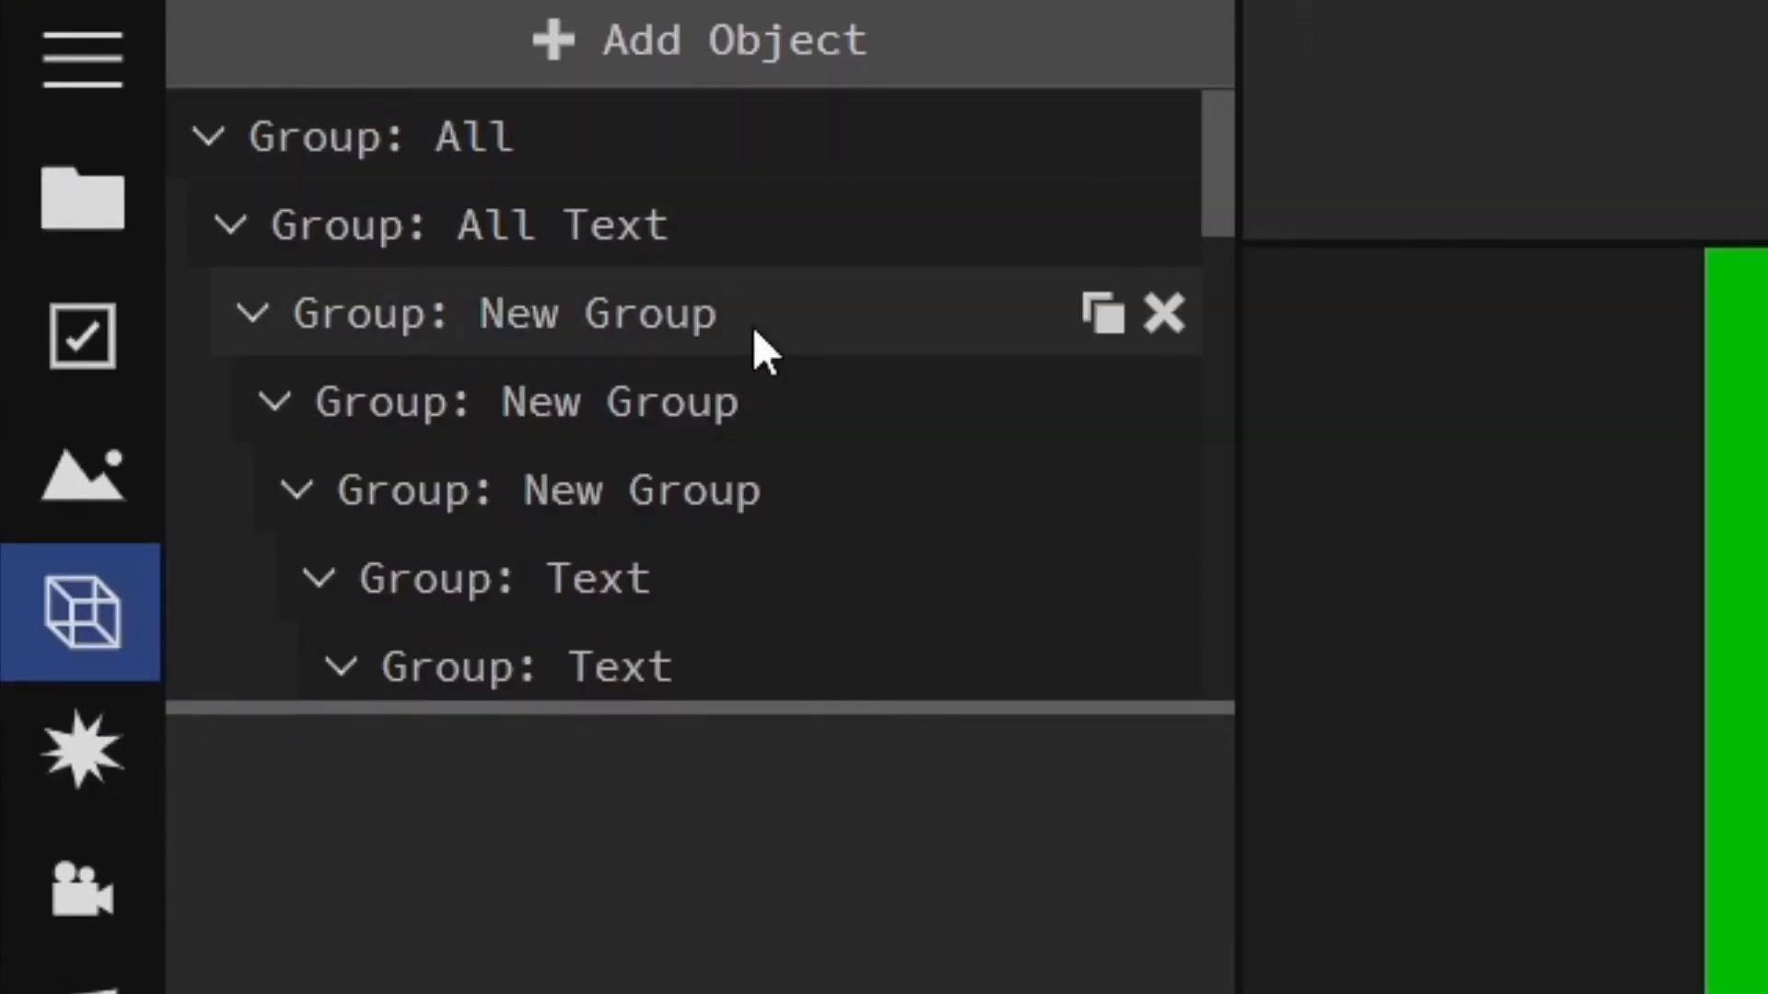
scroll(down, 3)
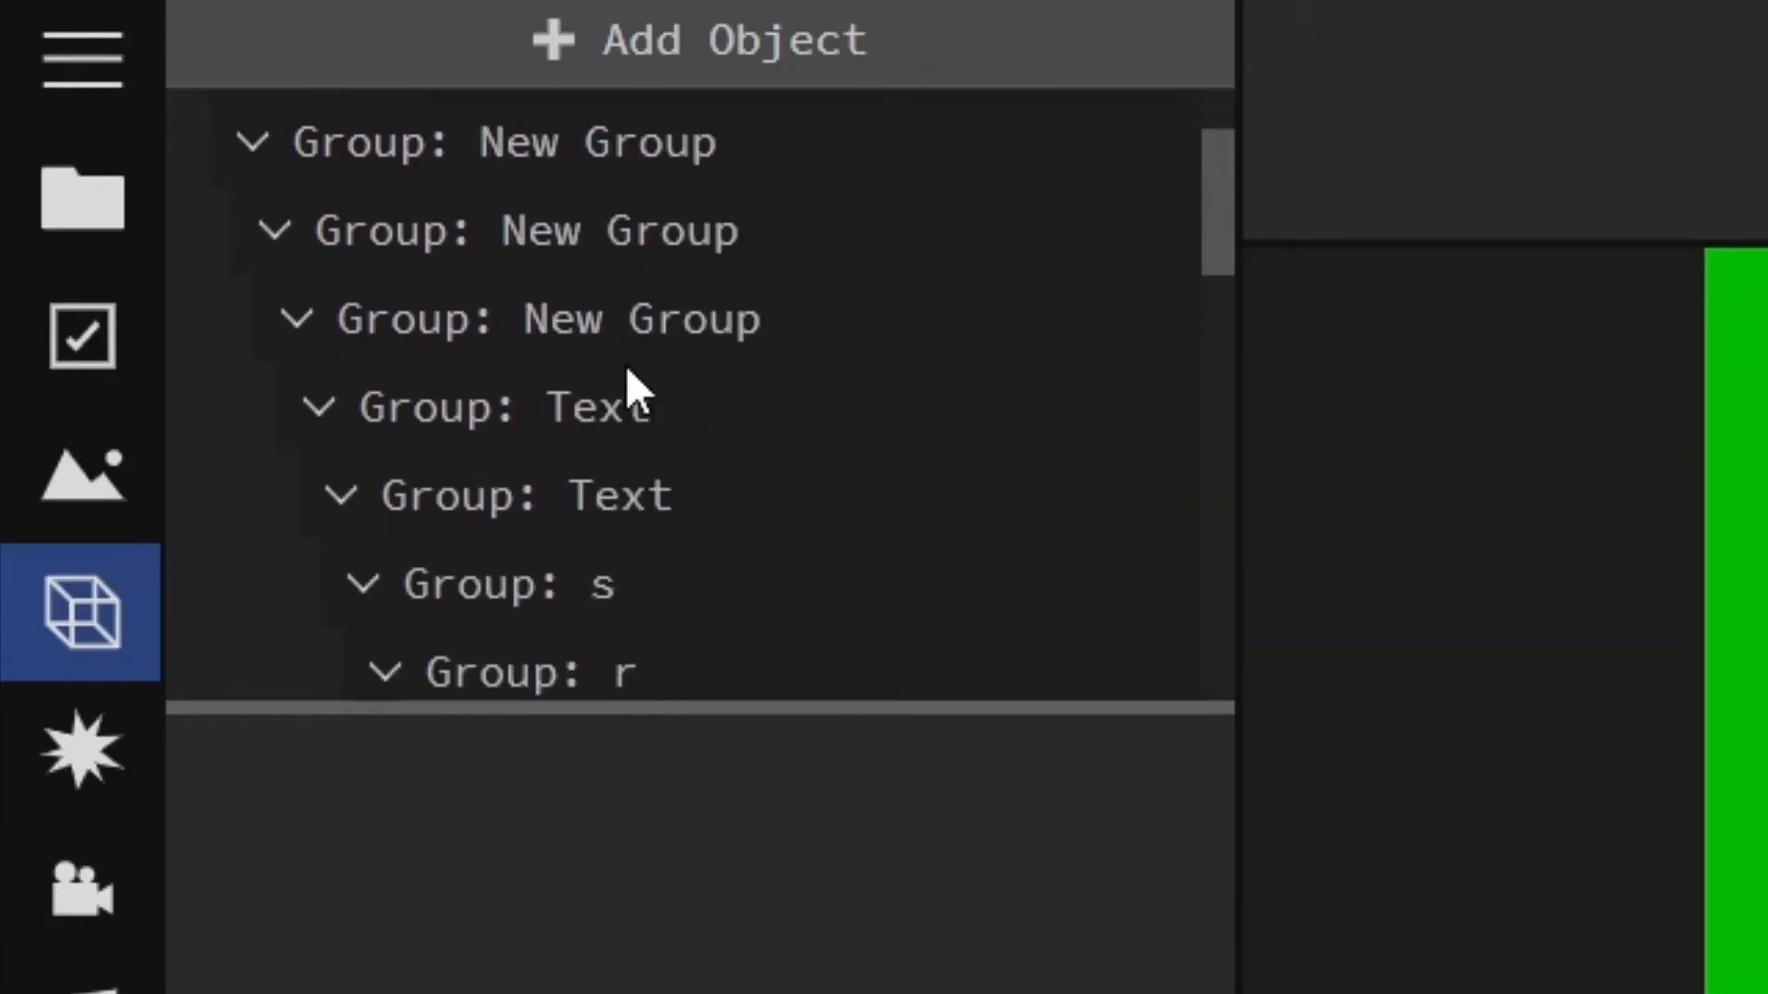
scroll(down, 3)
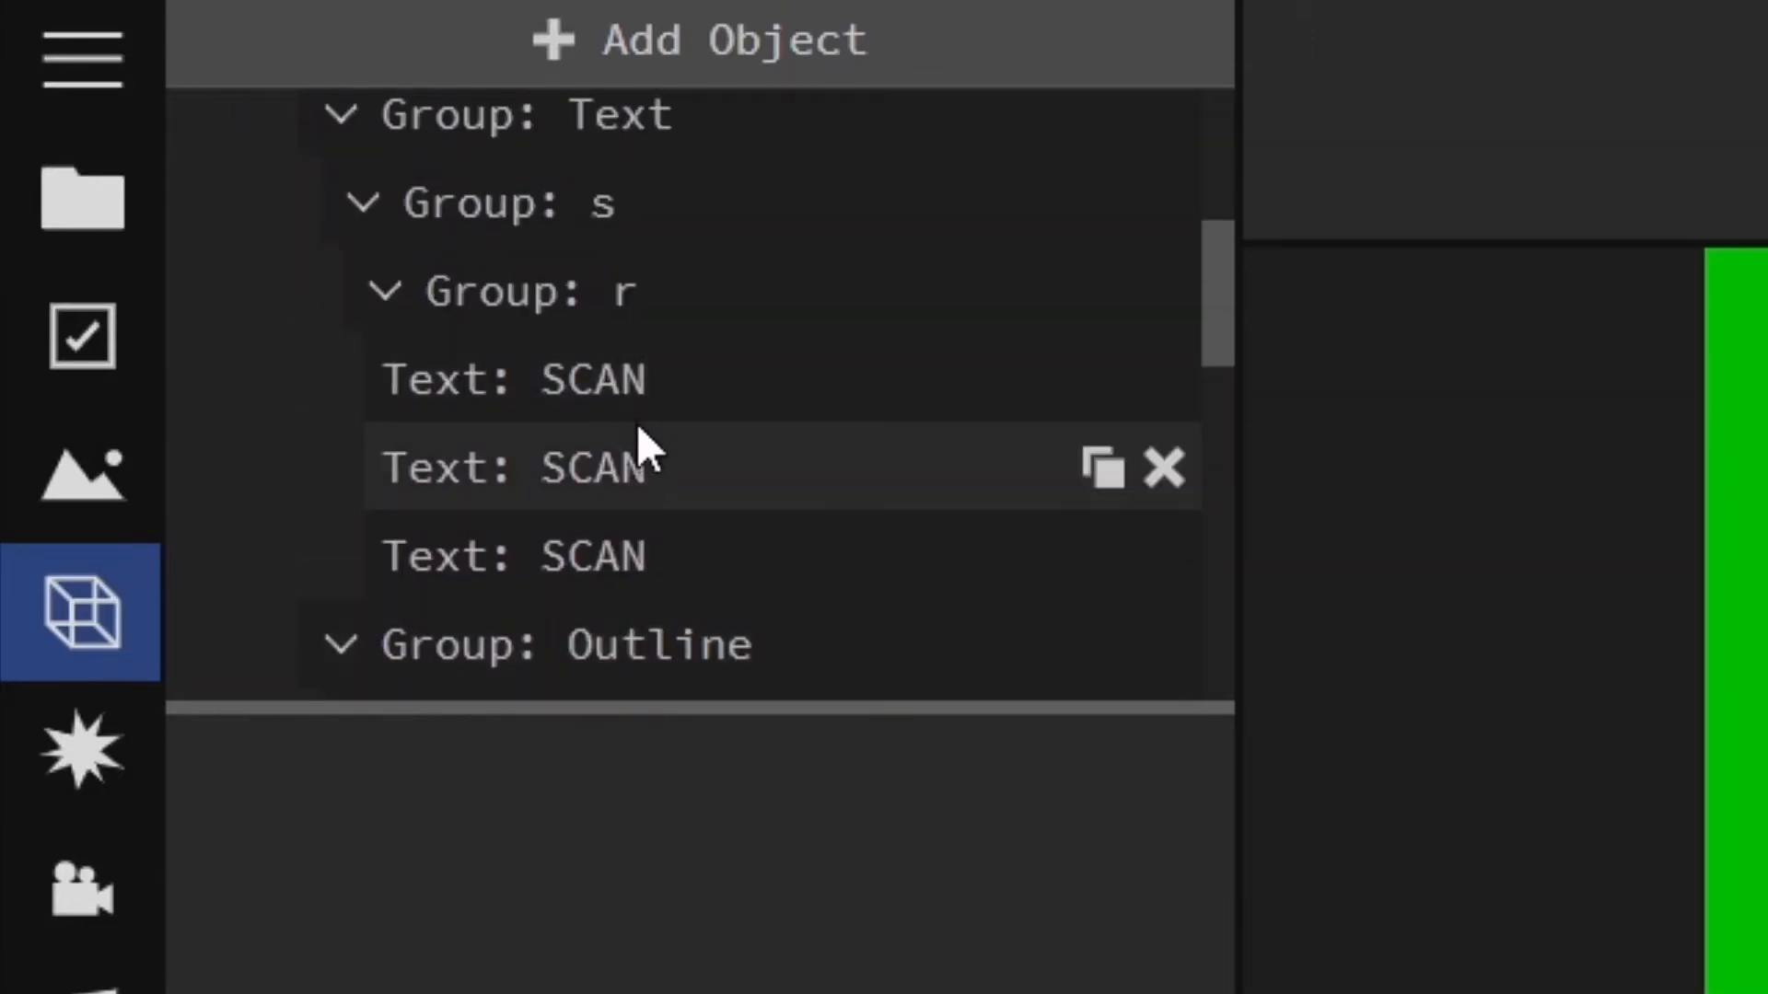
click(513, 378)
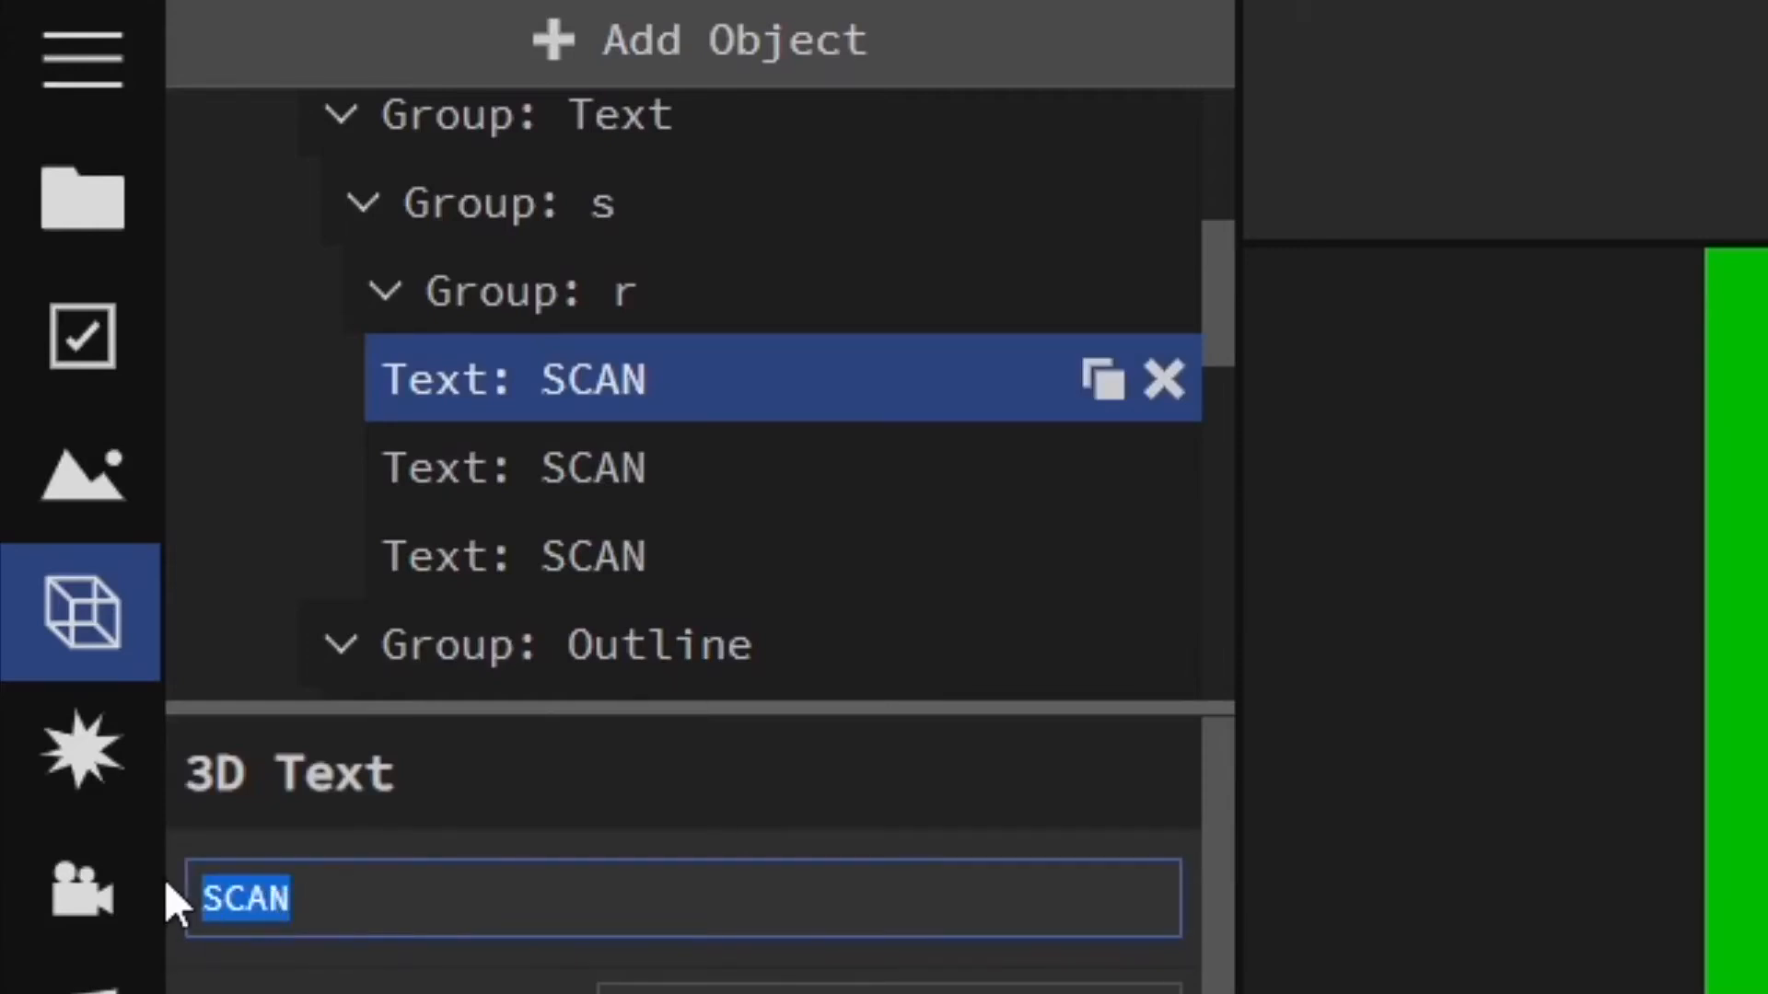
key(Delete)
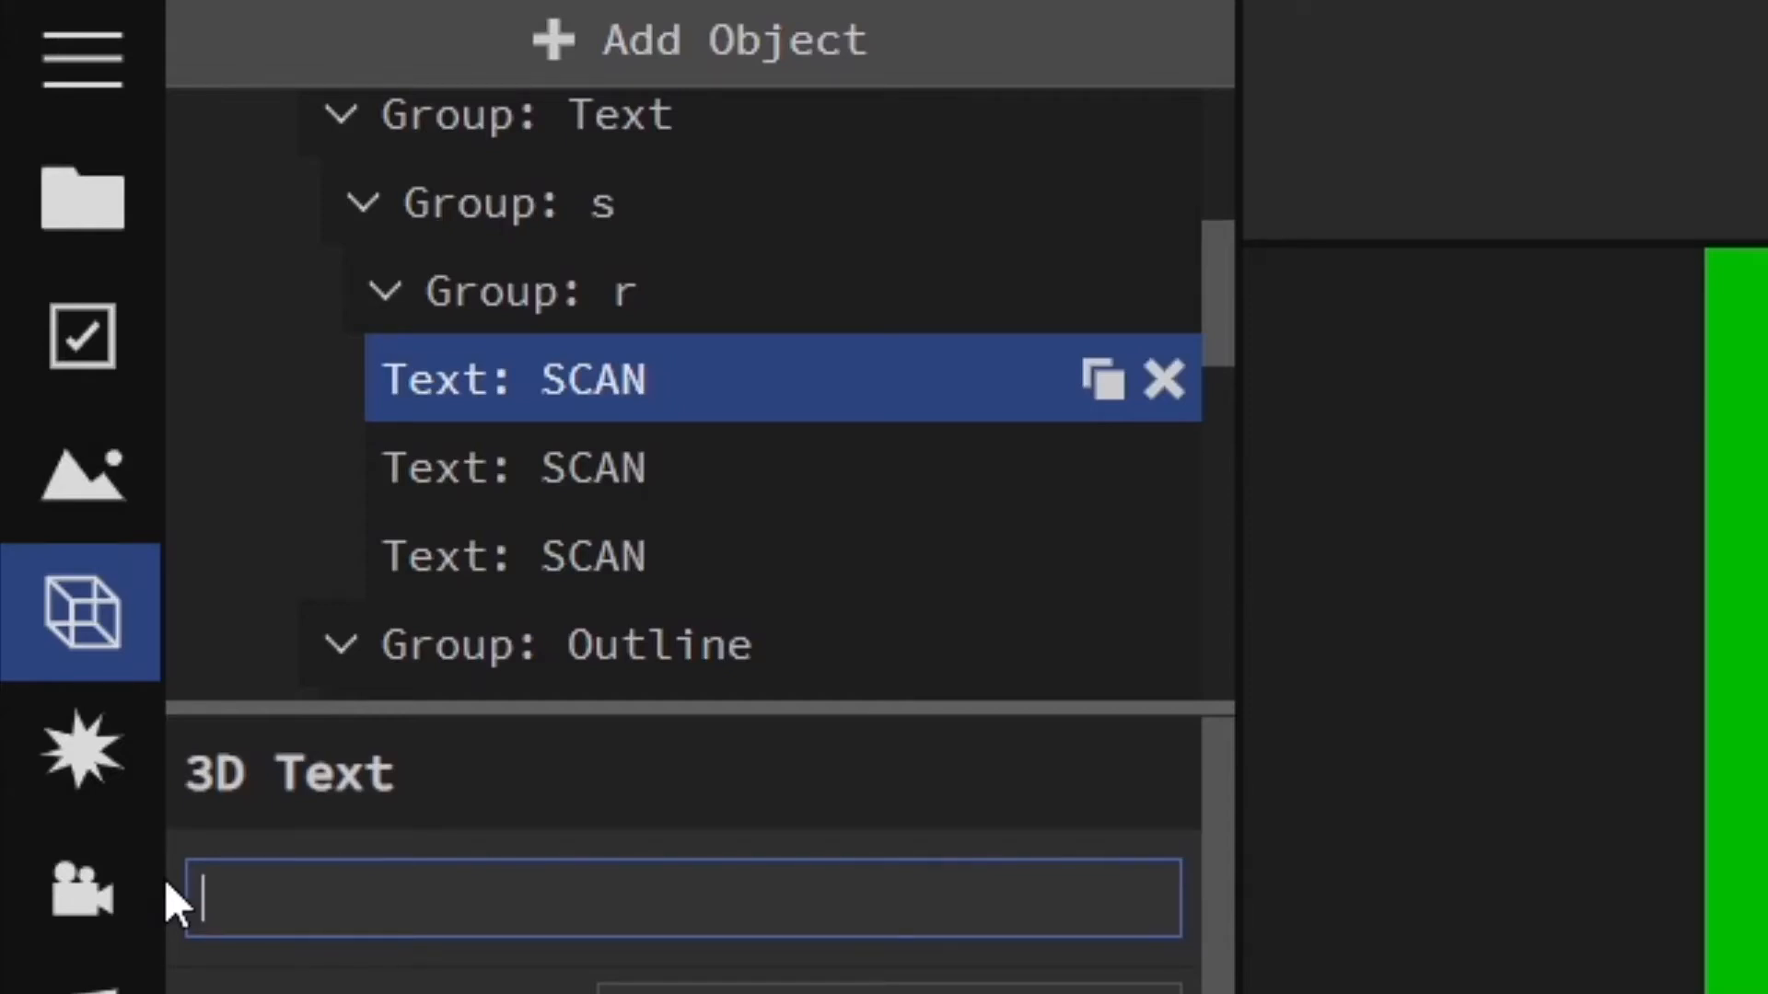
text(M)
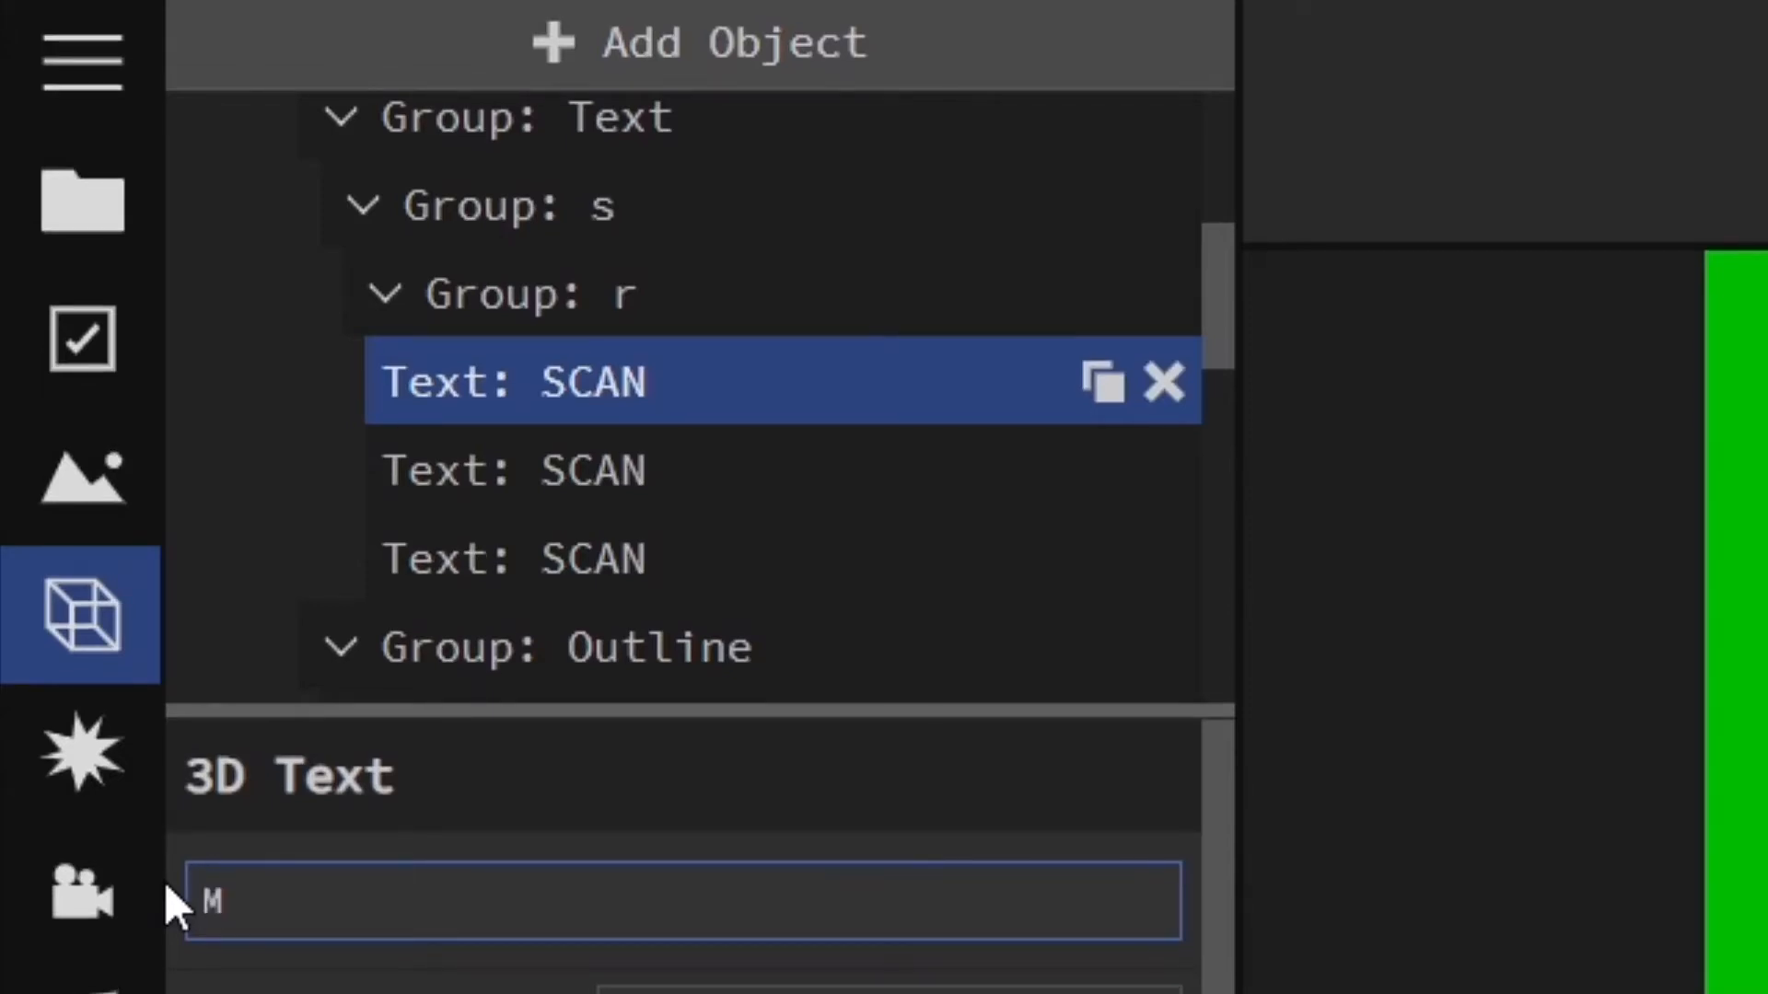
text(r. Eggcelle)
text(Mr)
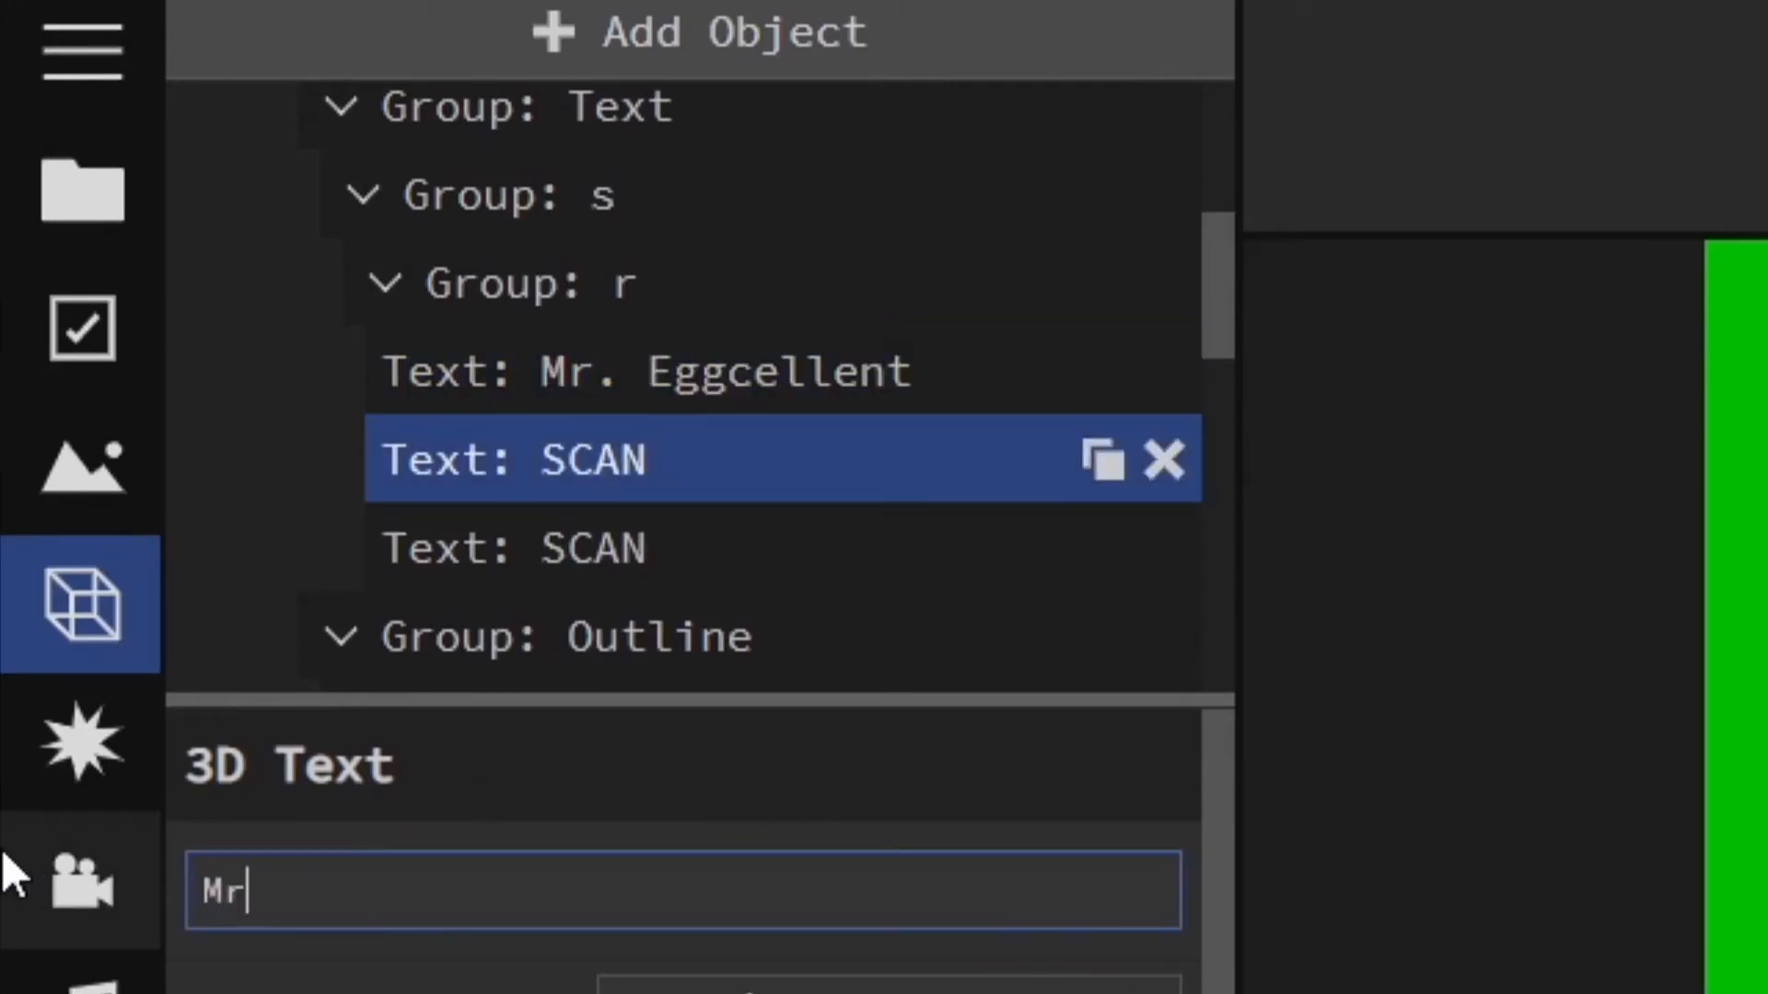
text(. eggcellent)
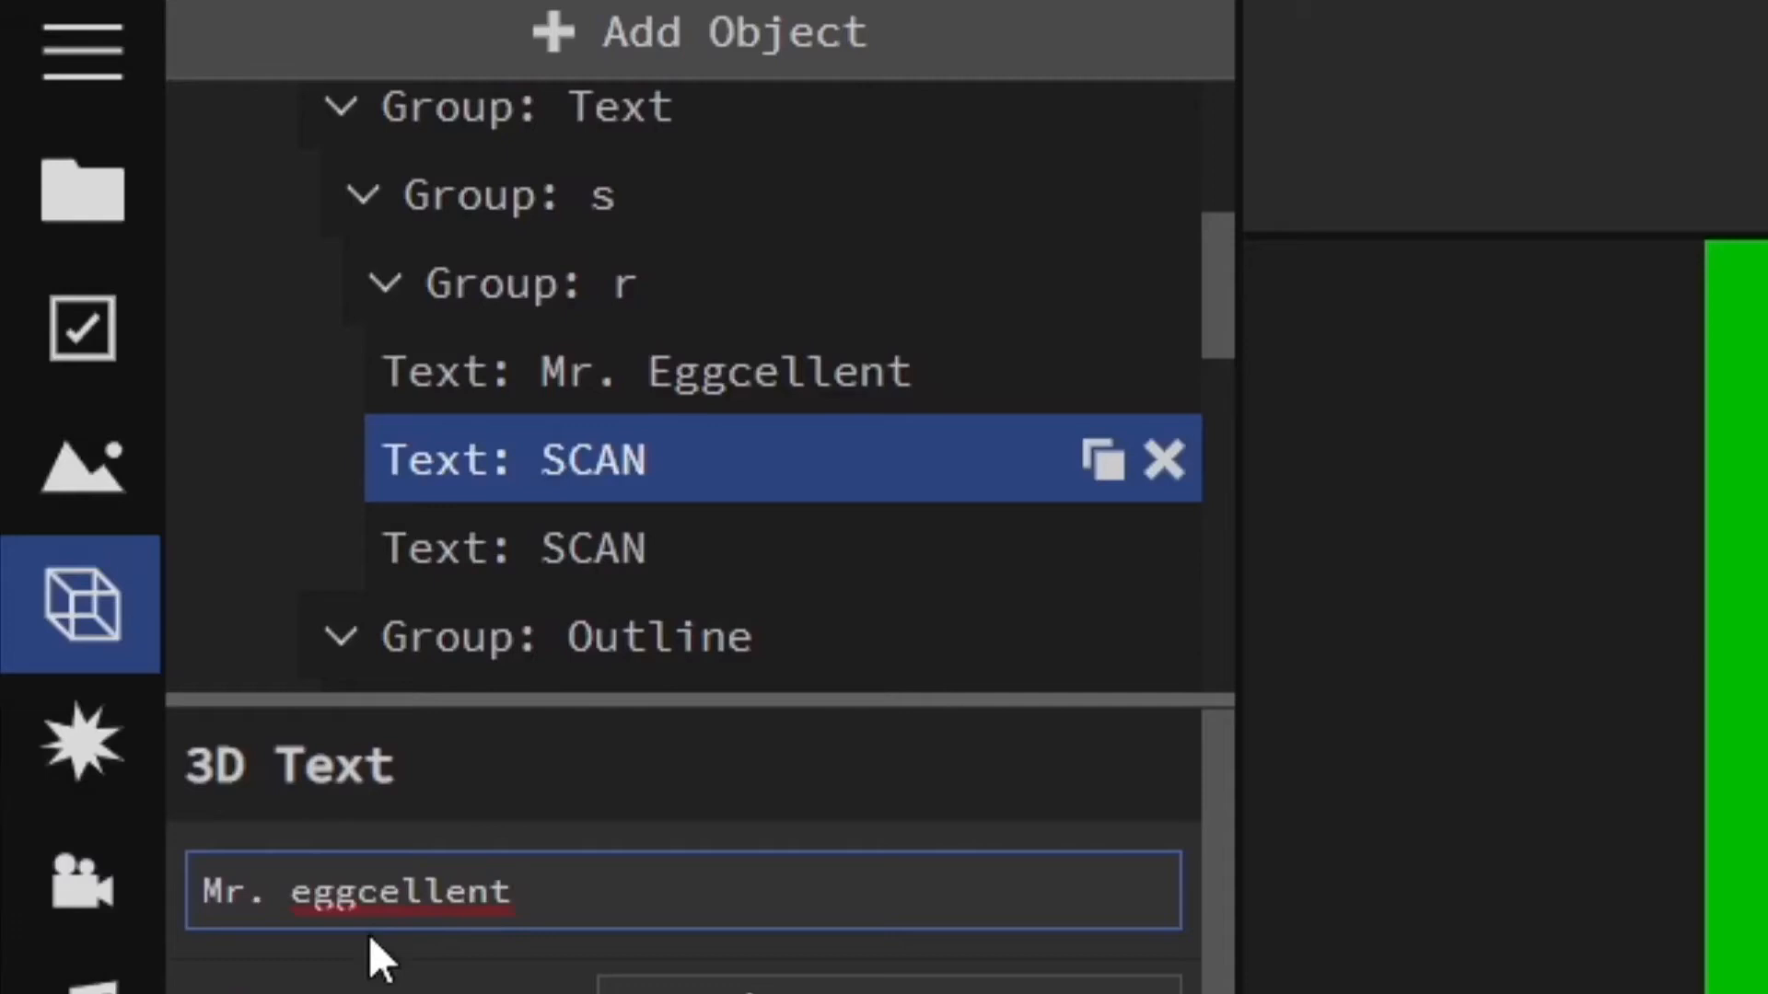
click(620, 547)
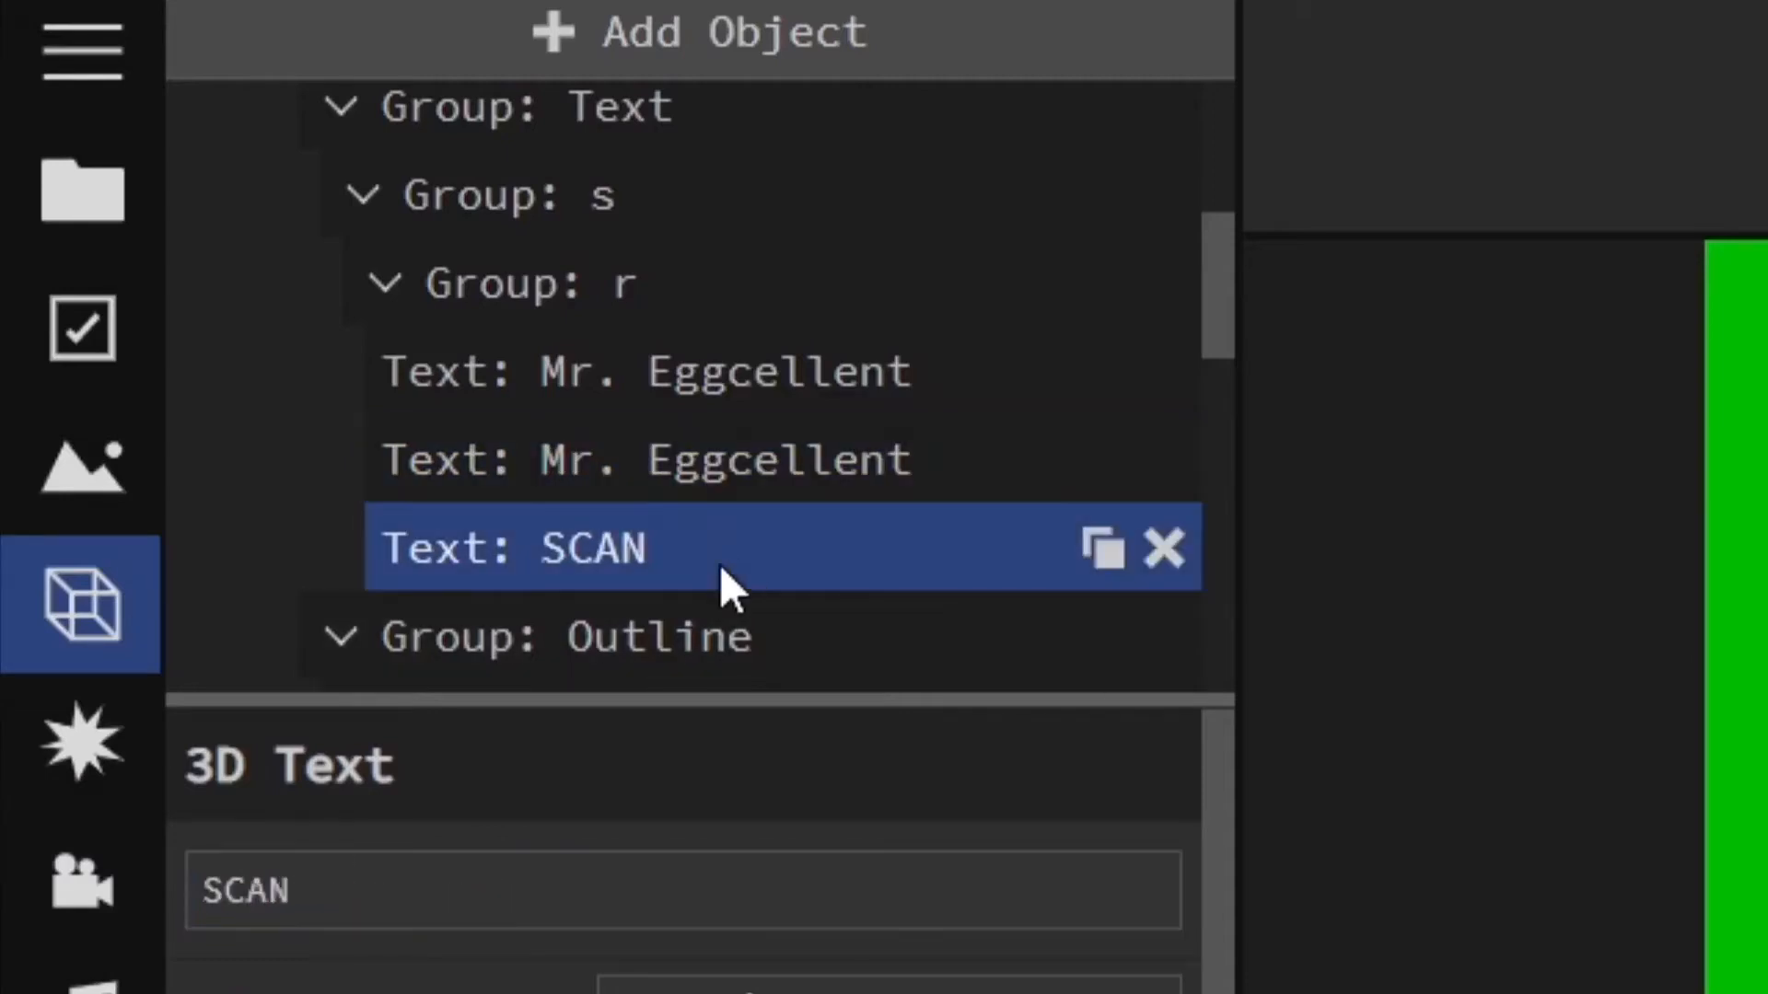
text(Mr. Eggcellent)
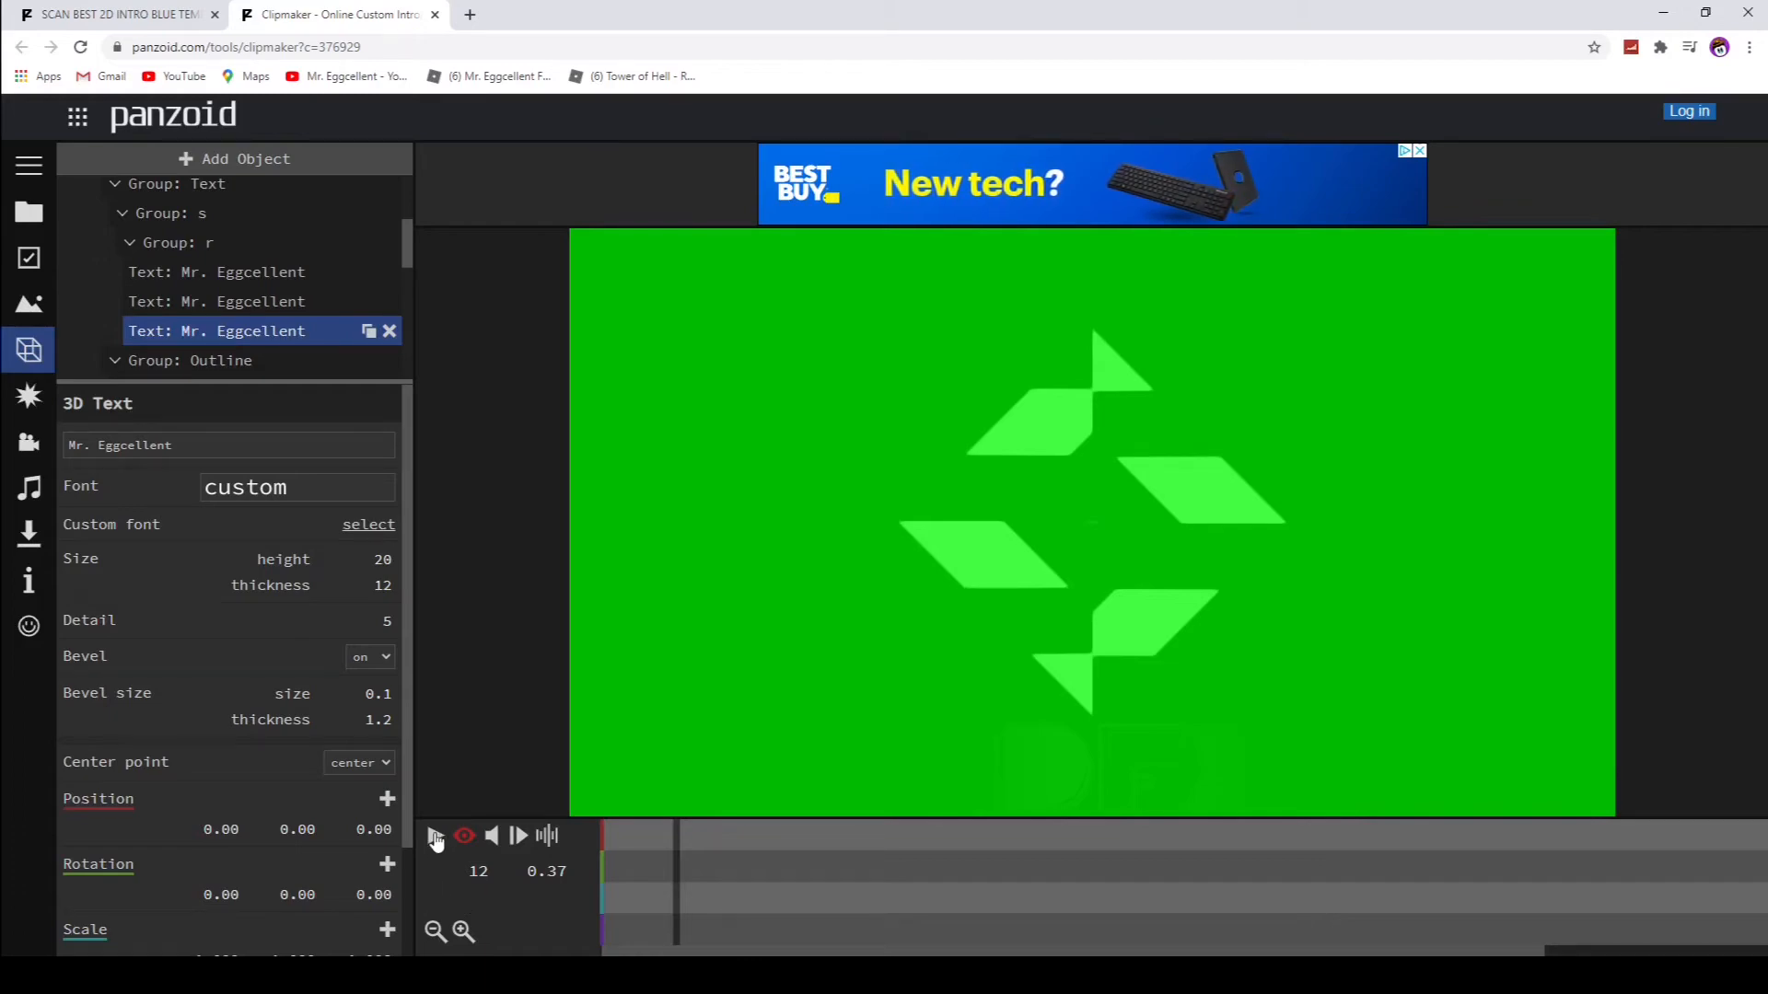
click(435, 835)
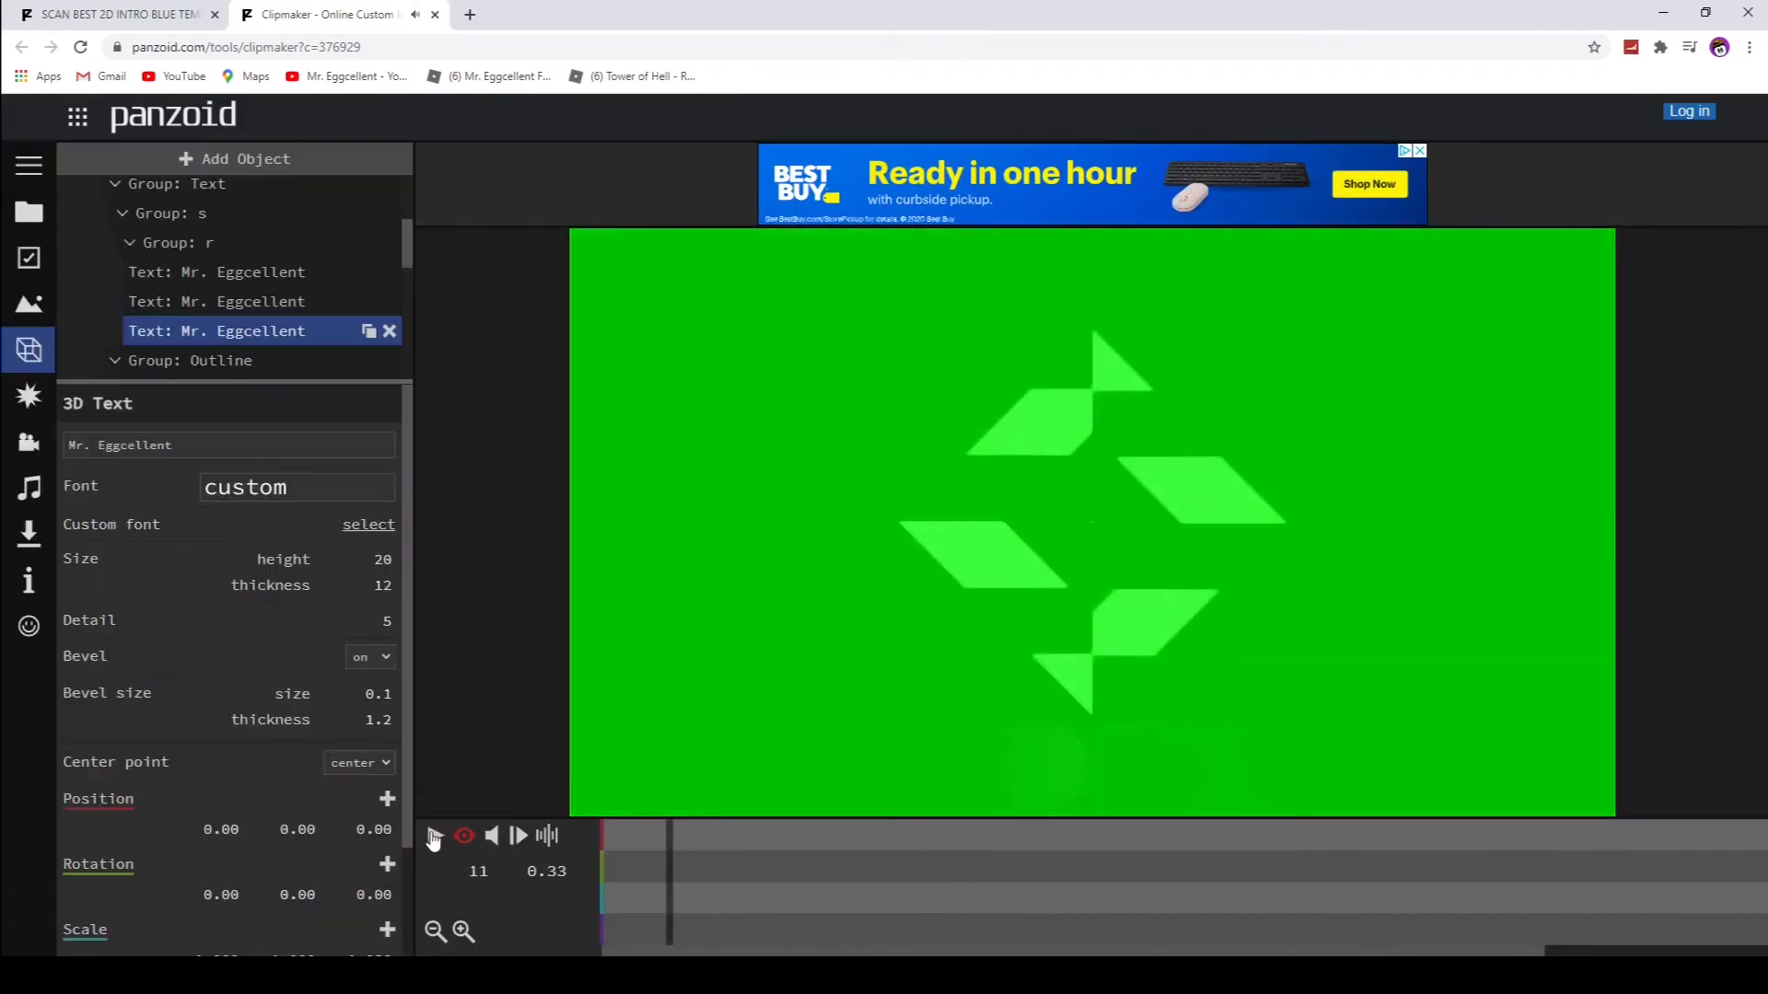
click(433, 835)
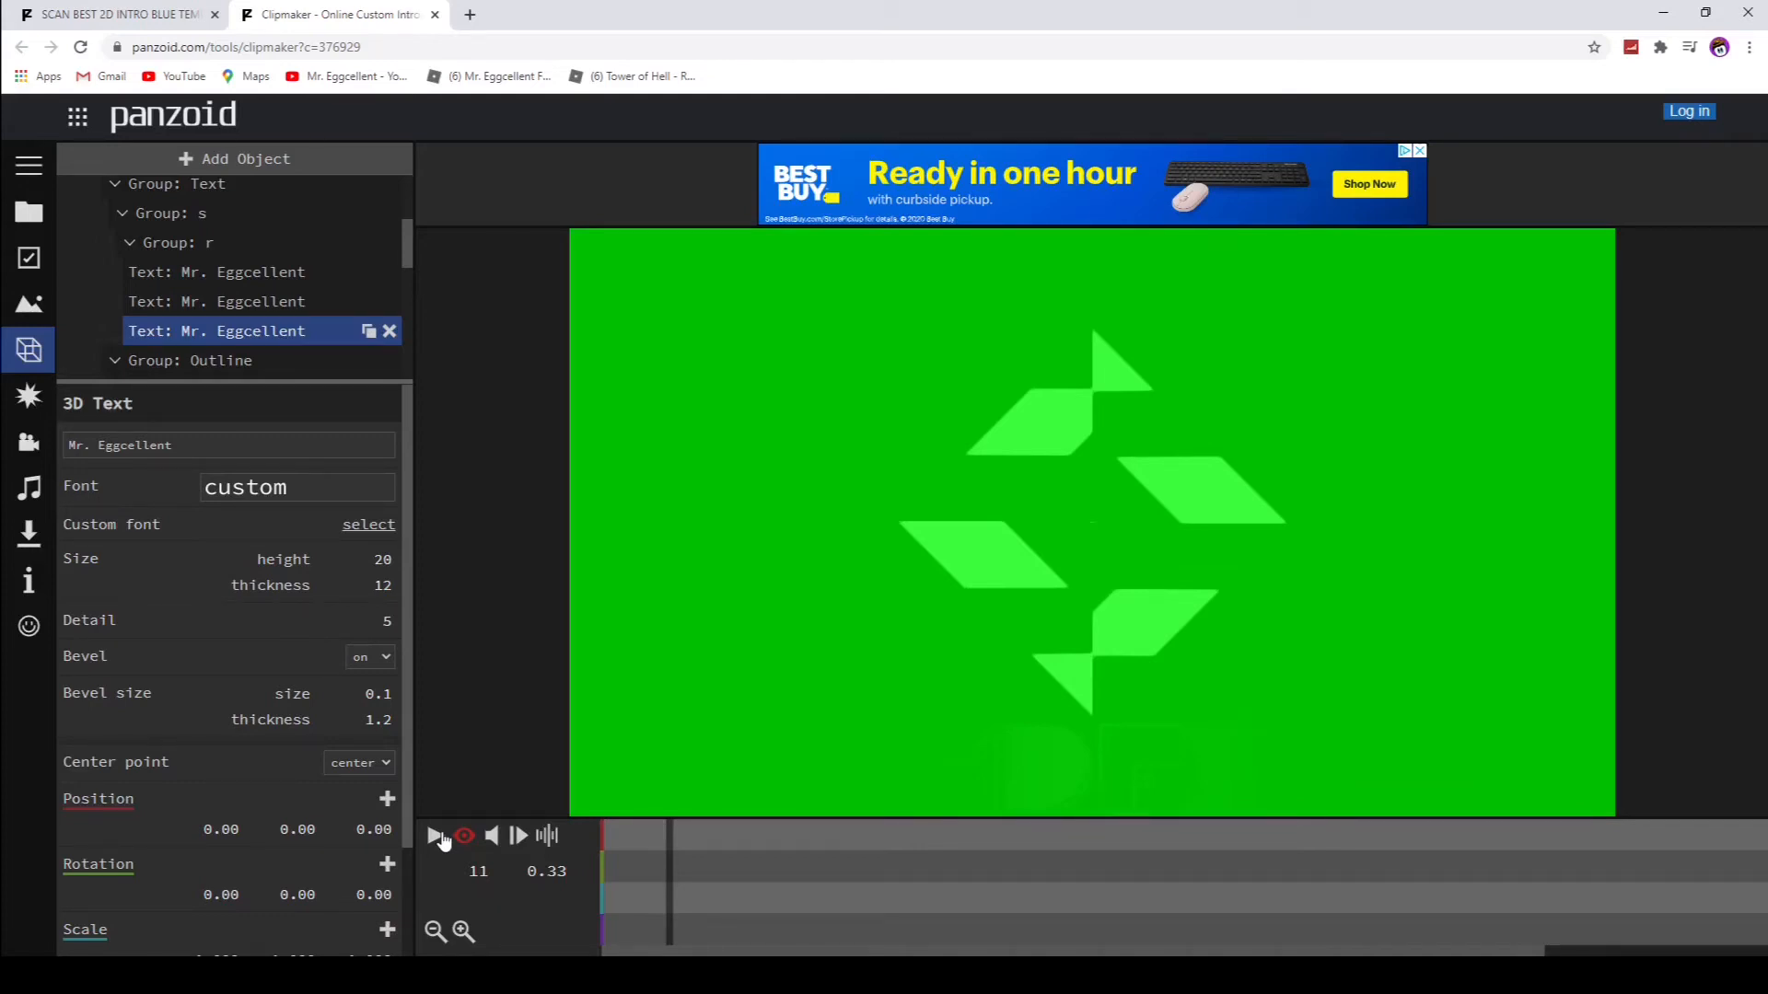
click(215, 272)
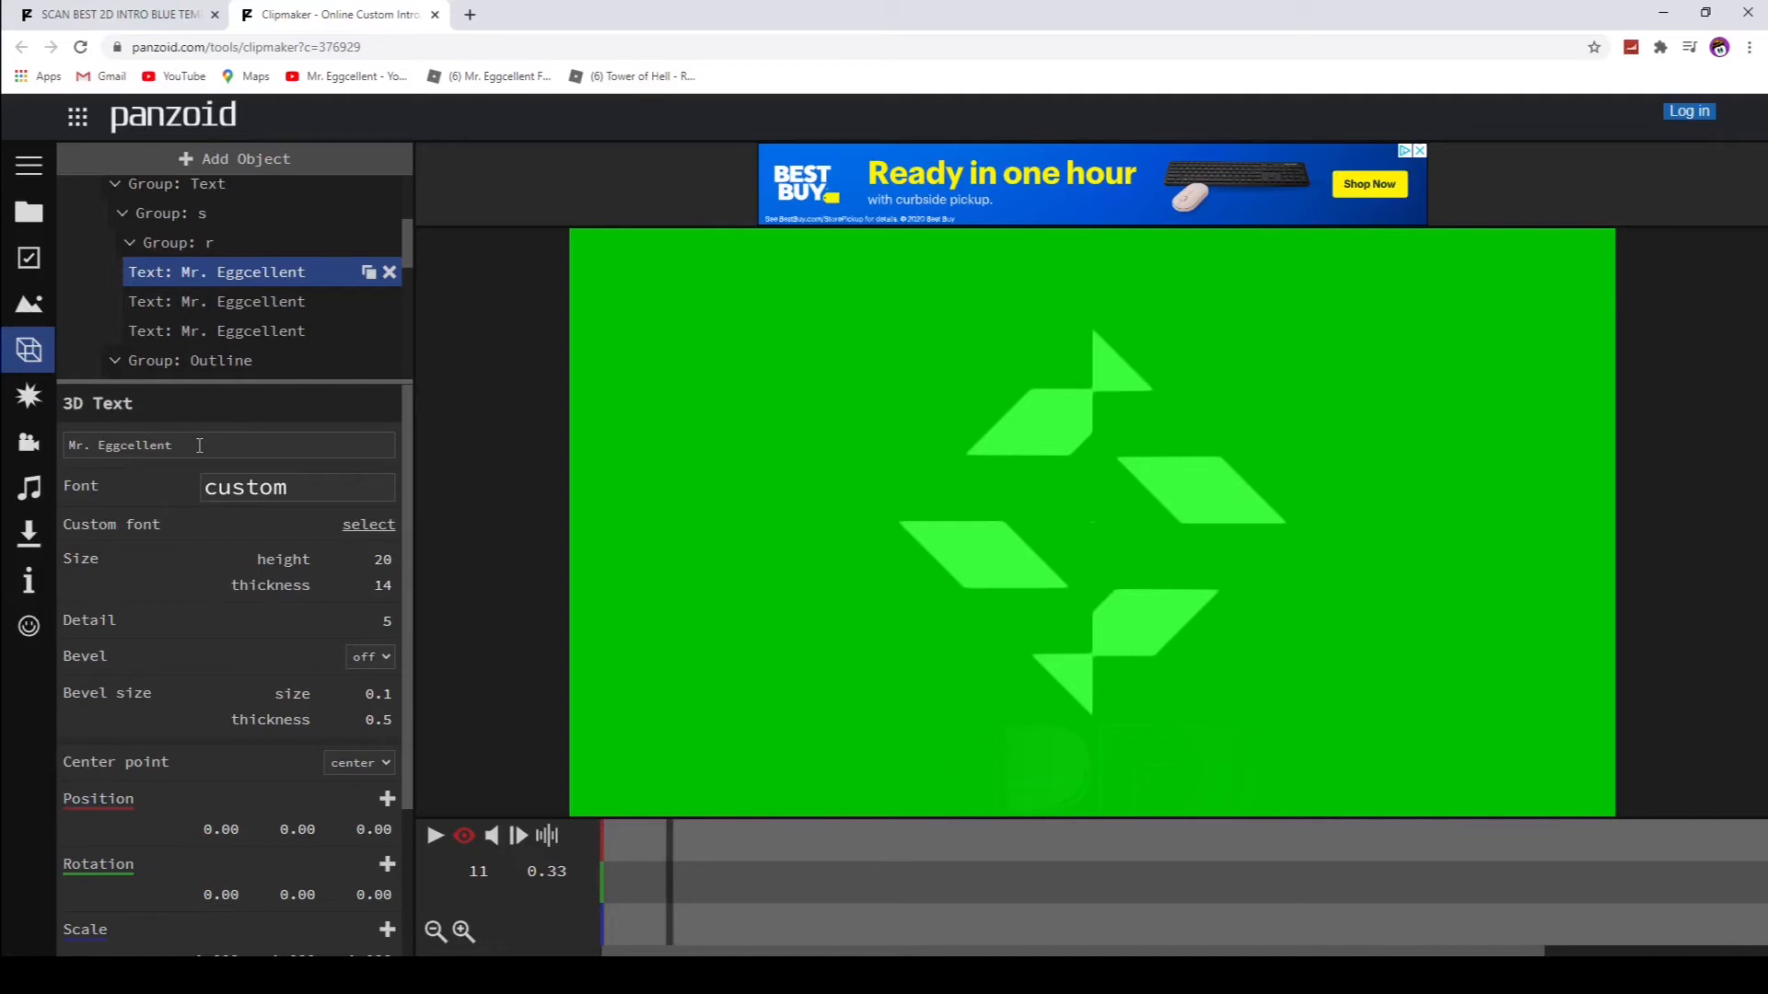
Step: Replace the 3D text titles with 'Intro', then play and pause the preview
double_click(133, 444)
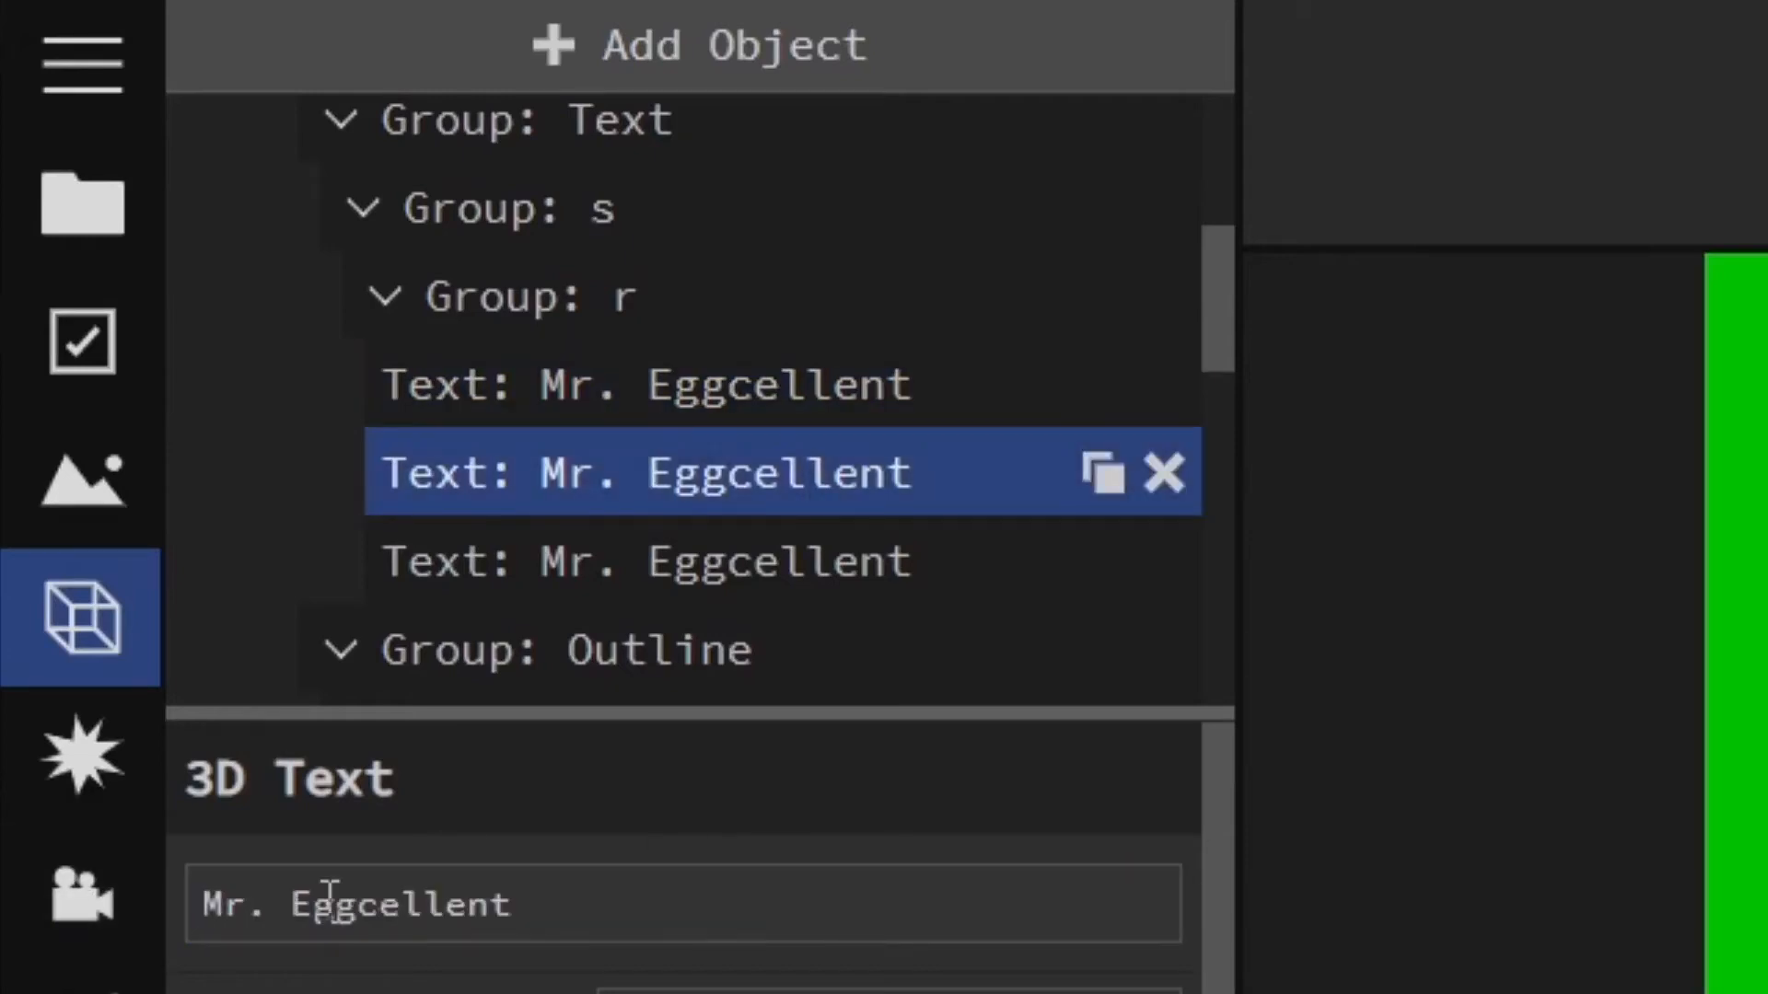
text(Intro)
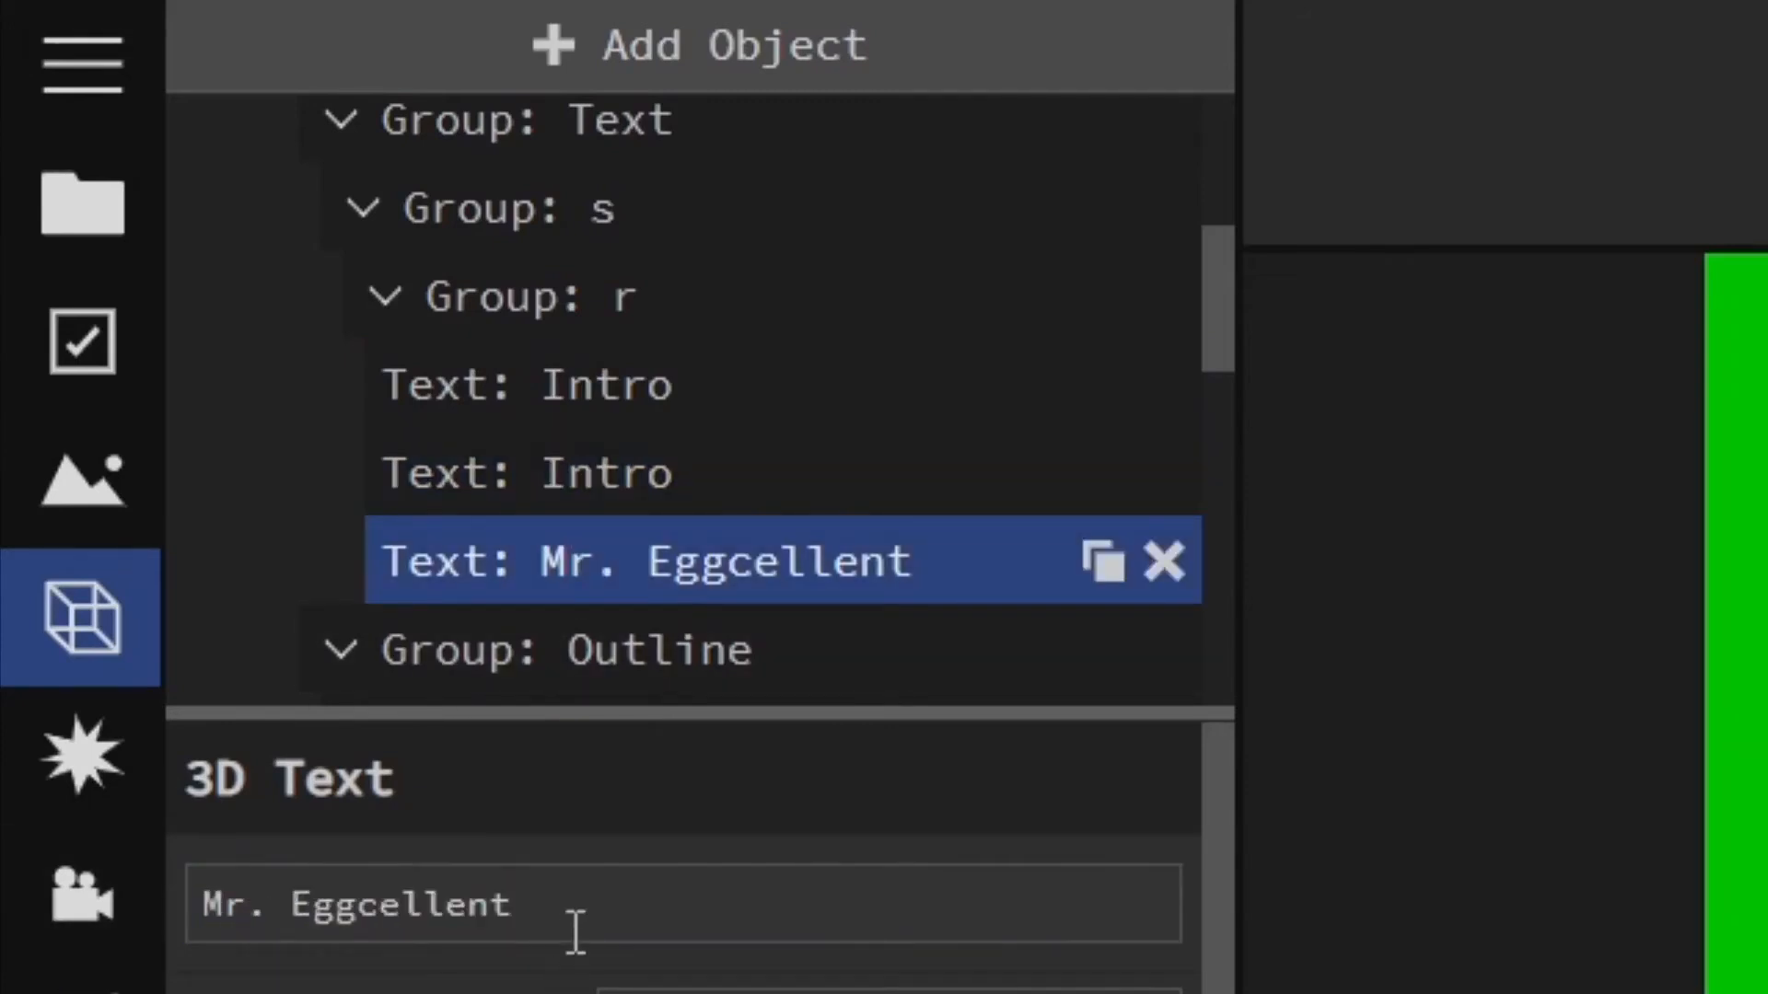
text(intro)
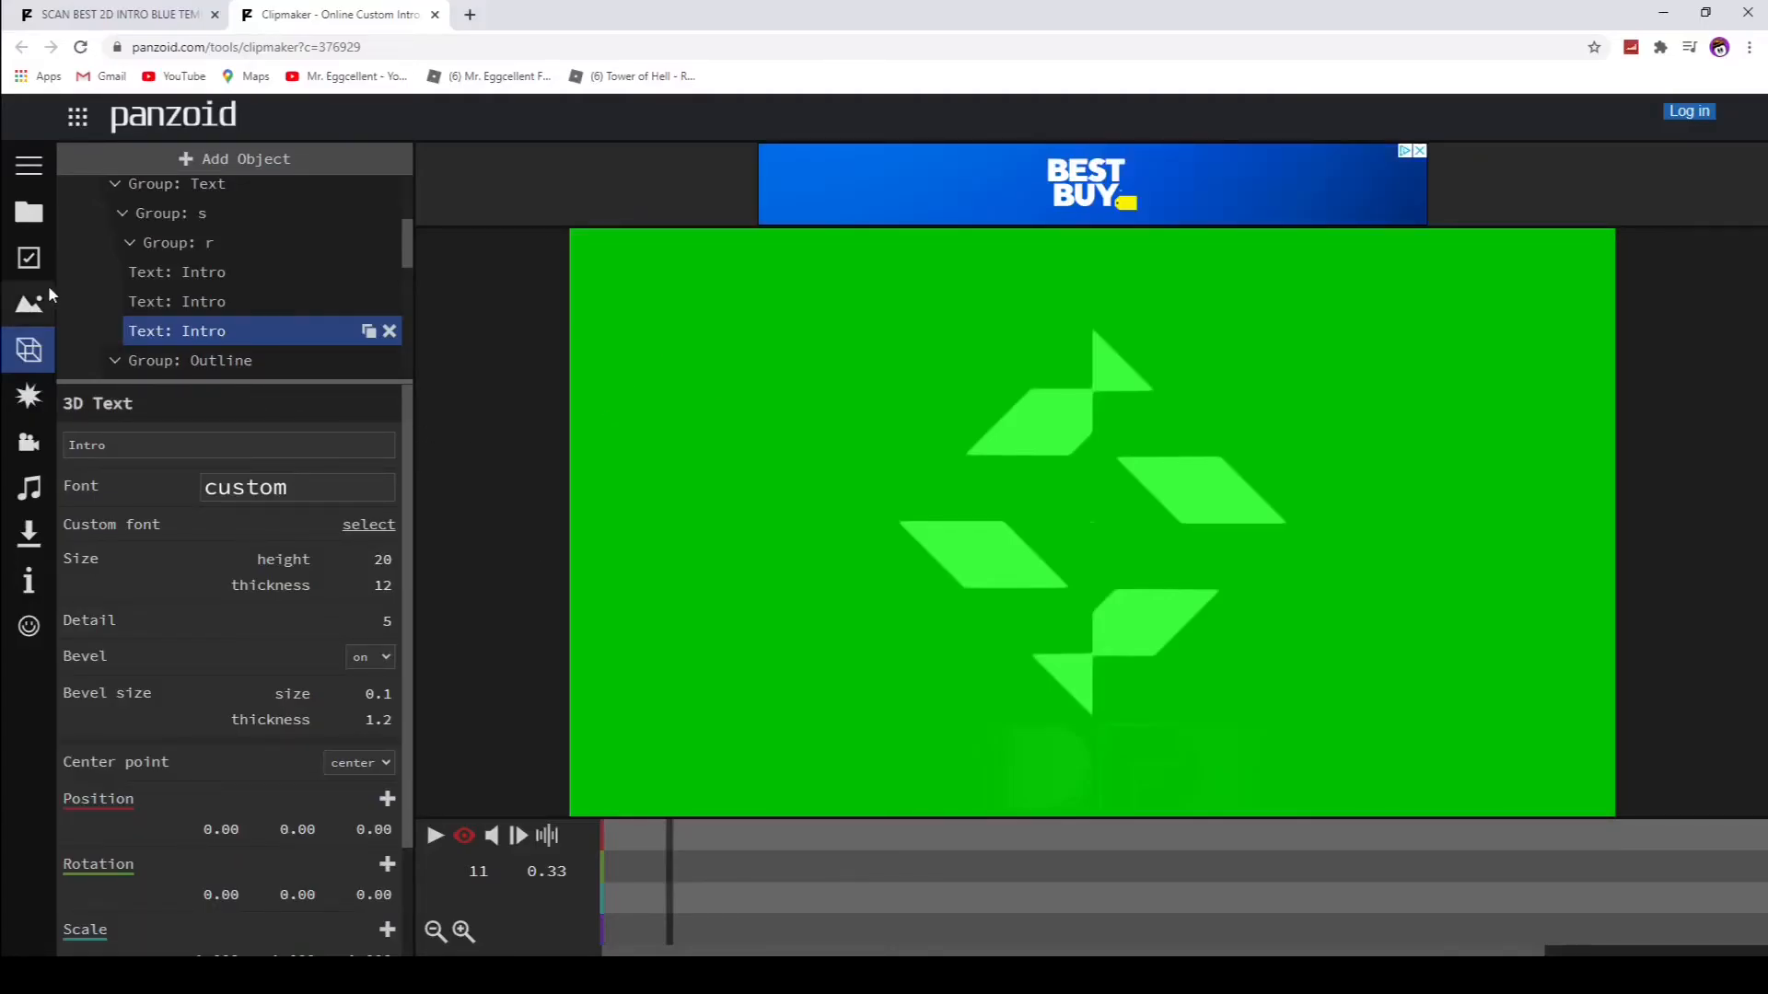
click(435, 835)
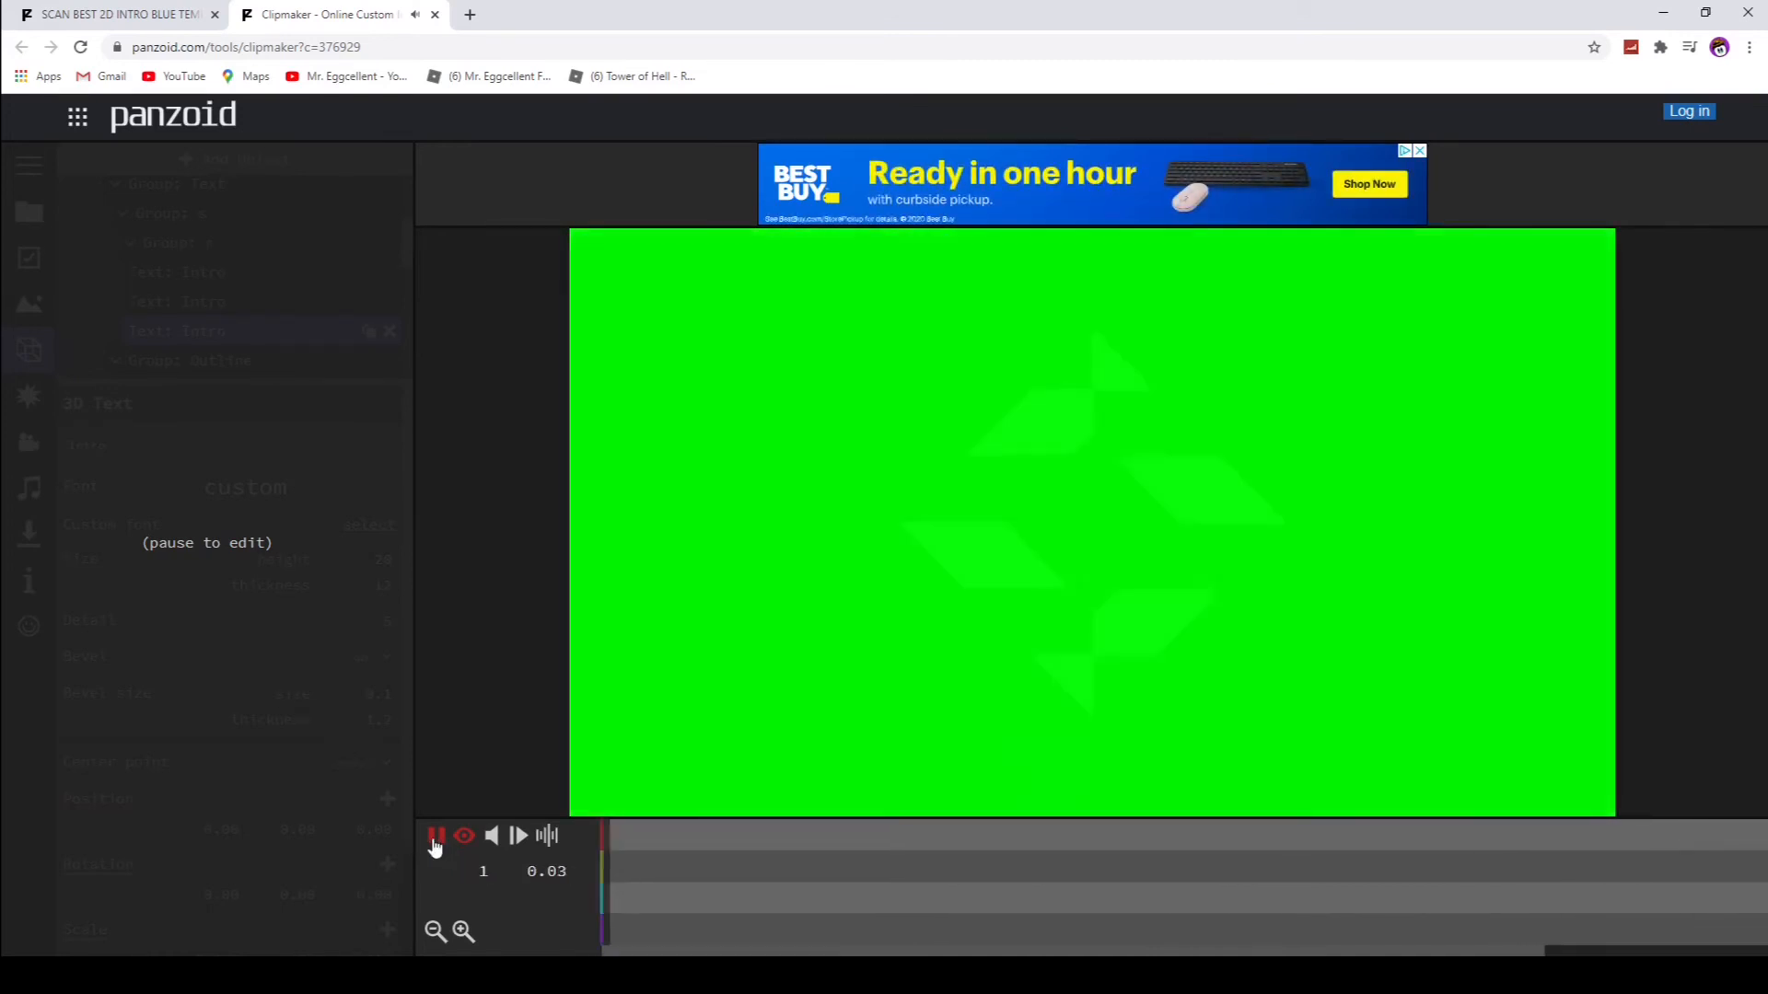
click(437, 836)
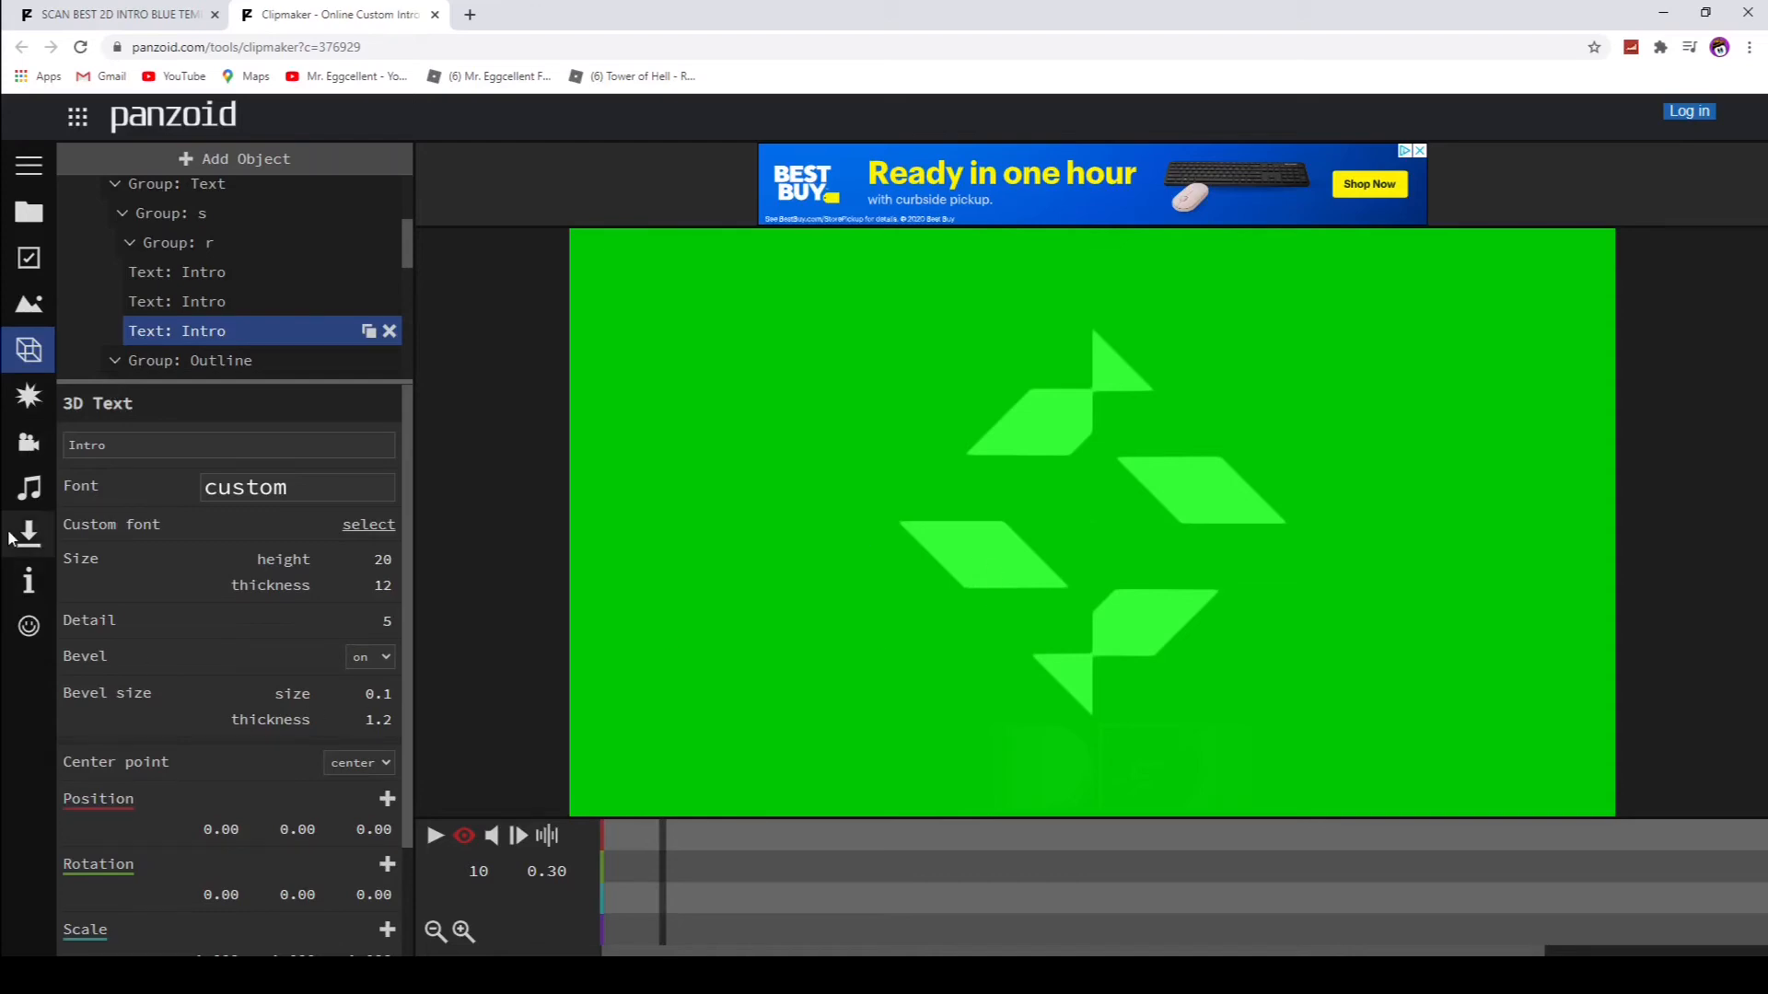
Step: Start a video render of the intro in extreme quality (slow) mode
click(27, 533)
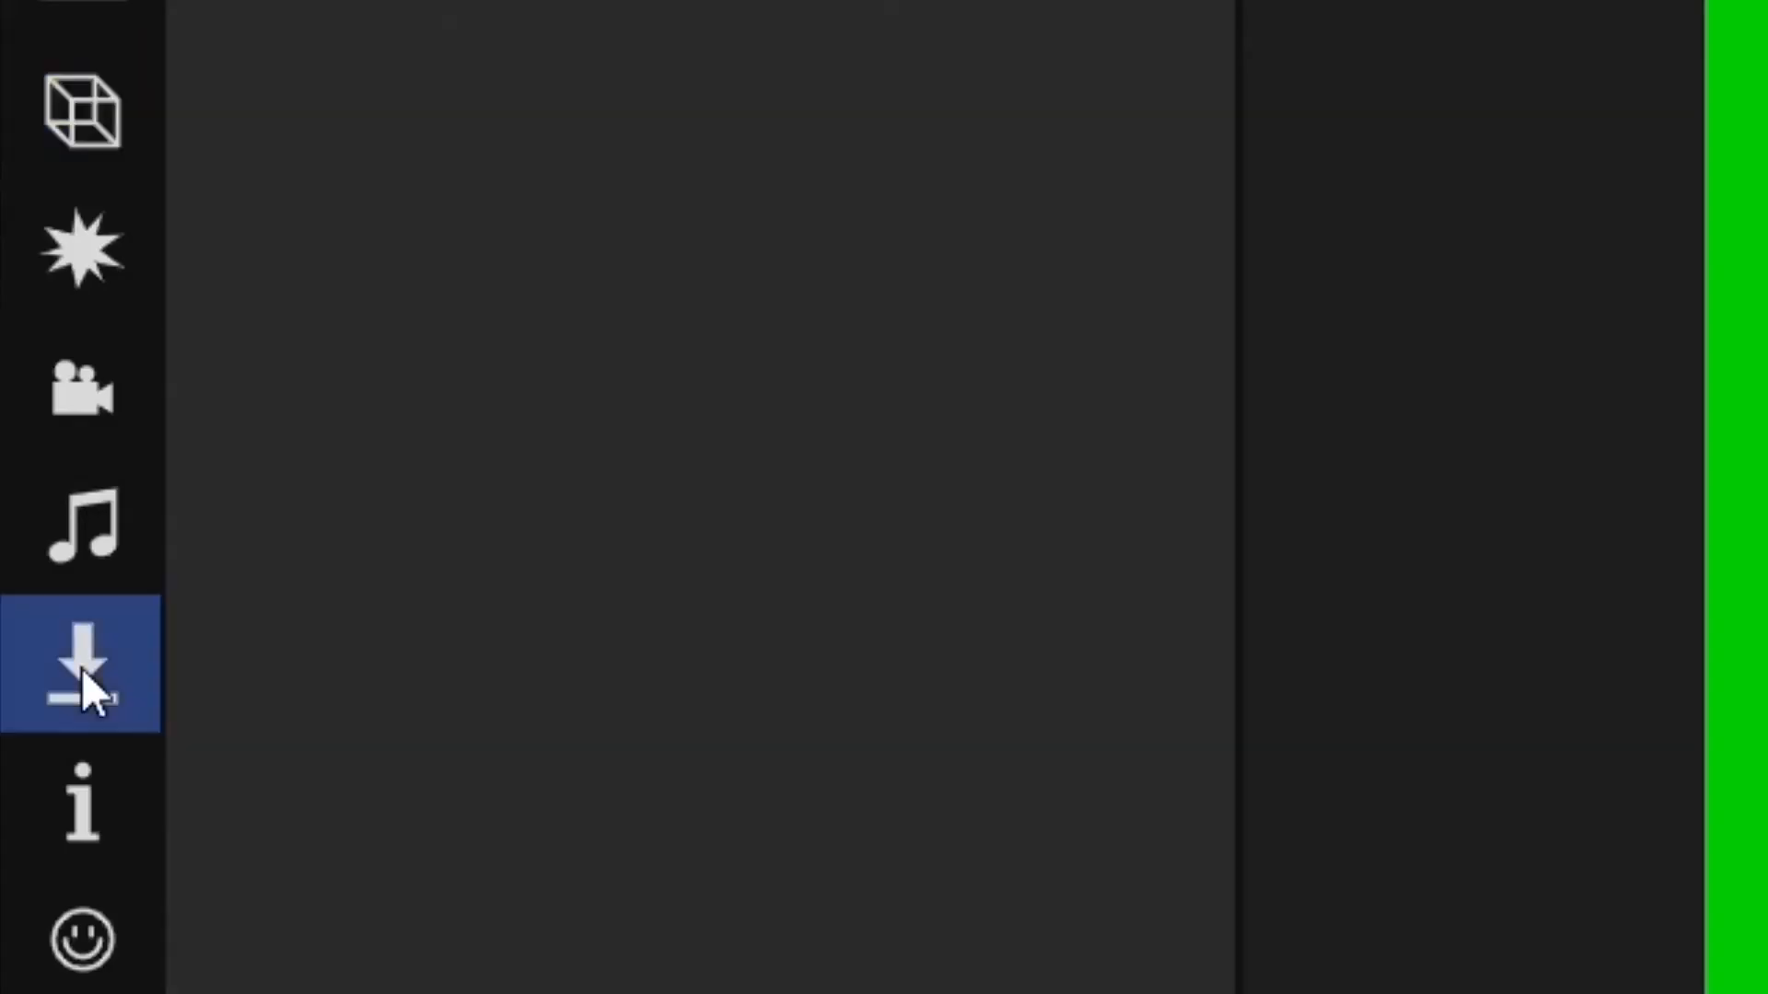
click(81, 663)
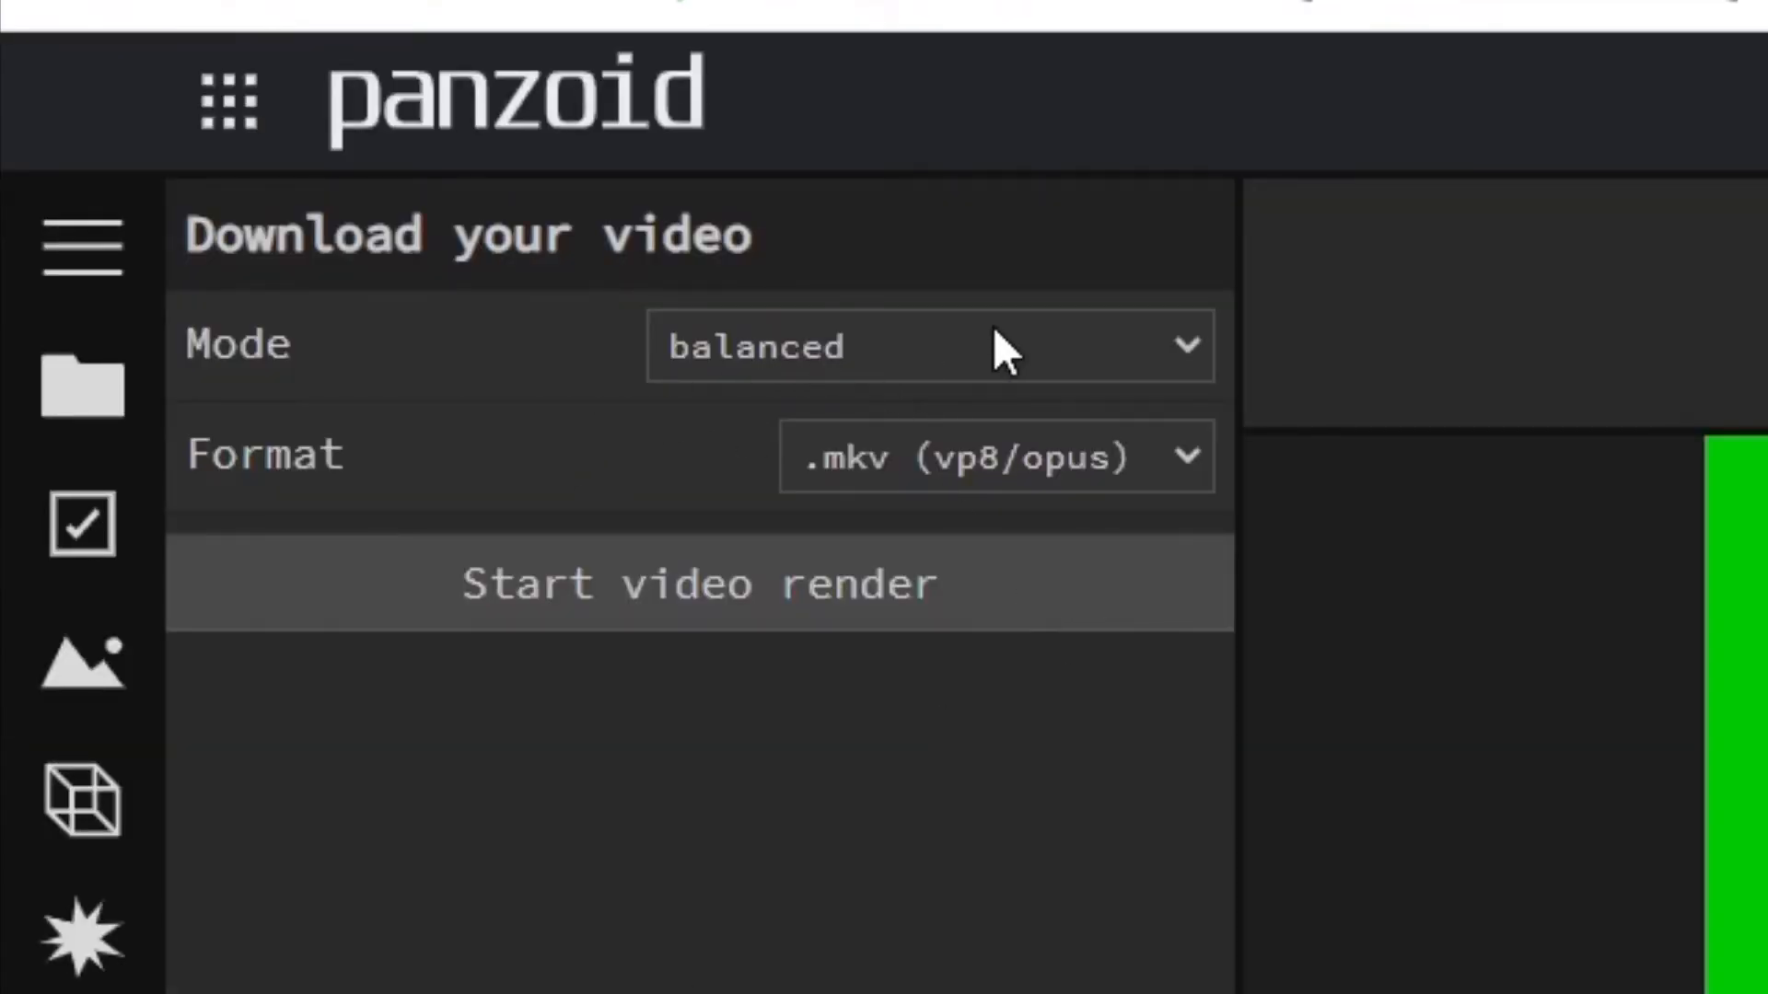
click(928, 346)
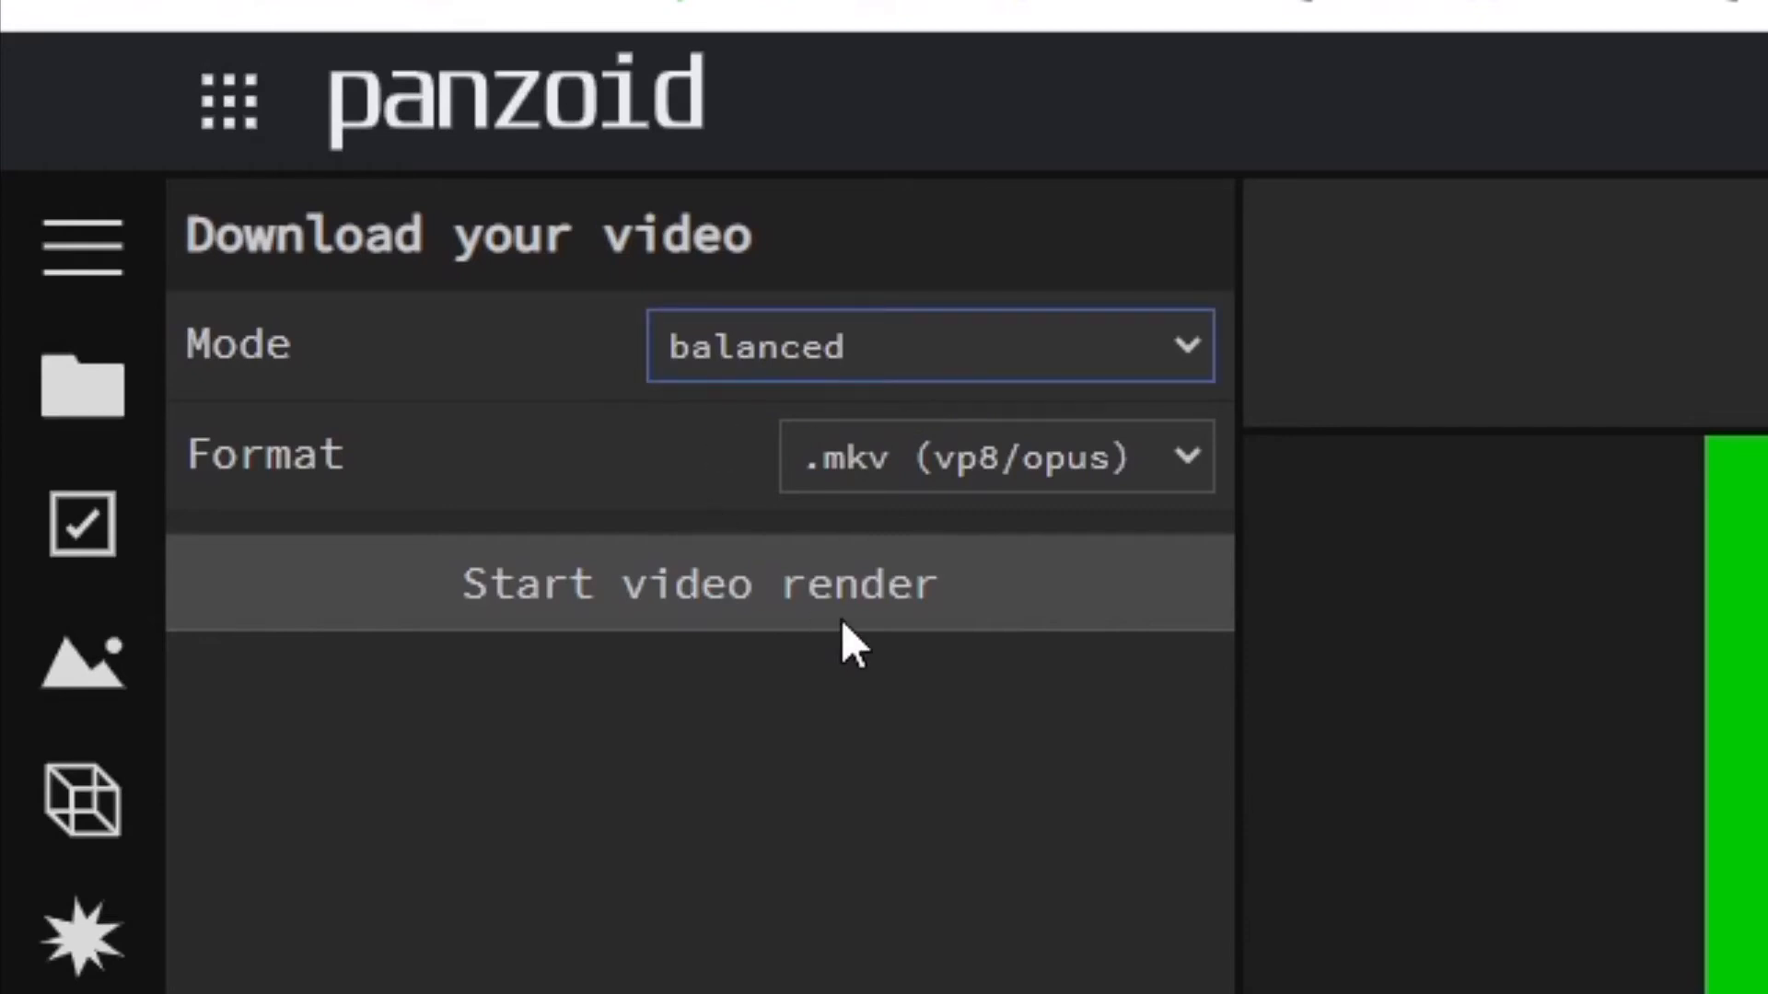
click(928, 345)
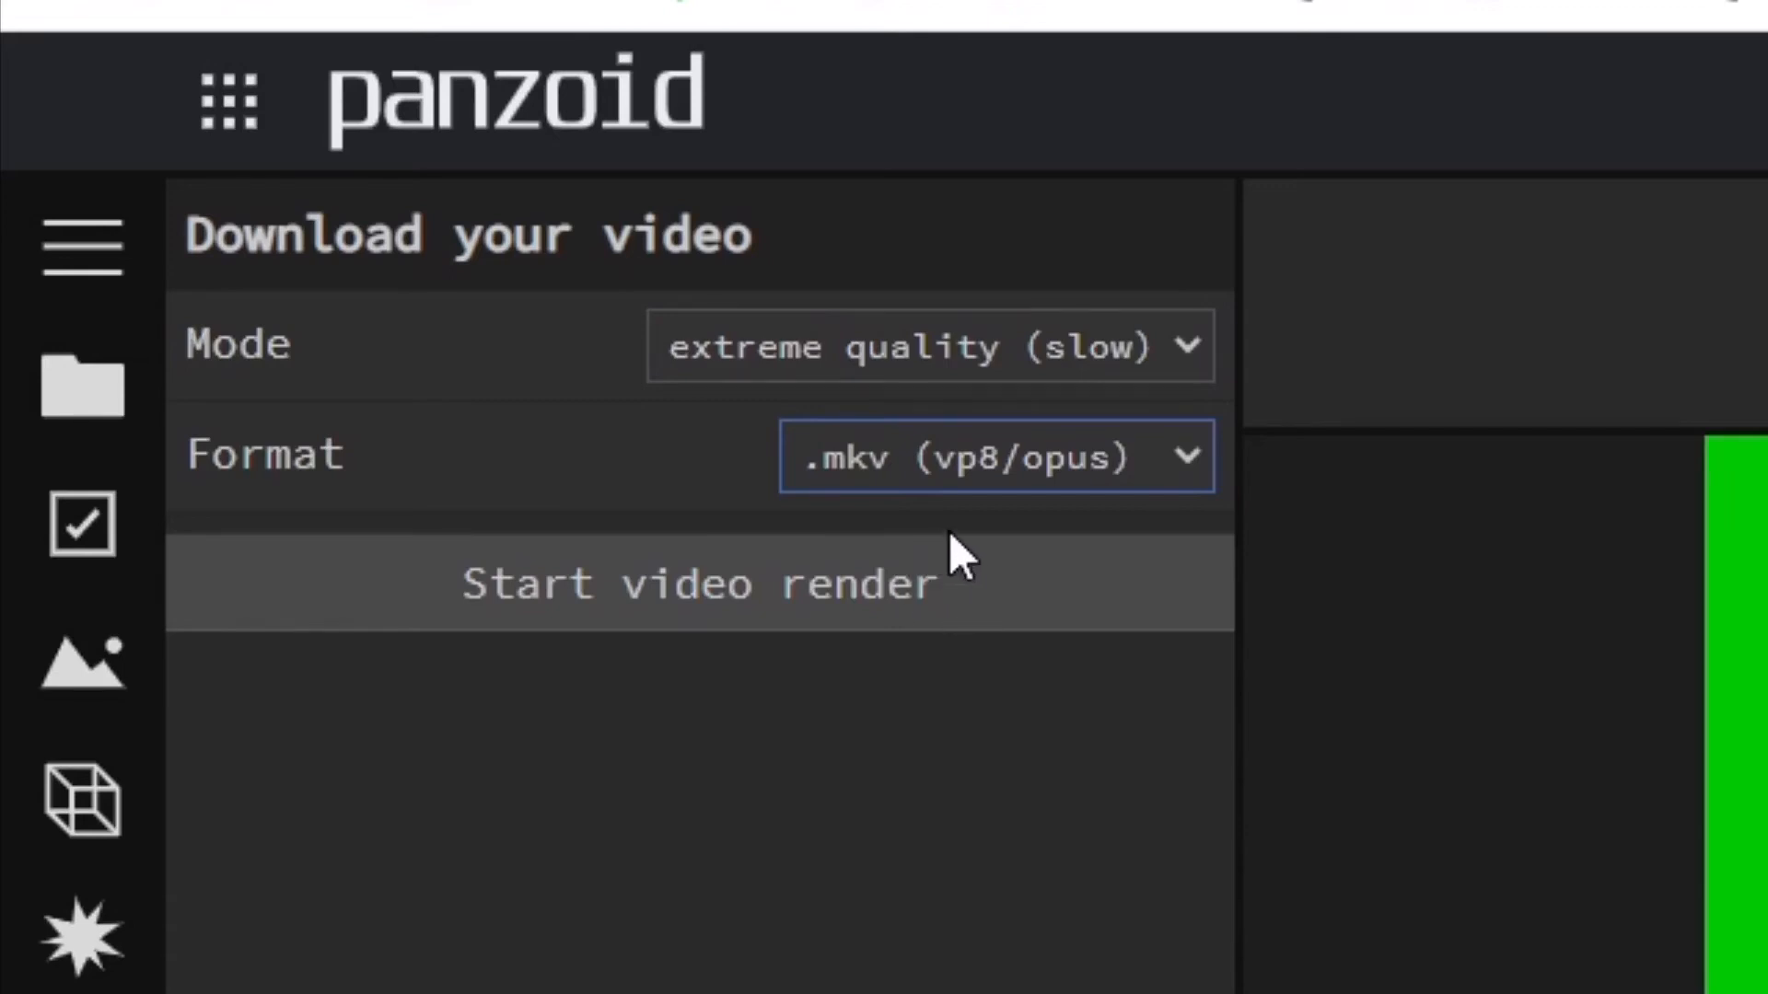
mouse_move(878, 652)
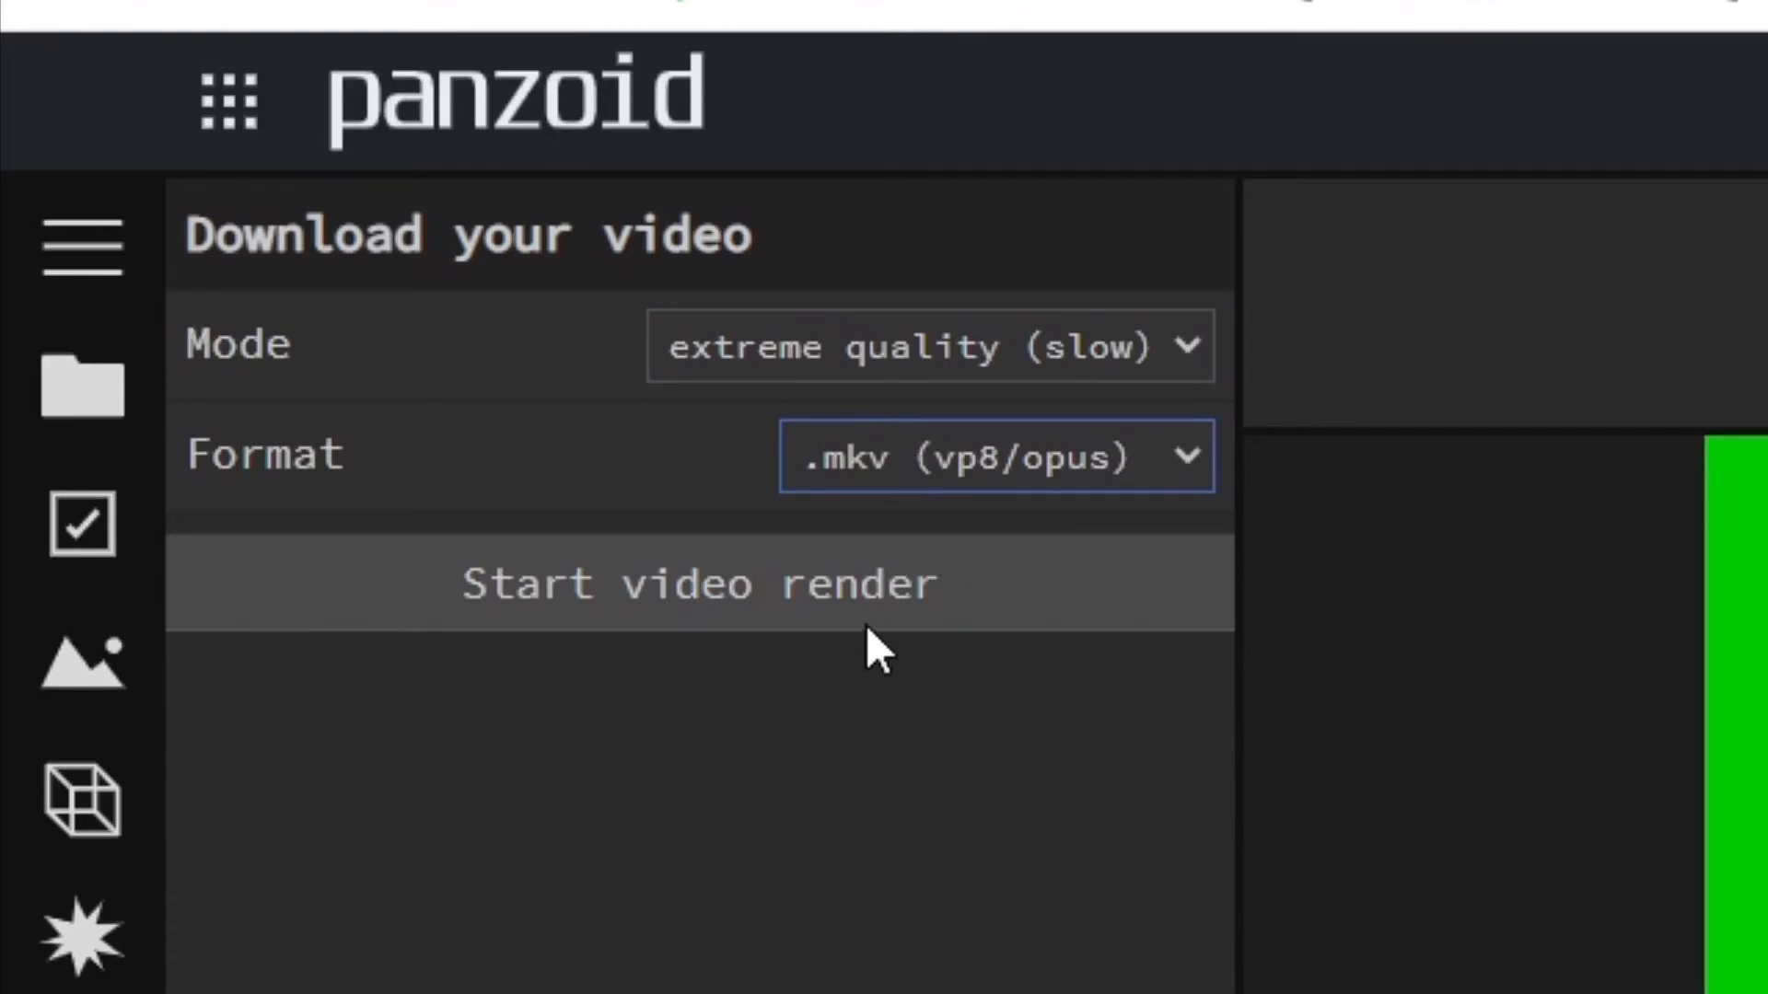
click(697, 584)
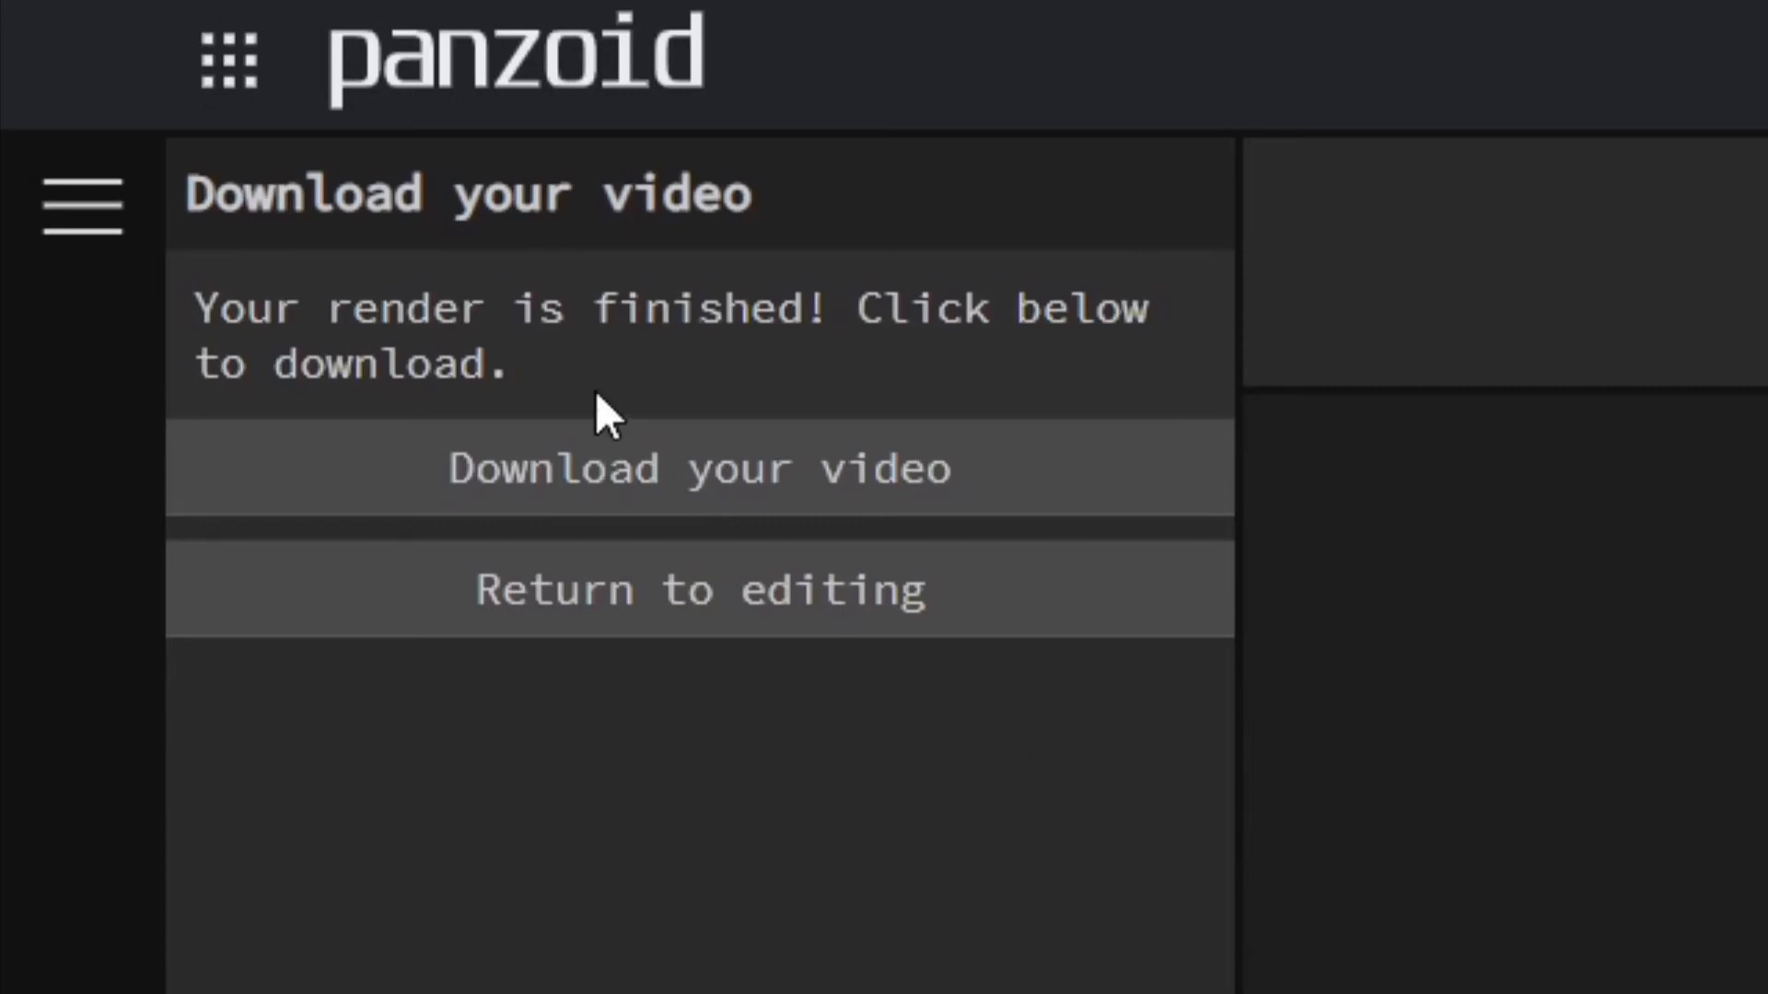
mouse_move(773, 422)
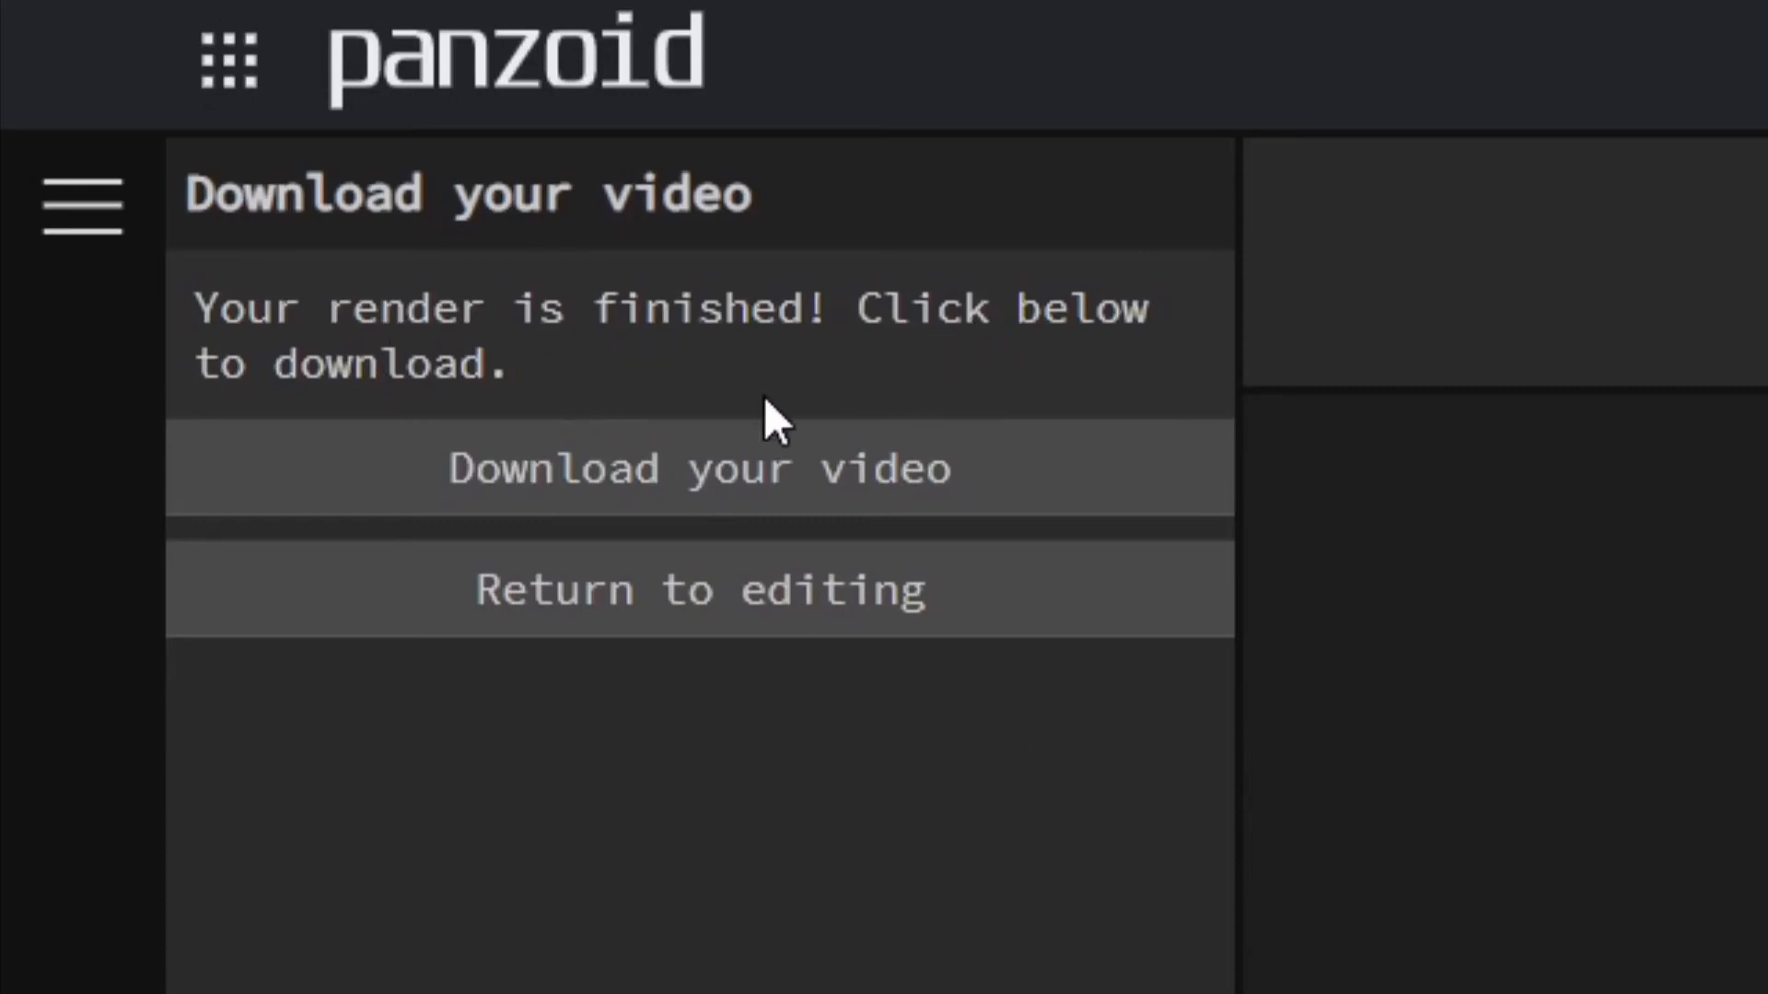
mouse_move(676, 440)
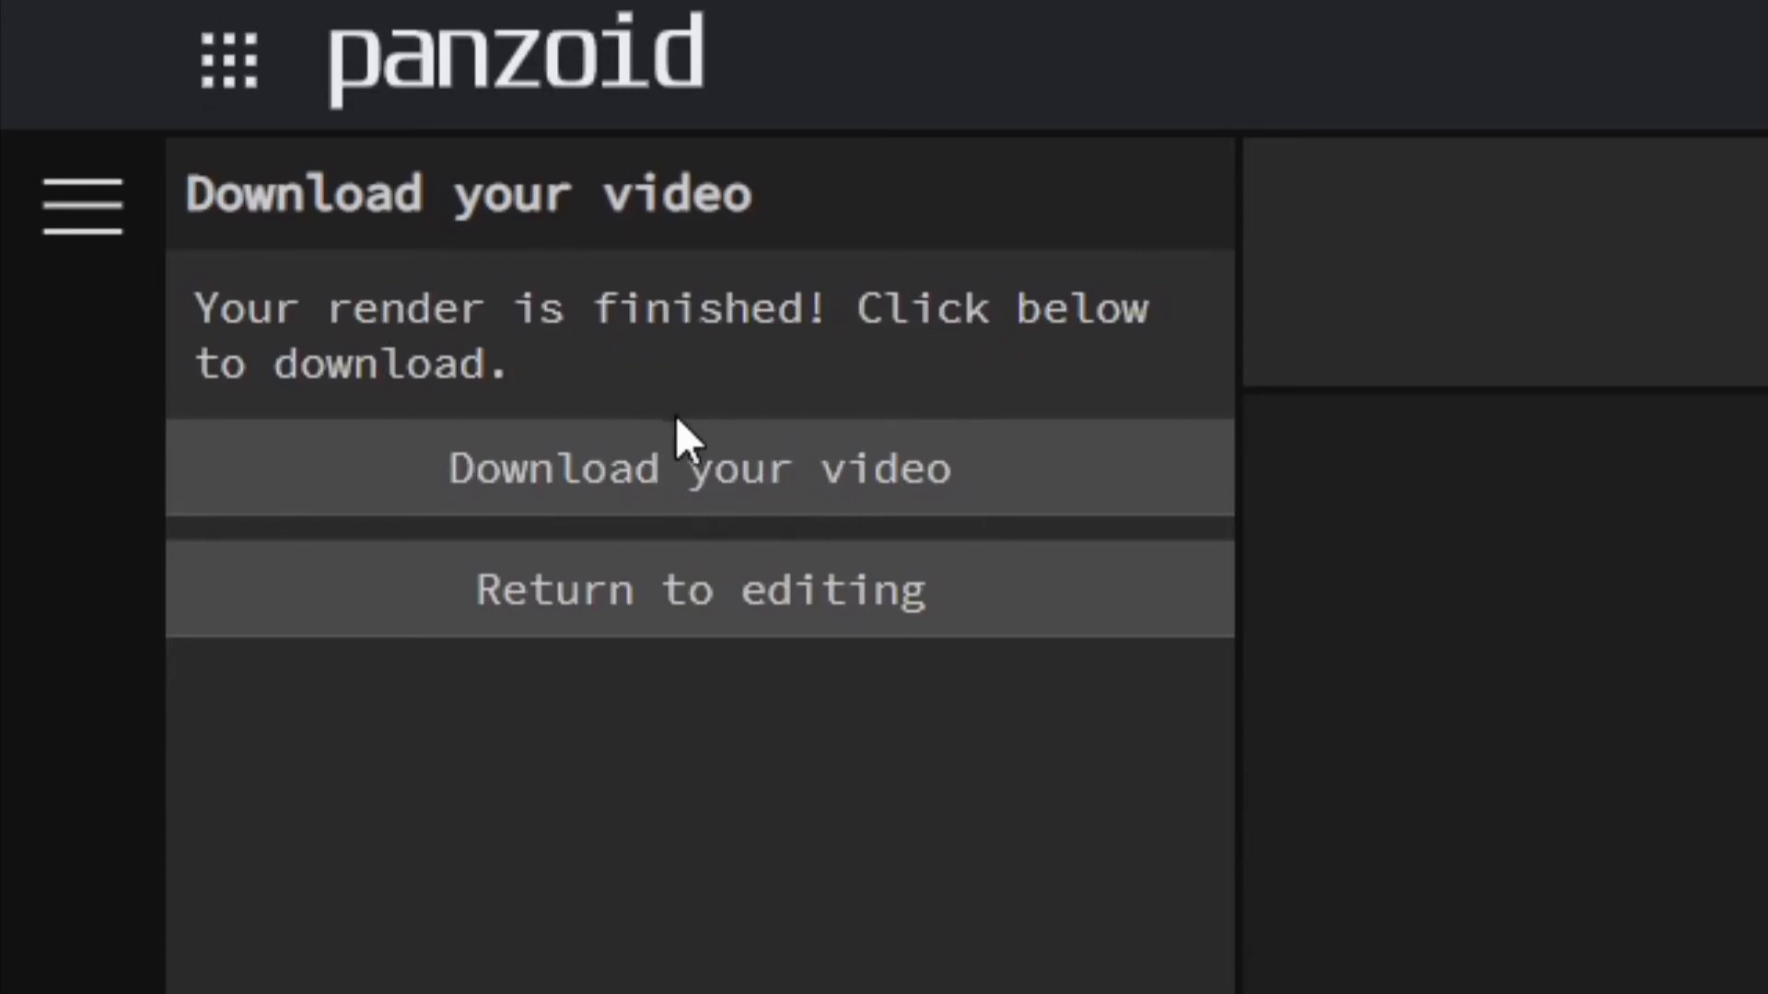
Step: Download the finished extreme-quality intro render
click(699, 467)
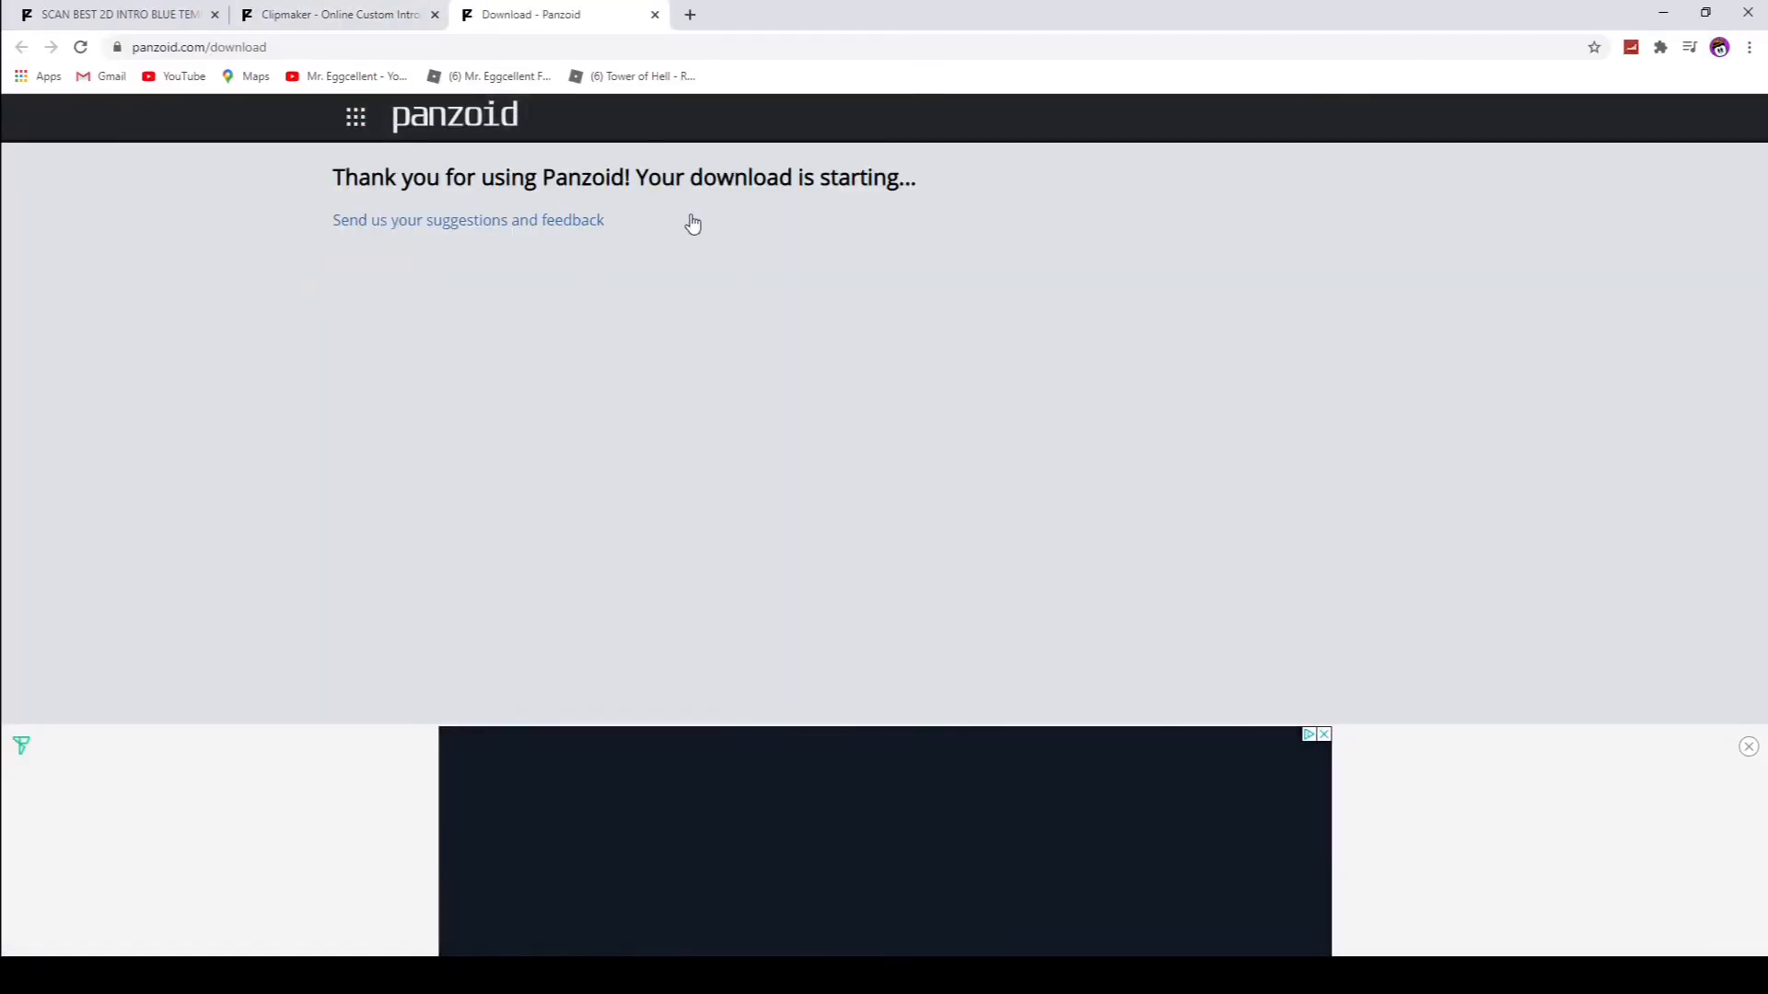